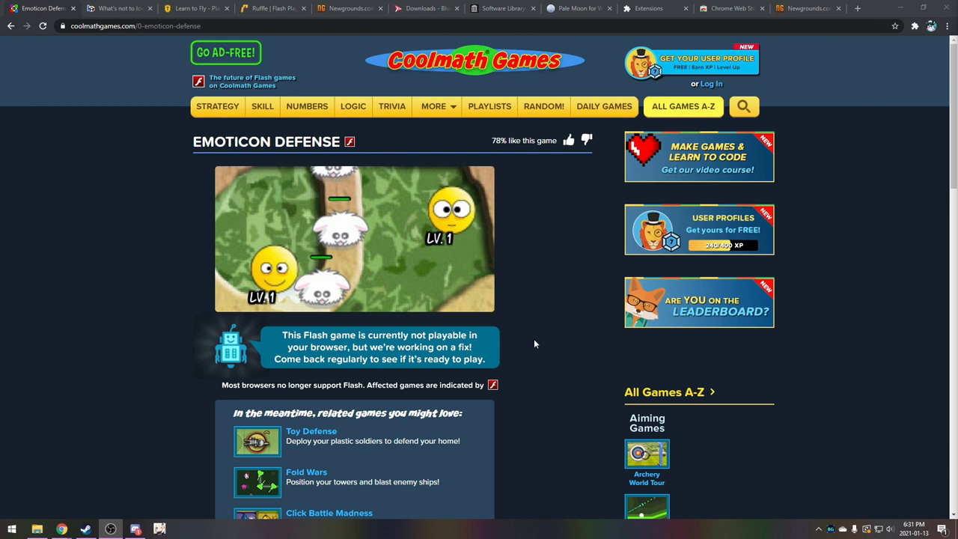
pyautogui.moveTo(334, 102)
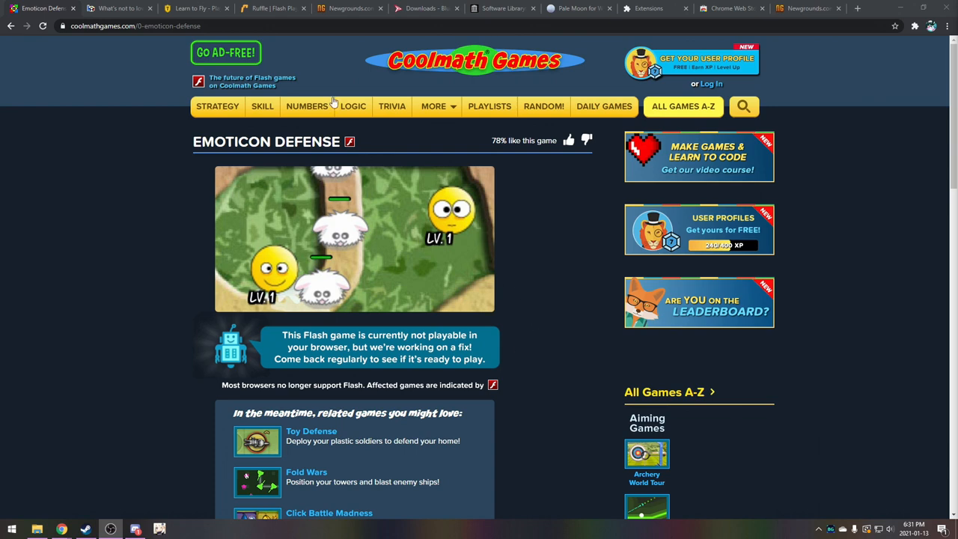
# - Switch to the Newgrounds tab and read down the Sonucais mms.cfg workaround post
pyautogui.click(350, 9)
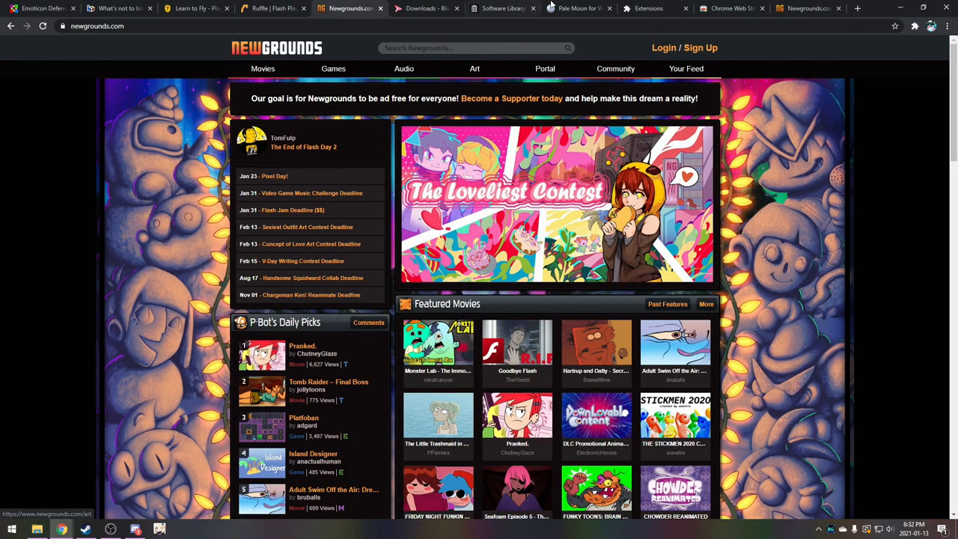
pyautogui.moveTo(365, 144)
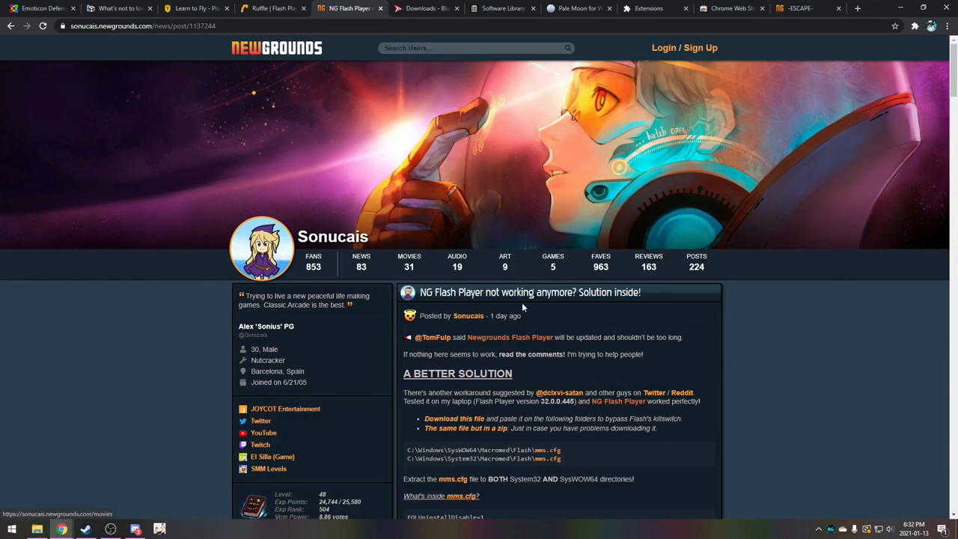
pyautogui.scroll(-3)
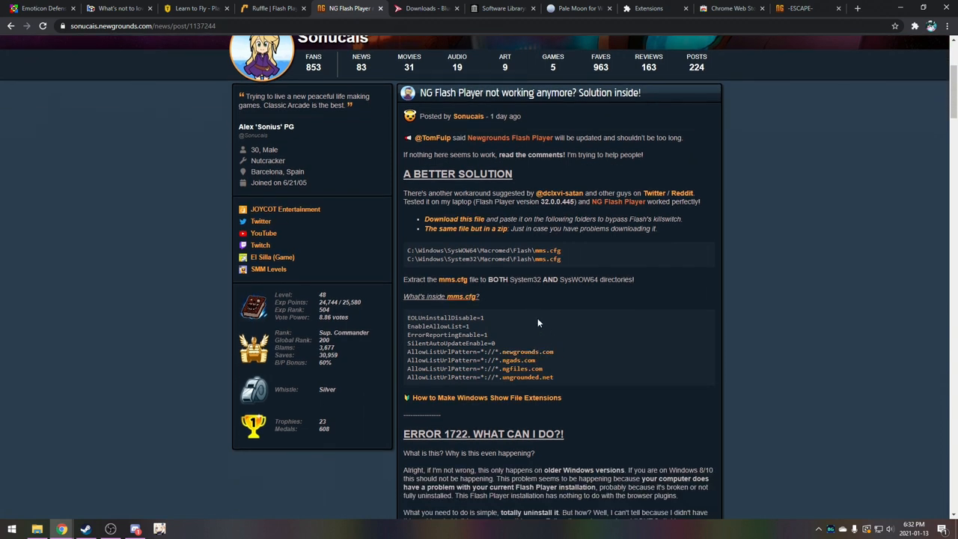
pyautogui.scroll(-3)
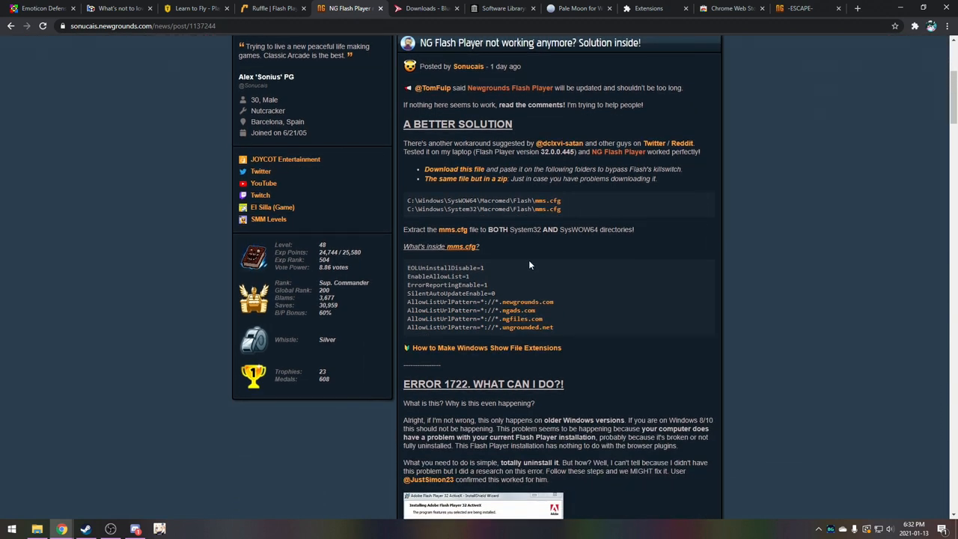
pyautogui.moveTo(542, 257)
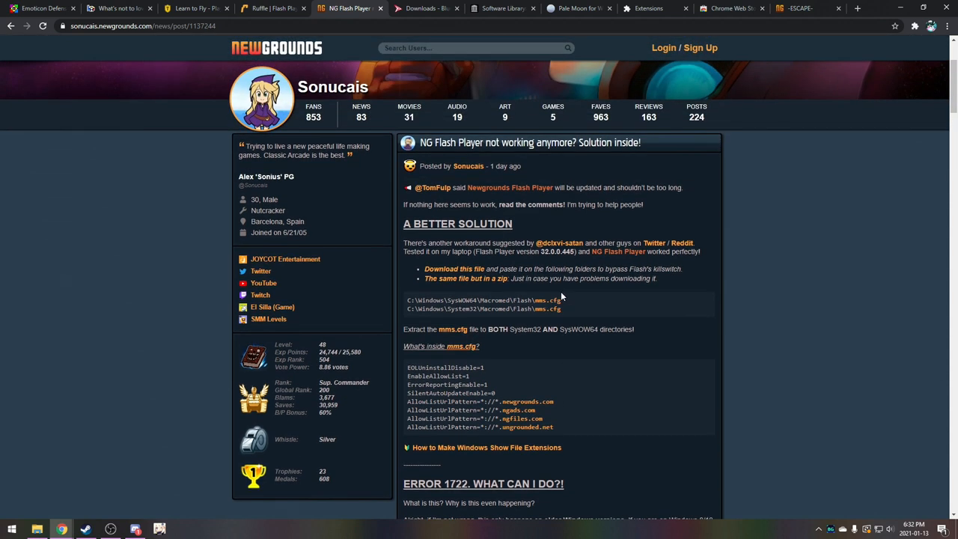
pyautogui.moveTo(535, 272)
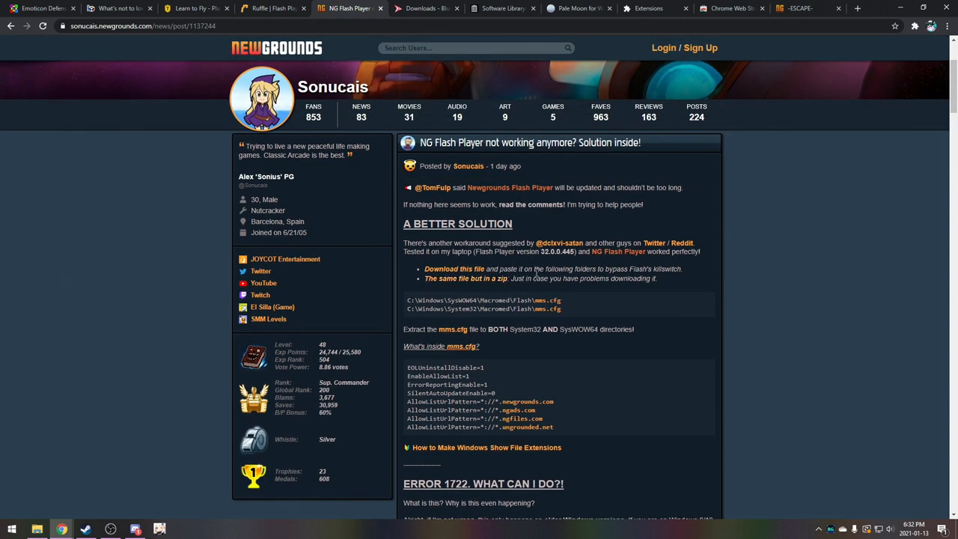
pyautogui.moveTo(514, 202)
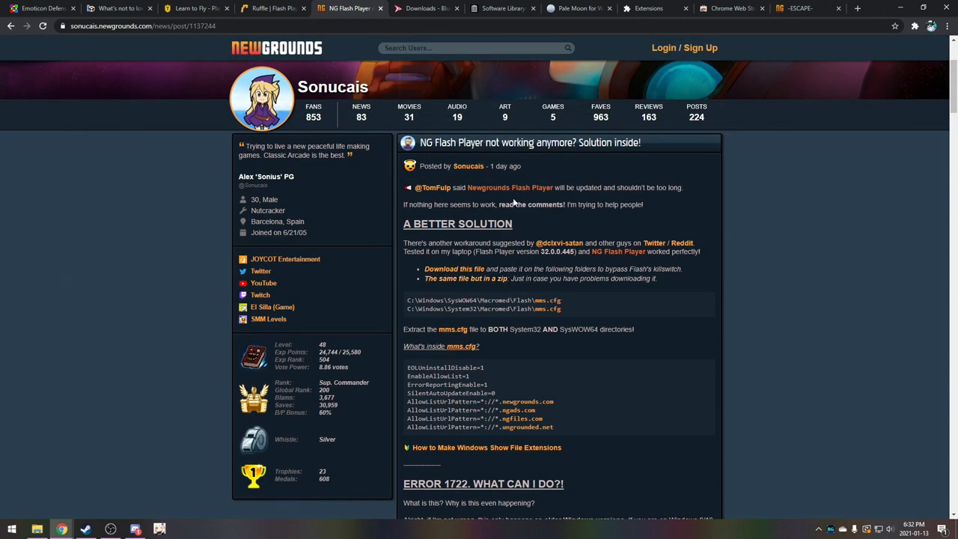
pyautogui.moveTo(557, 218)
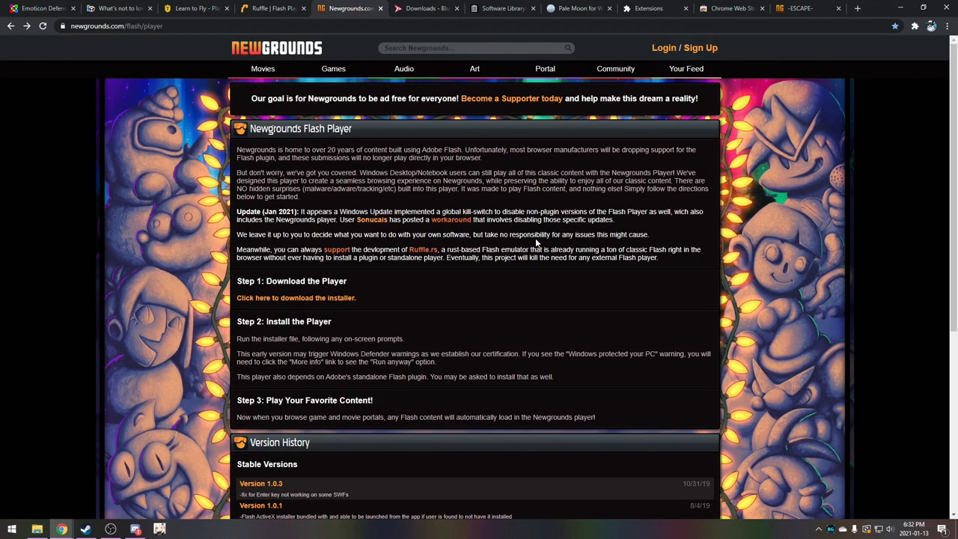
pyautogui.moveTo(535, 242)
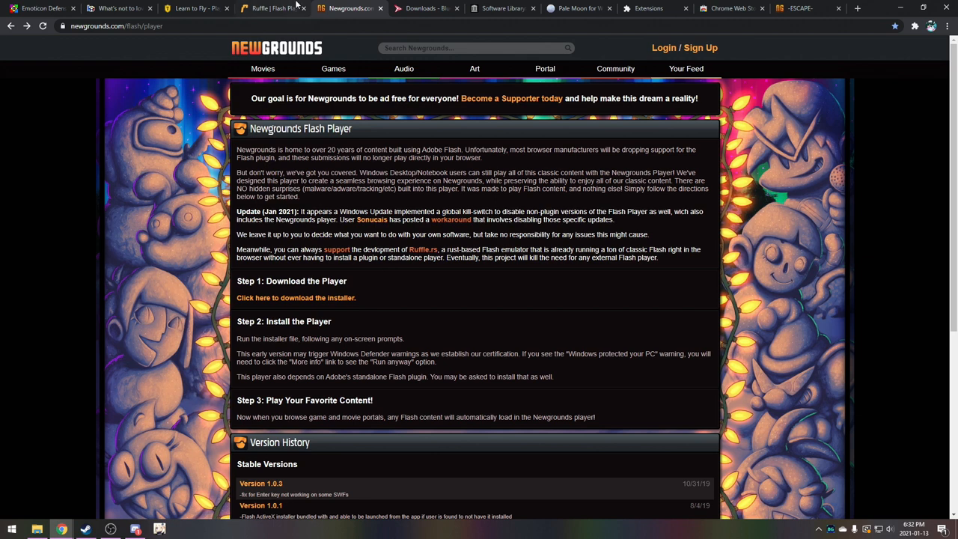
# - Glance at the Ruffle homepage, then return to Coolmath's Emoticon Defense page marked not playable
pyautogui.click(272, 9)
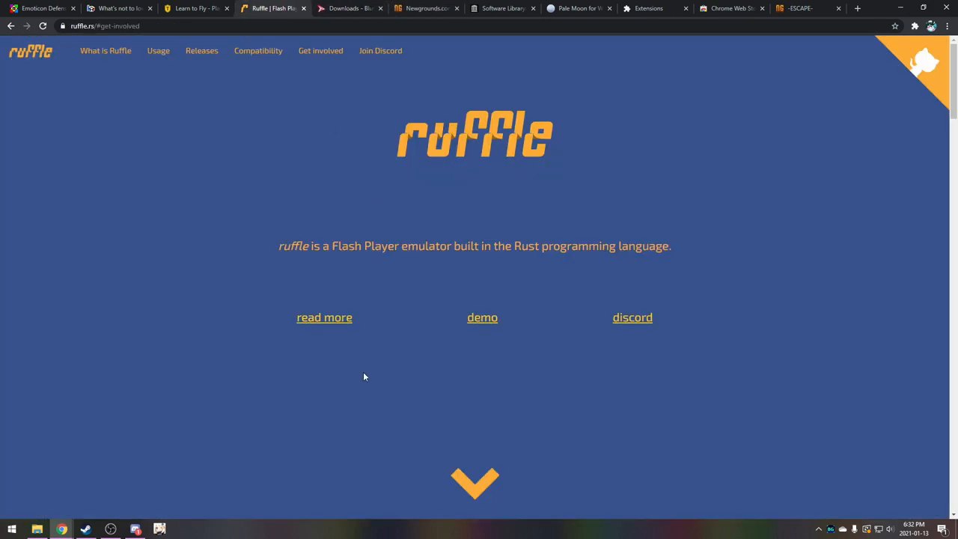
pyautogui.moveTo(94, 174)
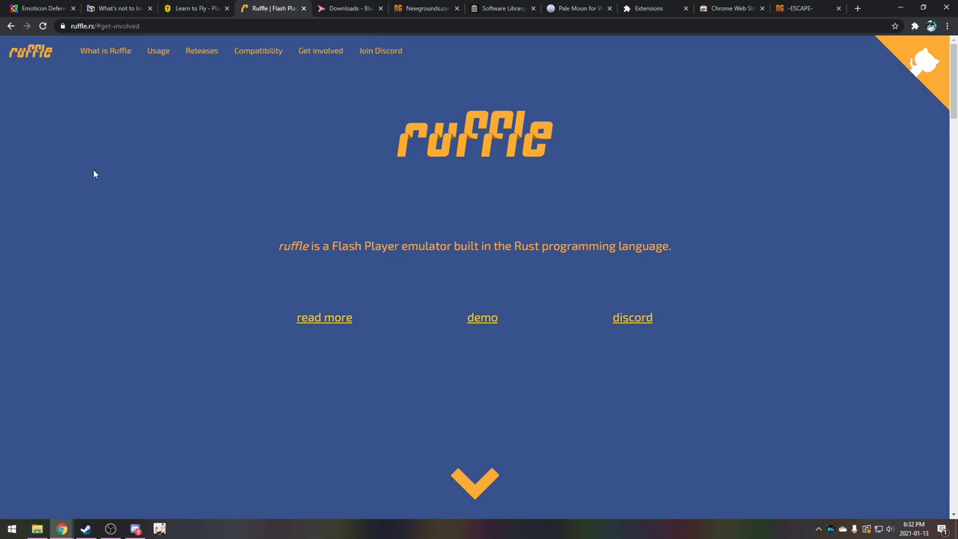
pyautogui.click(42, 9)
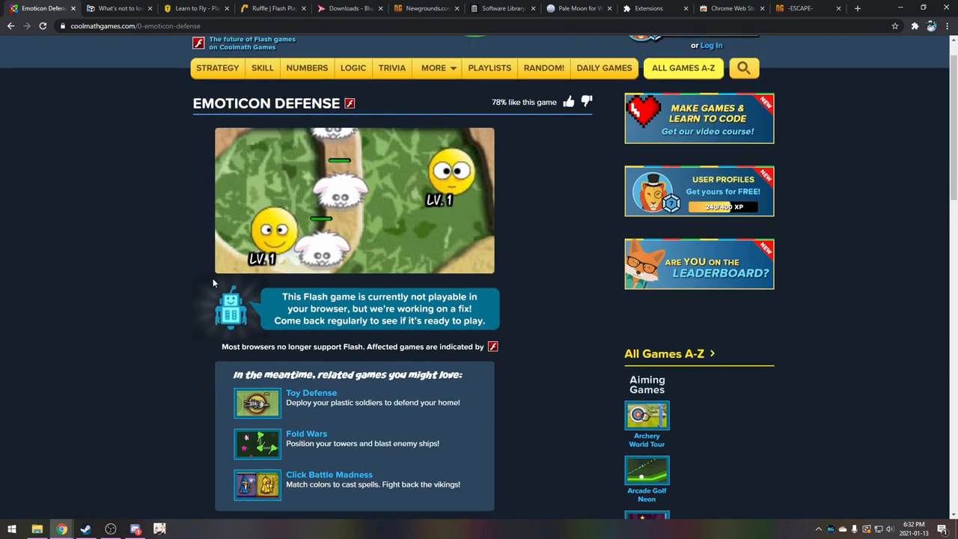
pyautogui.scroll(-3)
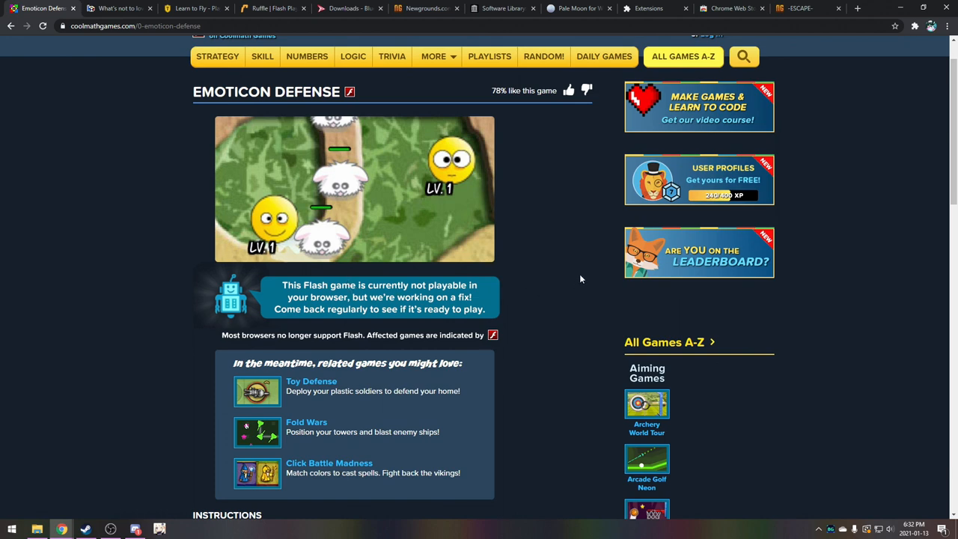
pyautogui.moveTo(491, 315)
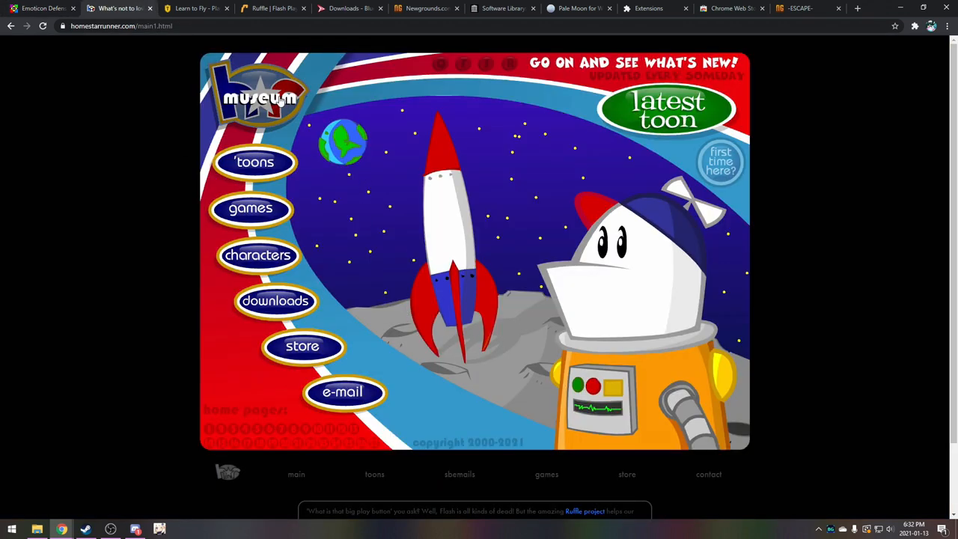
# - Browse the Homestar Runner museum's children's-book slide, then move on to Armor Games' Learn to Fly
pyautogui.click(260, 97)
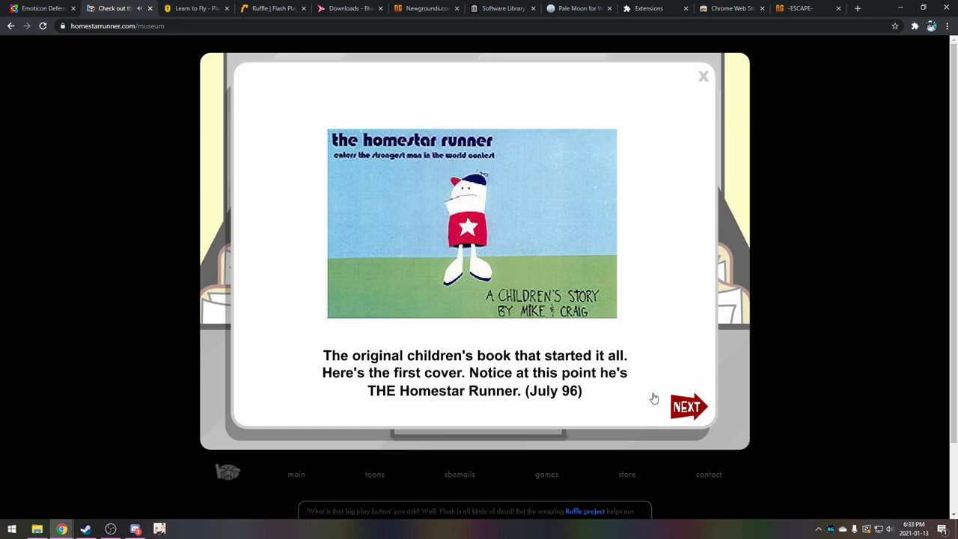
pyautogui.click(687, 407)
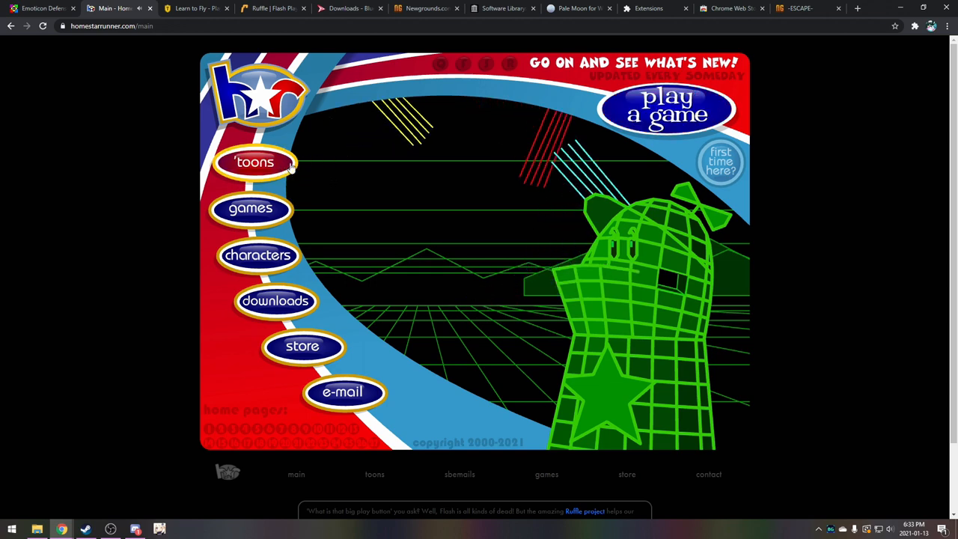
pyautogui.moveTo(337, 177)
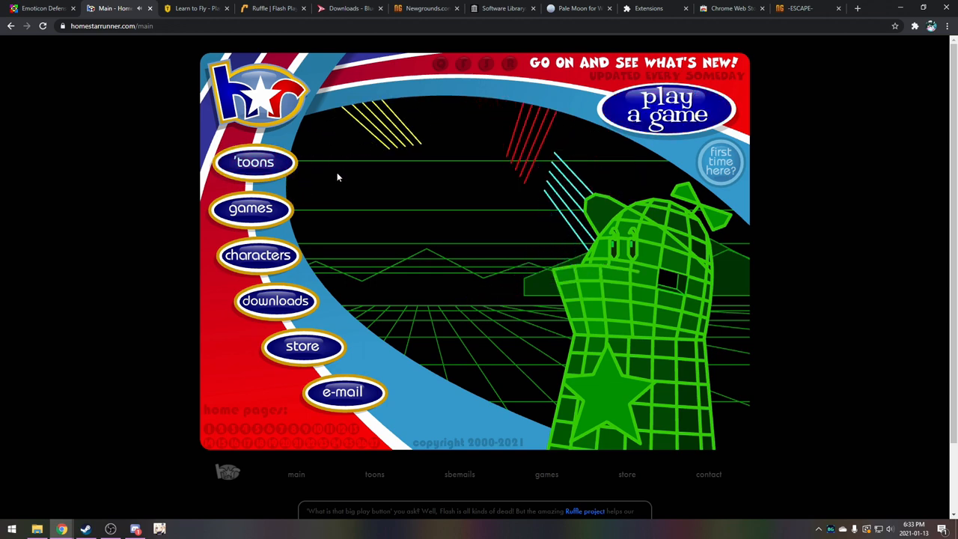
pyautogui.click(194, 9)
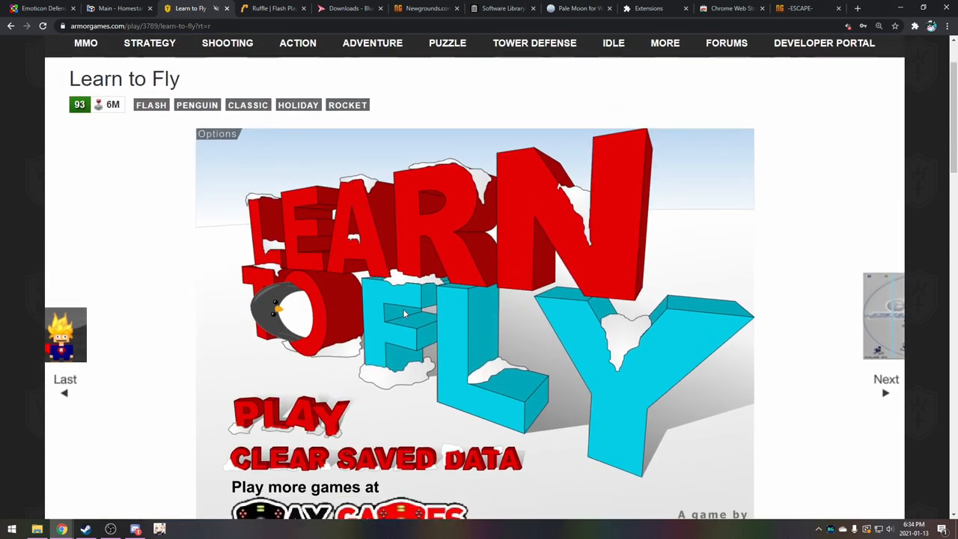
# - Start Learn to Fly and dismiss its instructions board so the penguin sits on the ramp
pyautogui.click(287, 416)
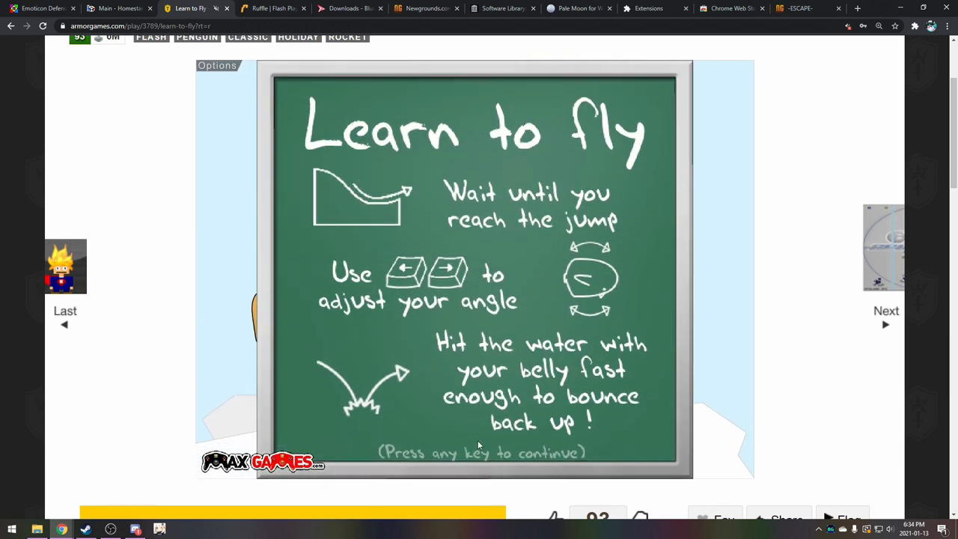
pyautogui.press('space')
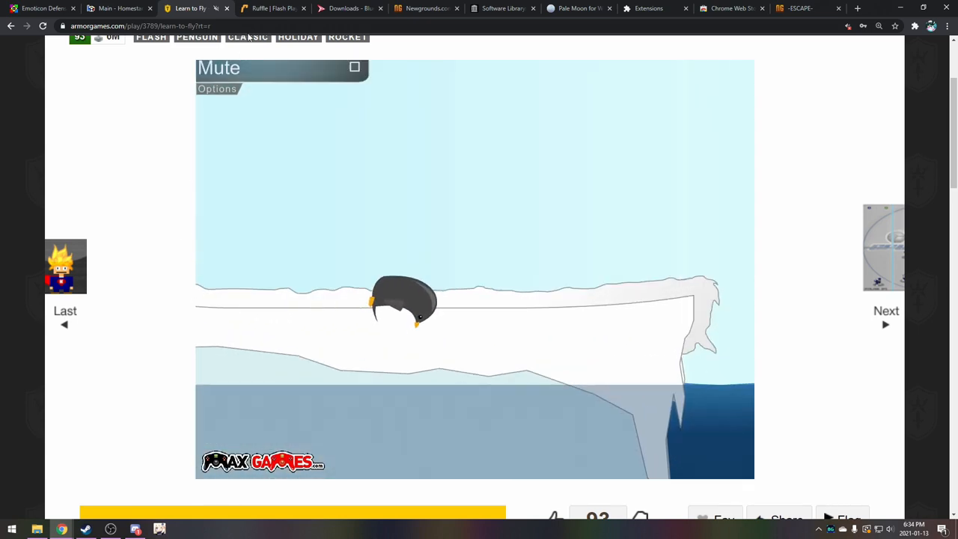
# - On the Ruffle site, read the Usage section and highlight the embed script snippet
pyautogui.click(270, 9)
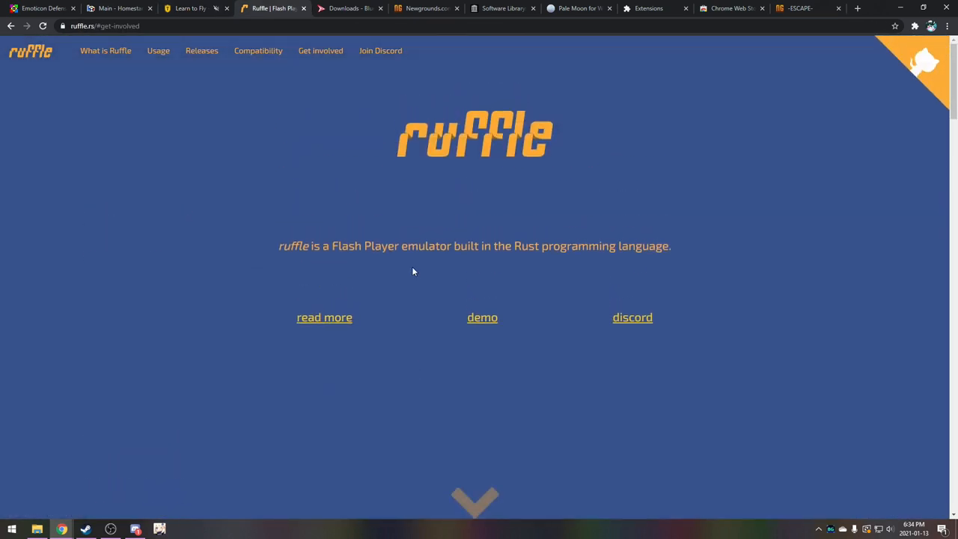
pyautogui.scroll(-3)
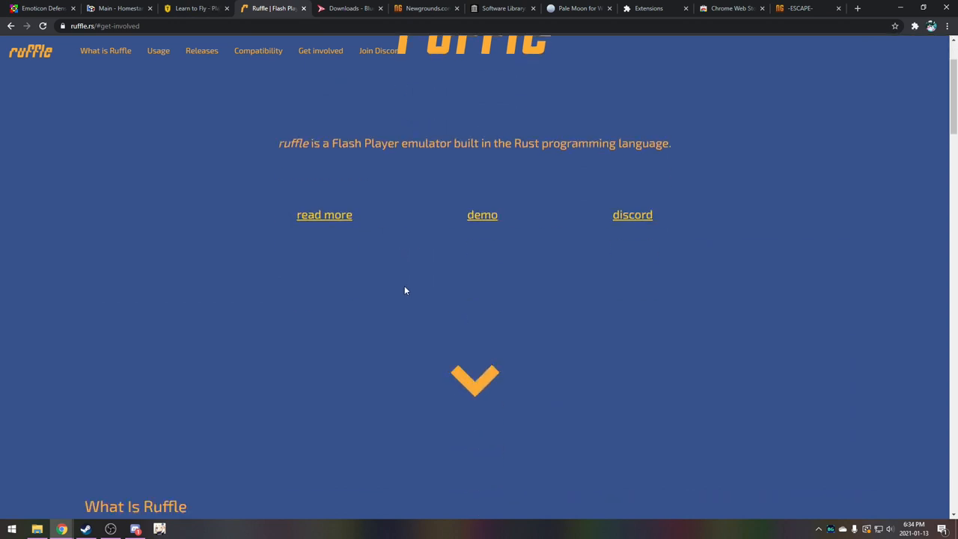
pyautogui.scroll(-3)
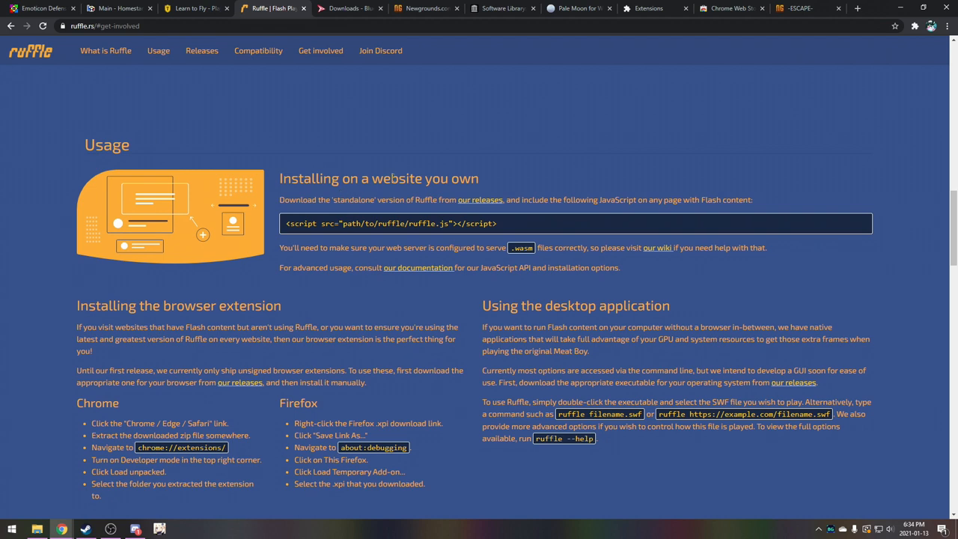
pyautogui.doubleClick(396, 178)
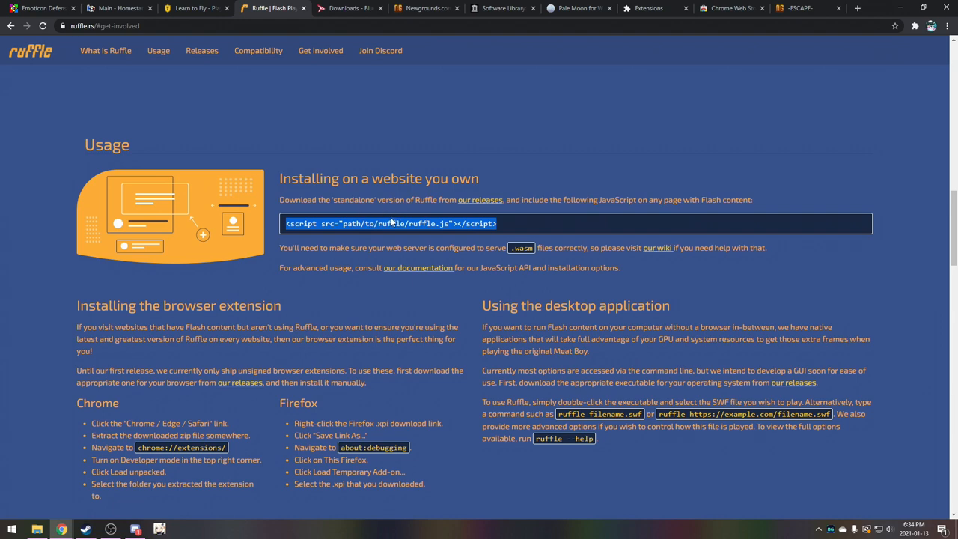
# - Highlight the ActionScript 3 API progress label in Compatibility, then return to Homestar Runner
pyautogui.scroll(-3)
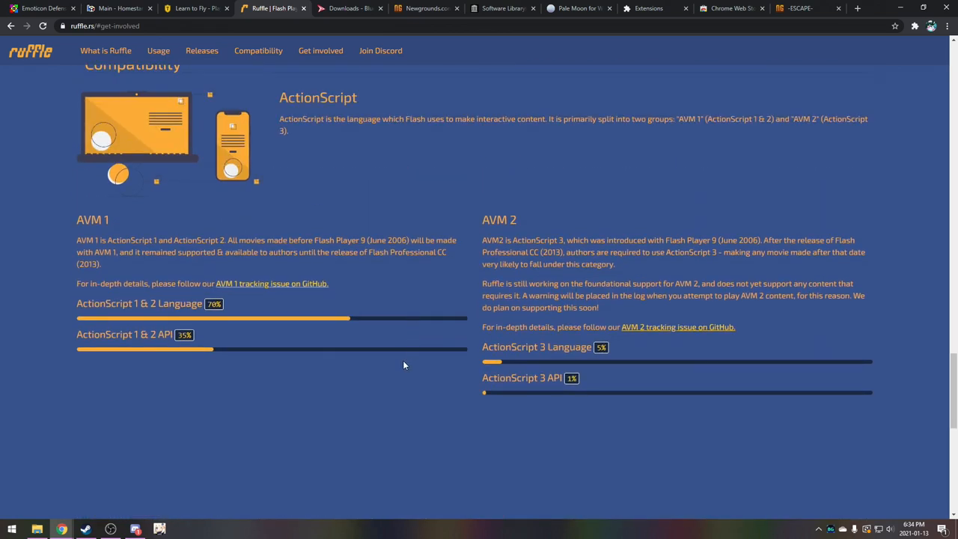
pyautogui.doubleClick(521, 377)
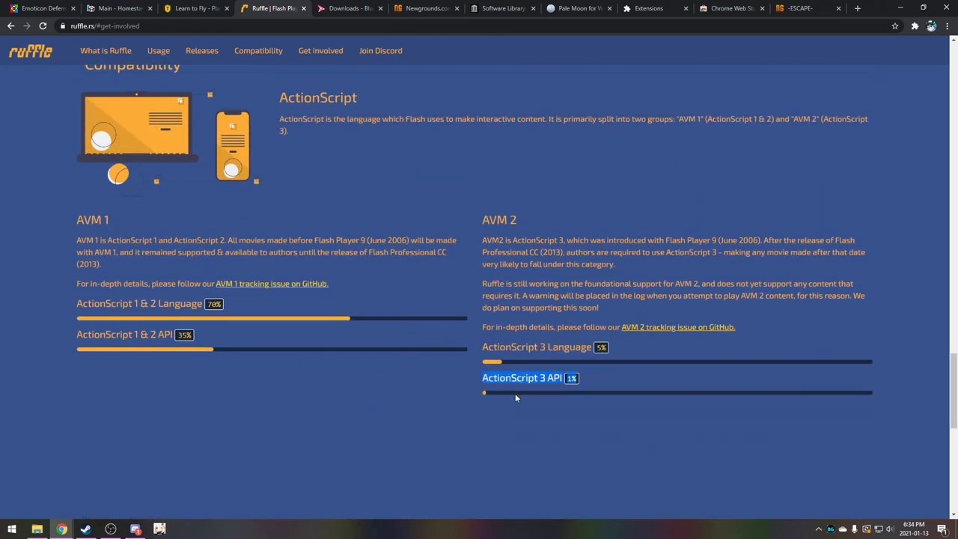
pyautogui.moveTo(466, 432)
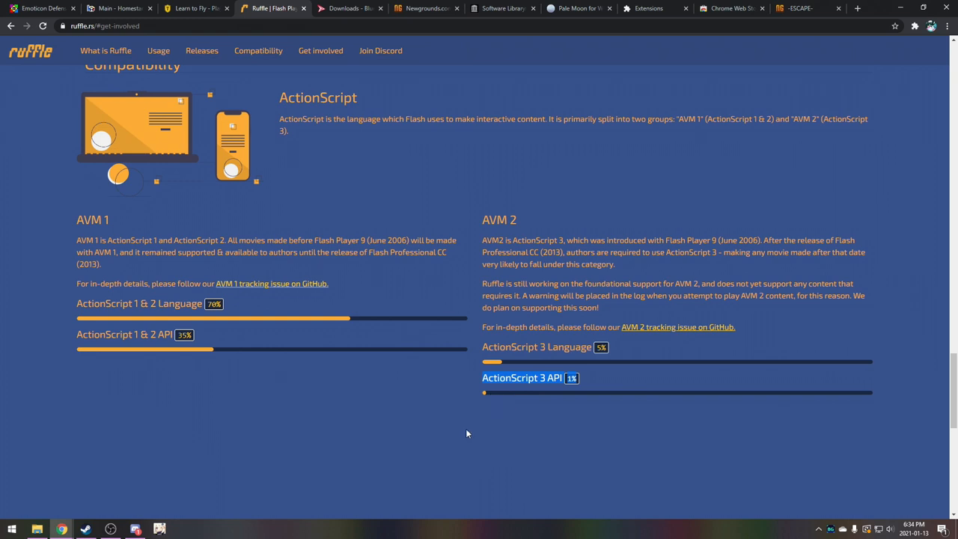
pyautogui.moveTo(232, 65)
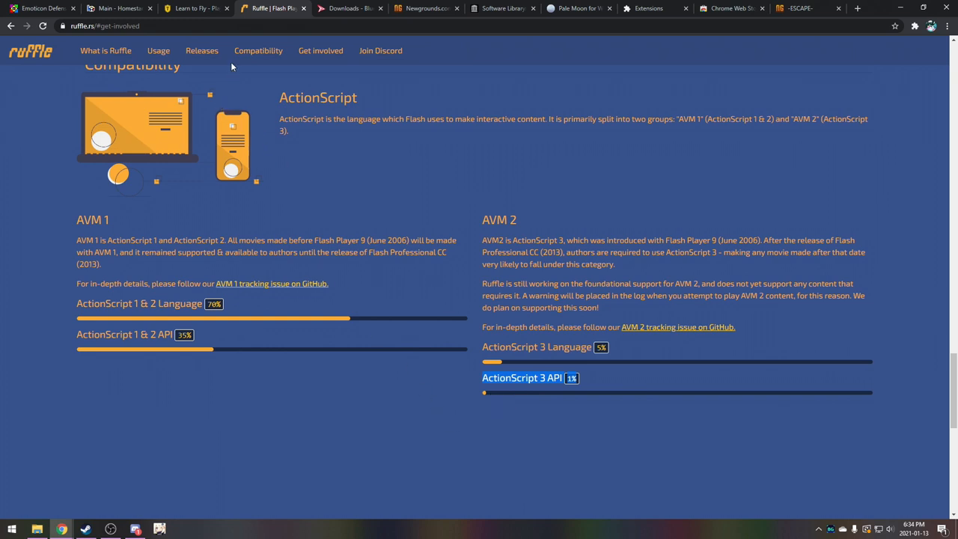
pyautogui.click(120, 9)
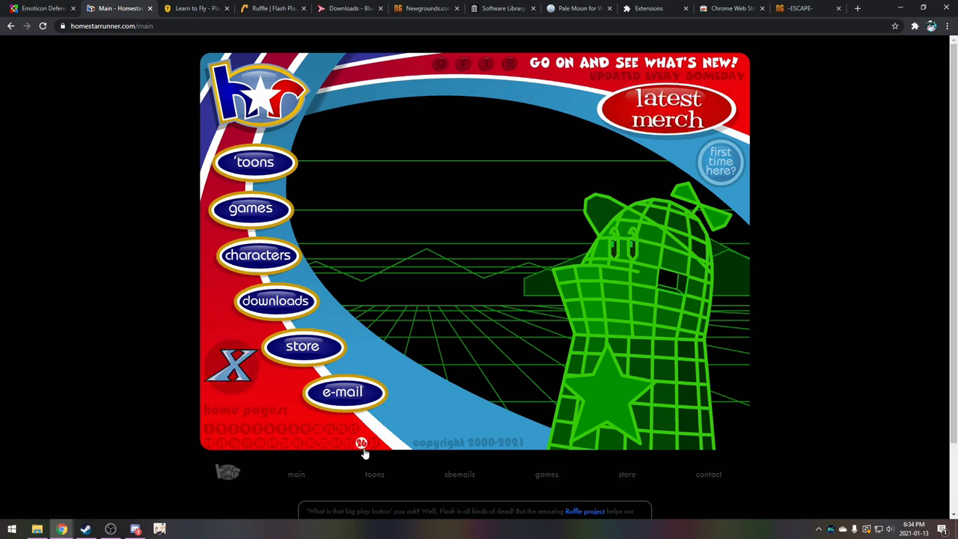
# - Trigger Homestar Runner's hidden main-page scene, then scroll the Armor Games homepage
pyautogui.click(362, 444)
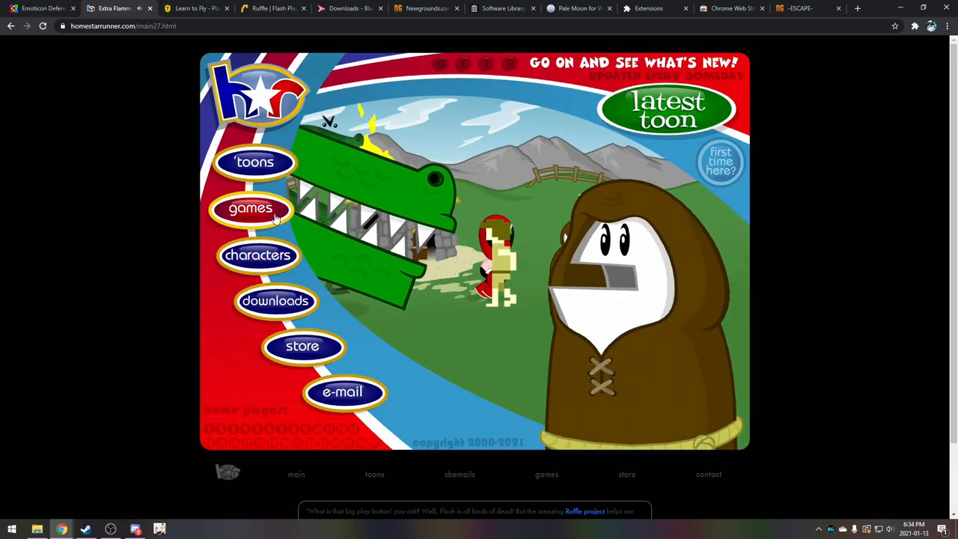
pyautogui.click(252, 208)
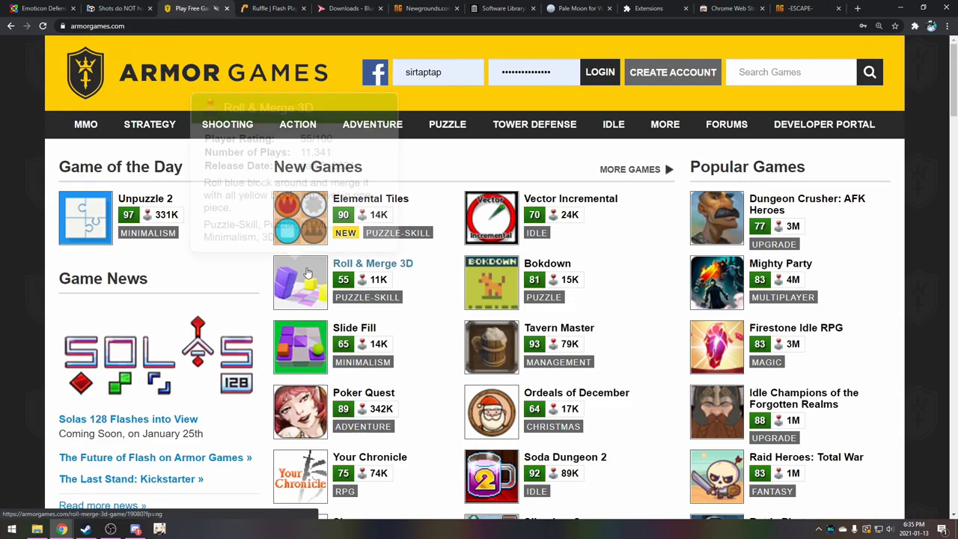
pyautogui.scroll(-3)
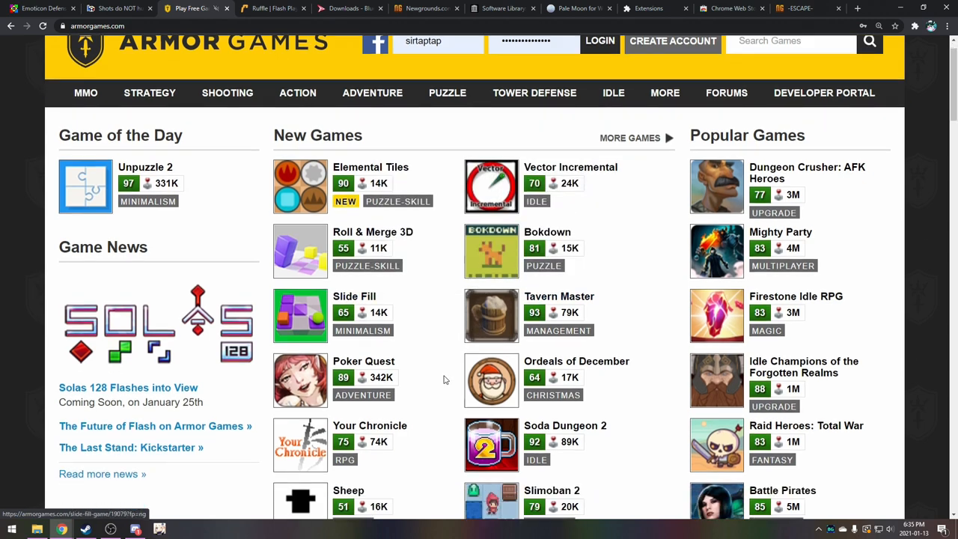
pyautogui.scroll(-3)
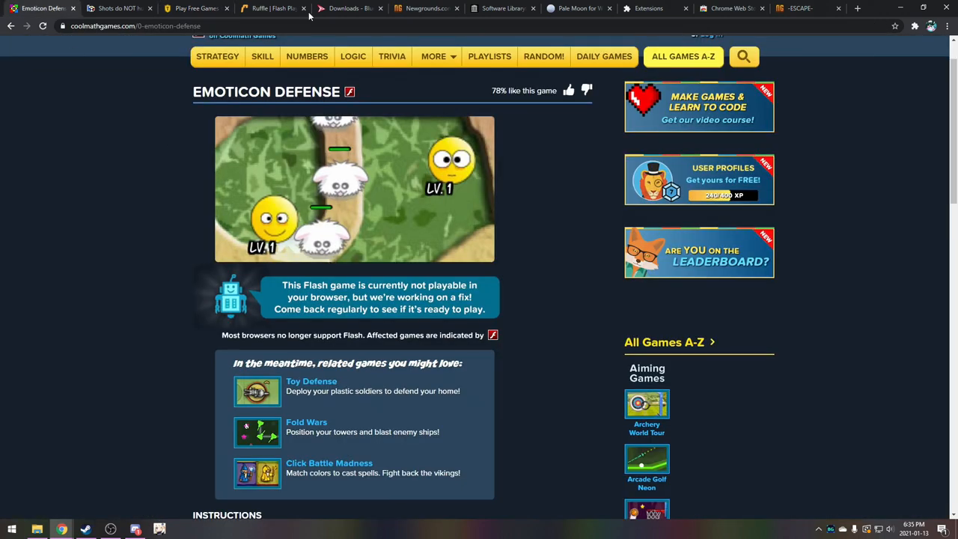
# - Scroll Ruffle's site to Usage and highlight the 'Installing the browser extension' heading
pyautogui.click(272, 9)
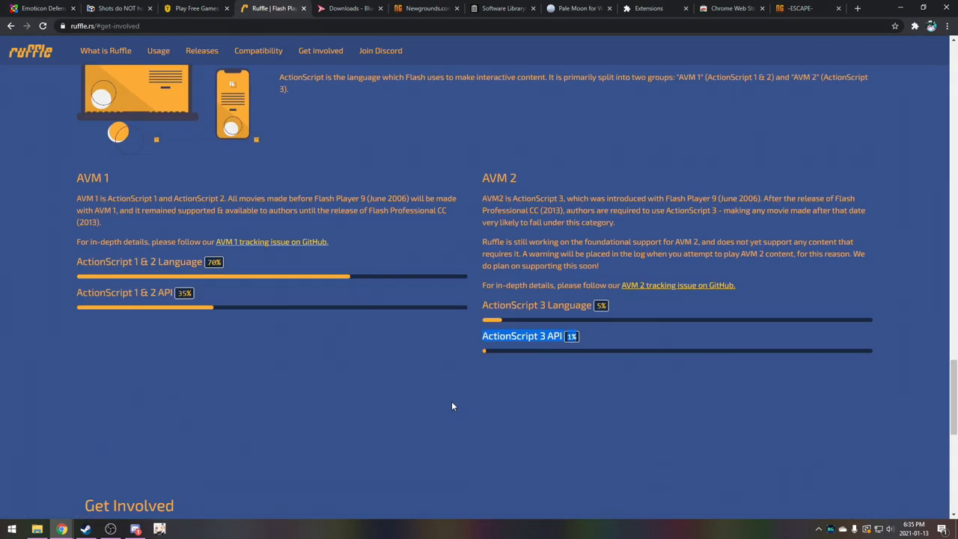
pyautogui.scroll(-3)
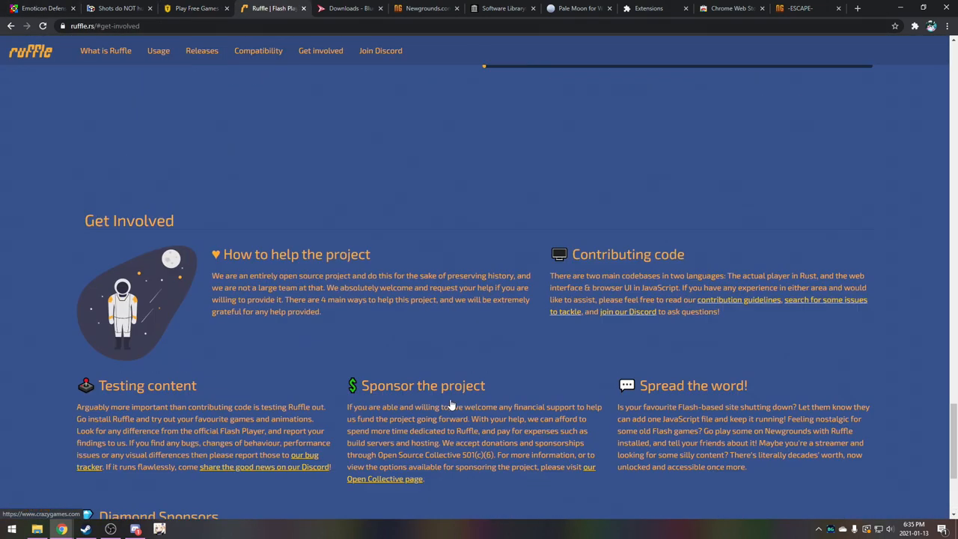
pyautogui.scroll(3)
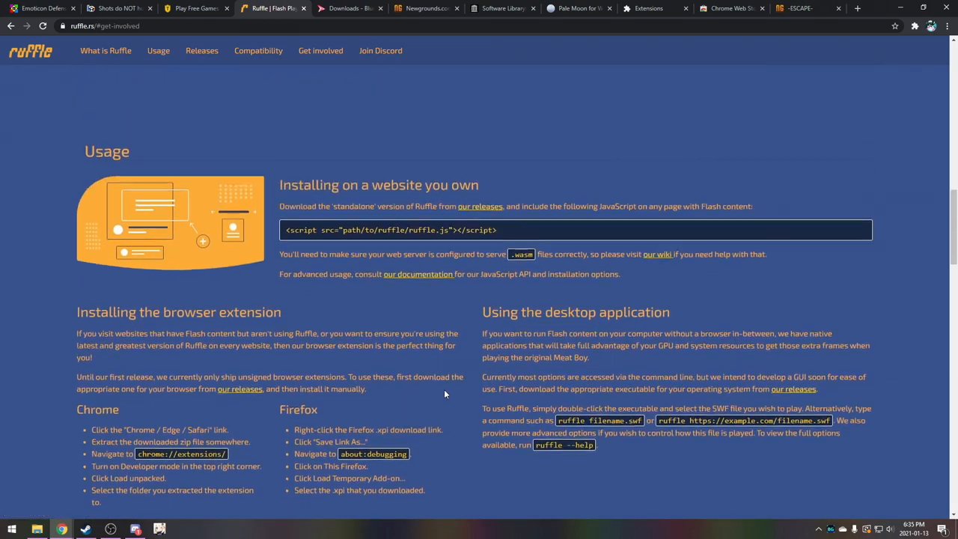
pyautogui.scroll(-3)
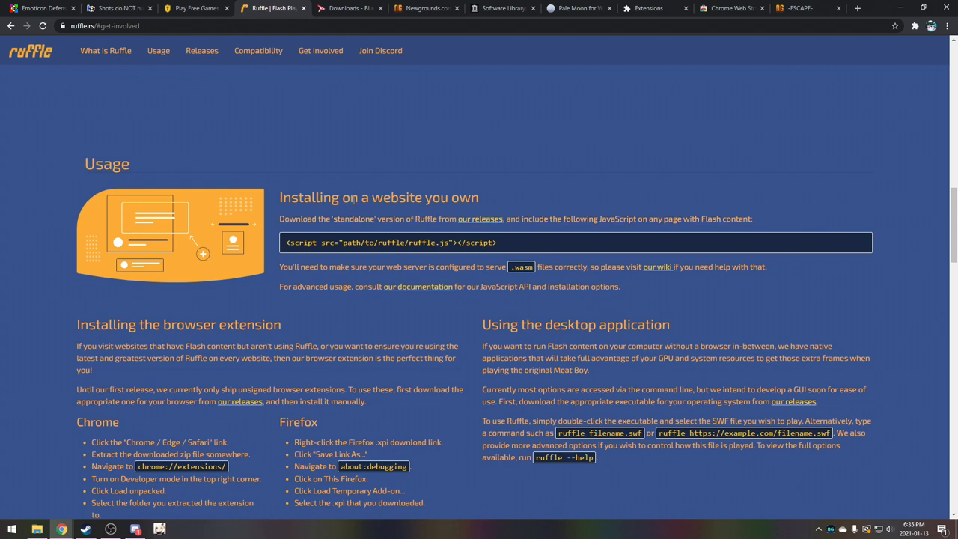
pyautogui.scroll(-3)
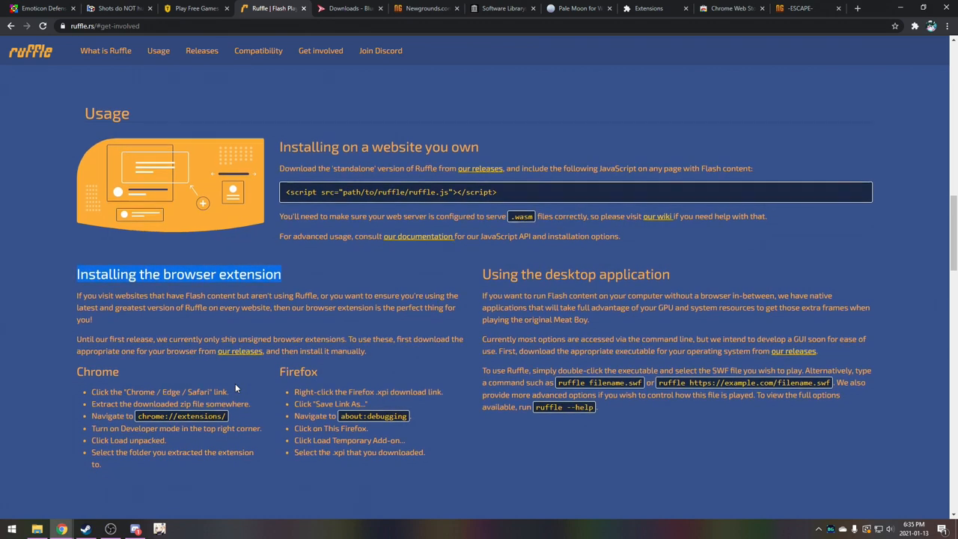
pyautogui.scroll(-3)
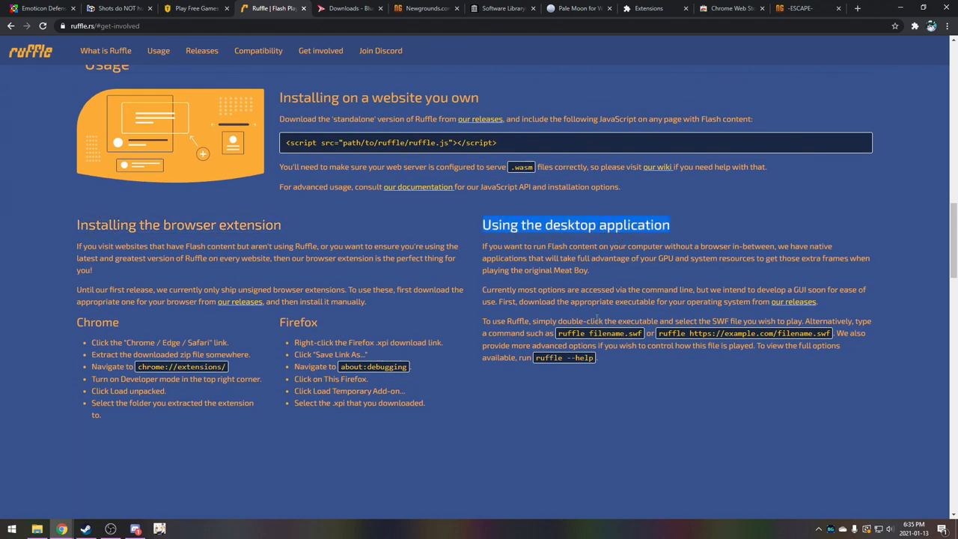
pyautogui.moveTo(635, 319)
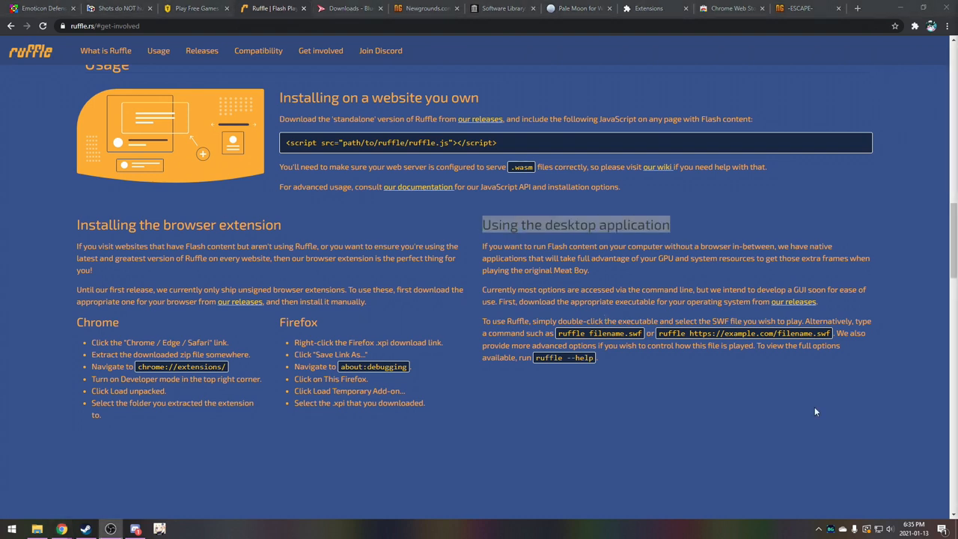
pyautogui.moveTo(255, 366)
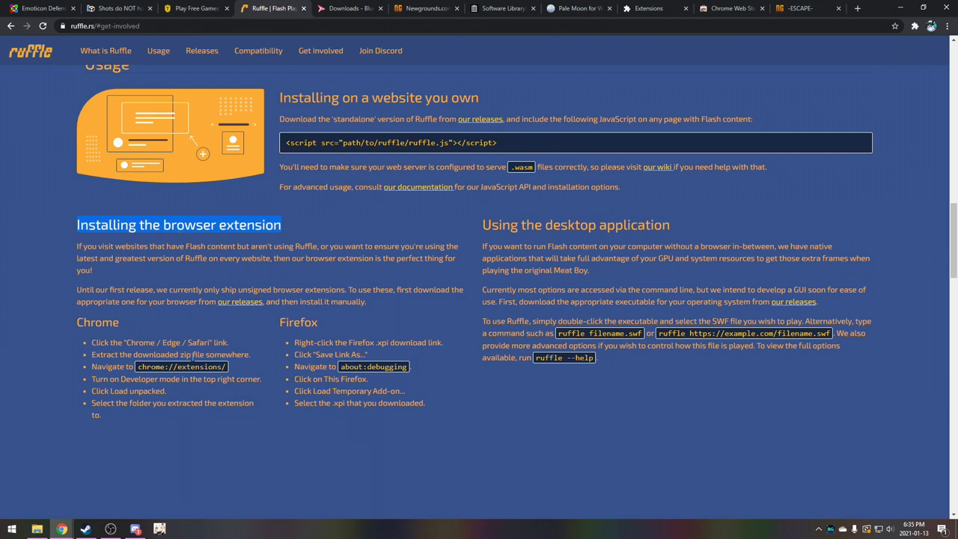
pyautogui.moveTo(202, 364)
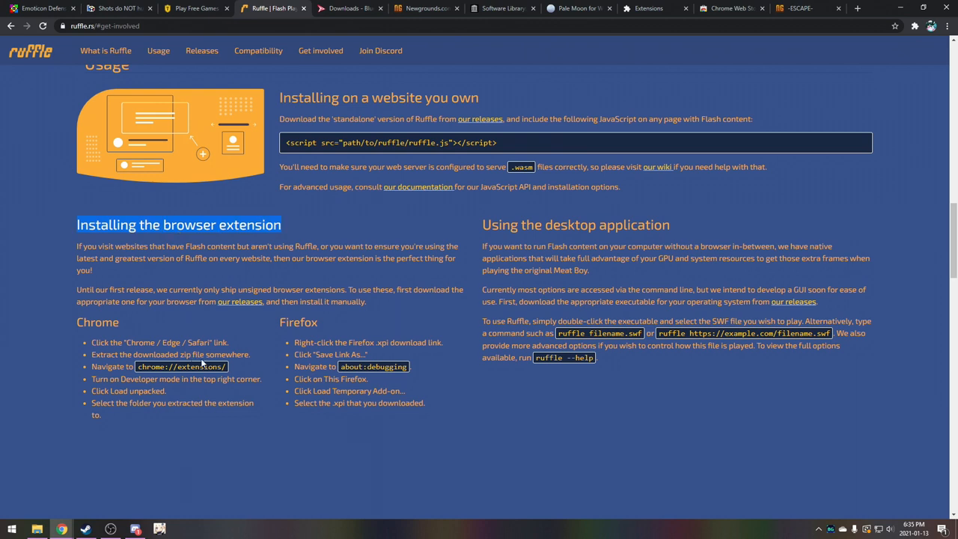
pyautogui.moveTo(262, 365)
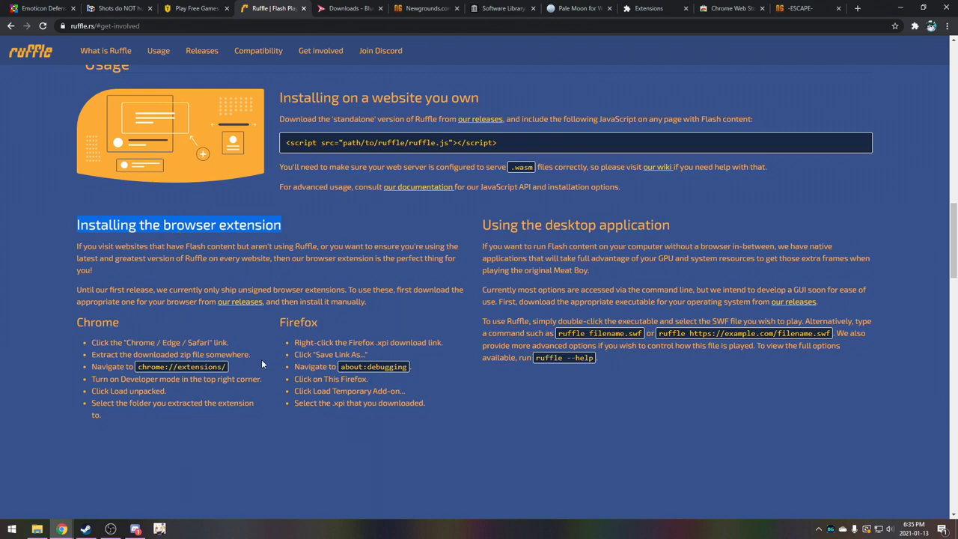
pyautogui.moveTo(275, 365)
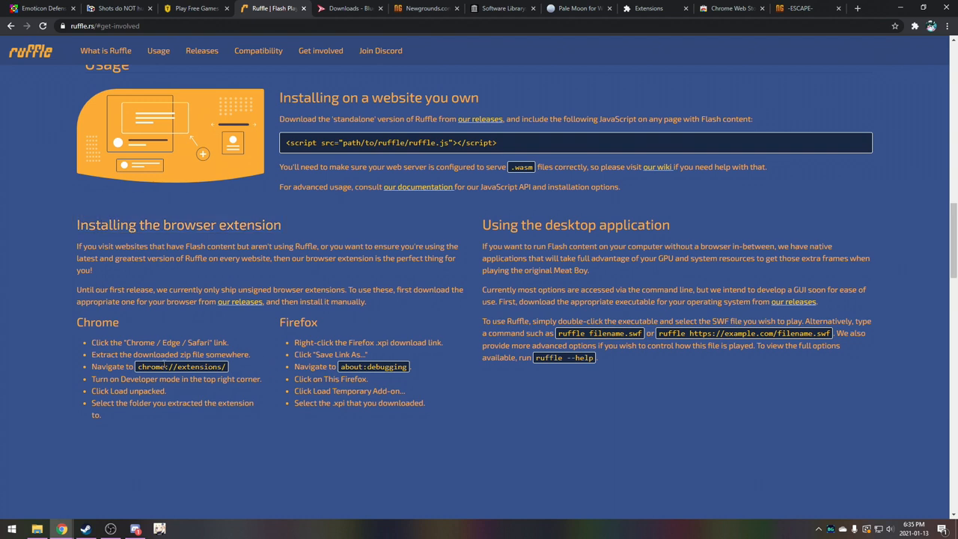
pyautogui.doubleClick(180, 224)
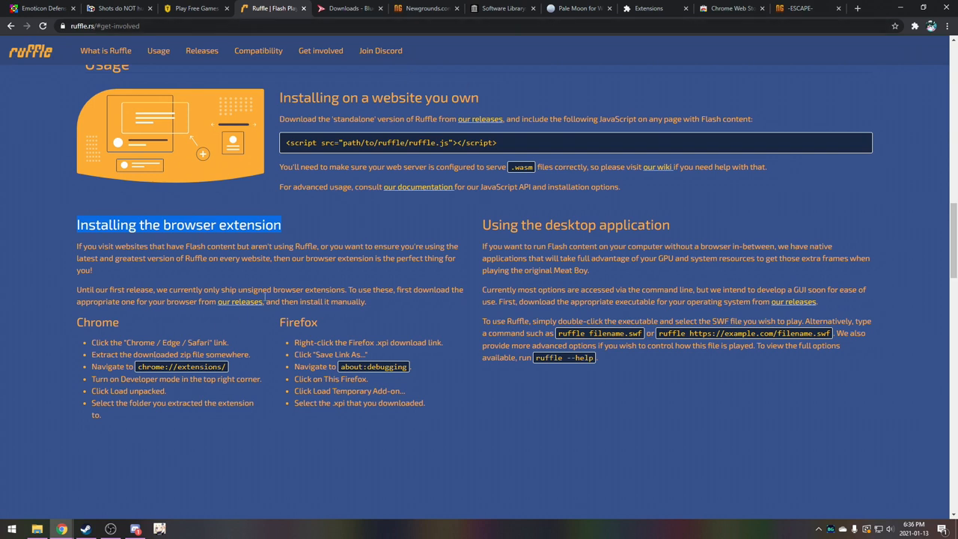
# - From Ruffle's Releases, download the latest nightly Chrome/Edge/Safari zip and open it
pyautogui.click(201, 51)
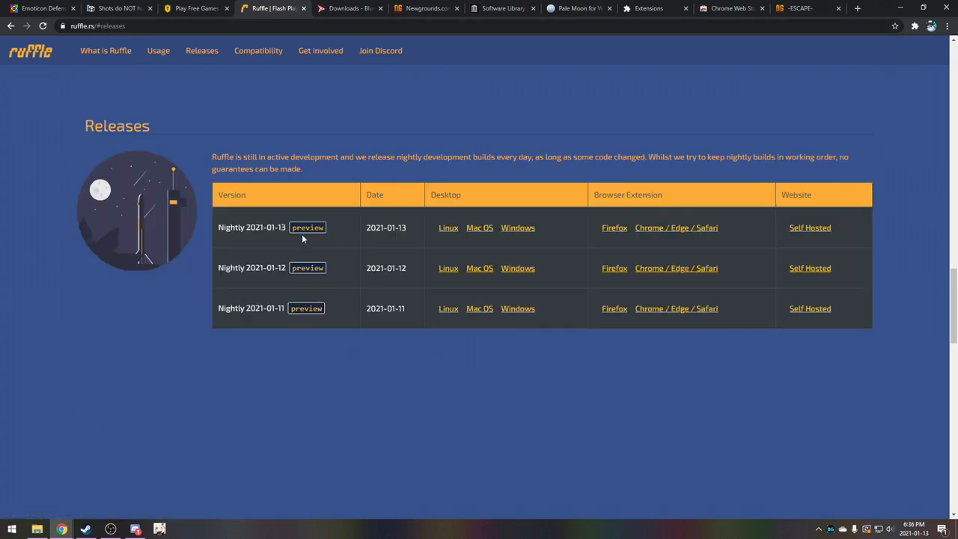
pyautogui.click(676, 173)
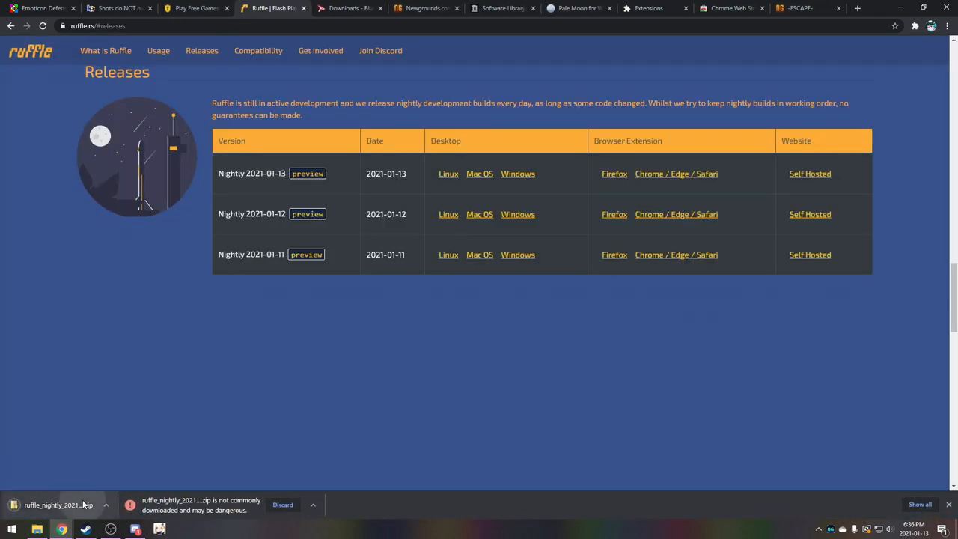
pyautogui.click(57, 505)
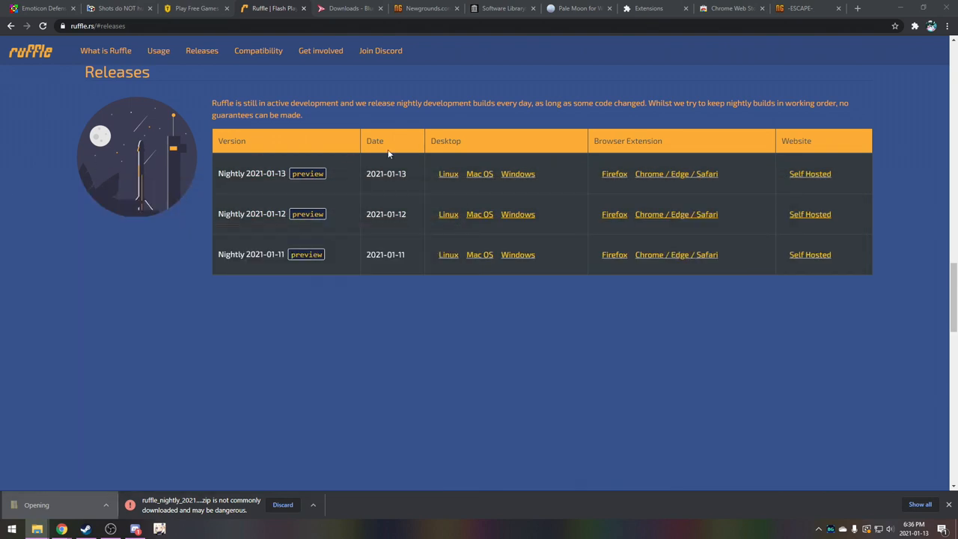
# - Enable Chrome developer mode and load the extracted ruffle folder as an unpacked extension
pyautogui.click(646, 9)
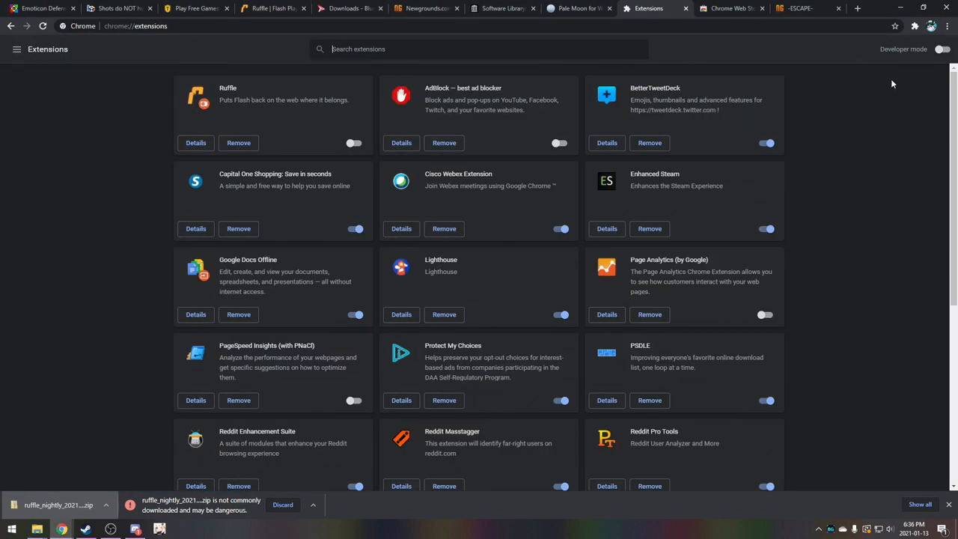
pyautogui.click(941, 48)
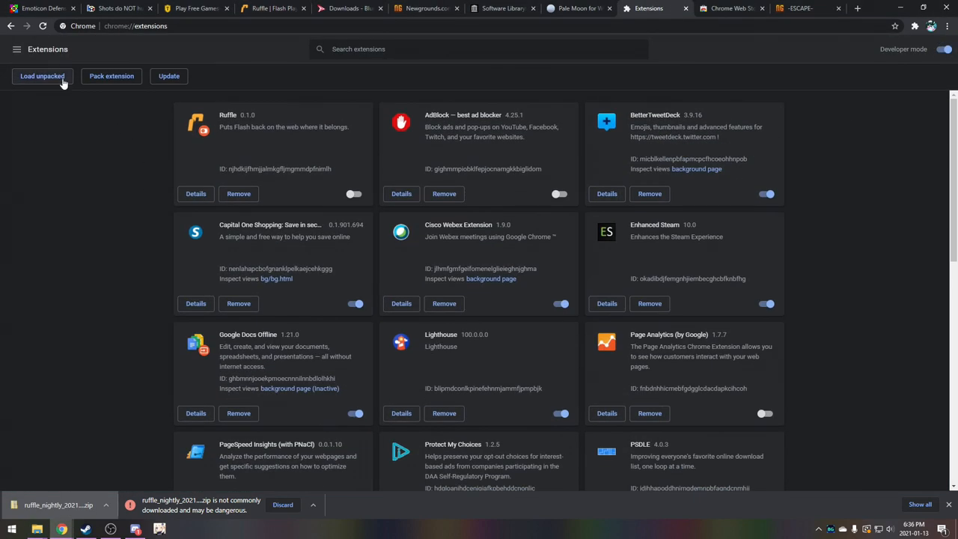
pyautogui.click(42, 74)
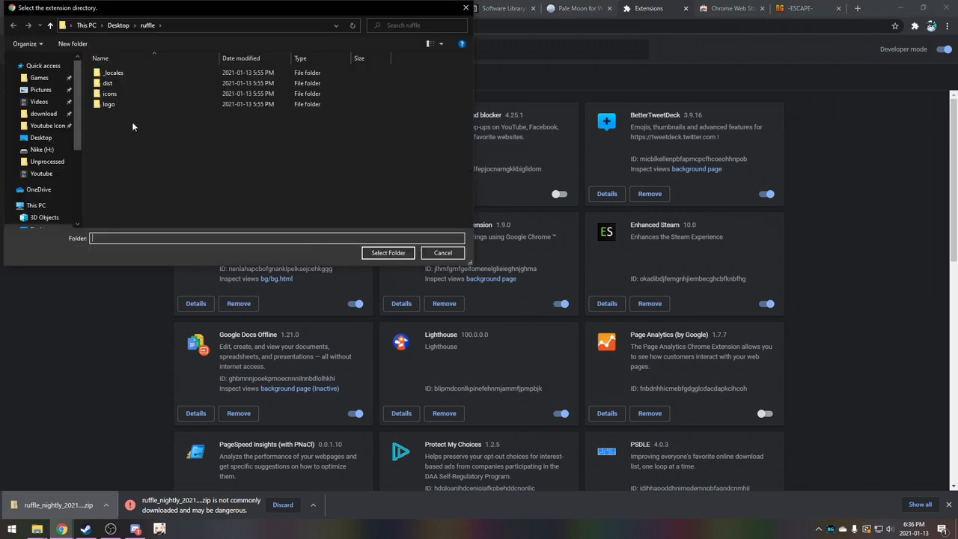
pyautogui.click(387, 251)
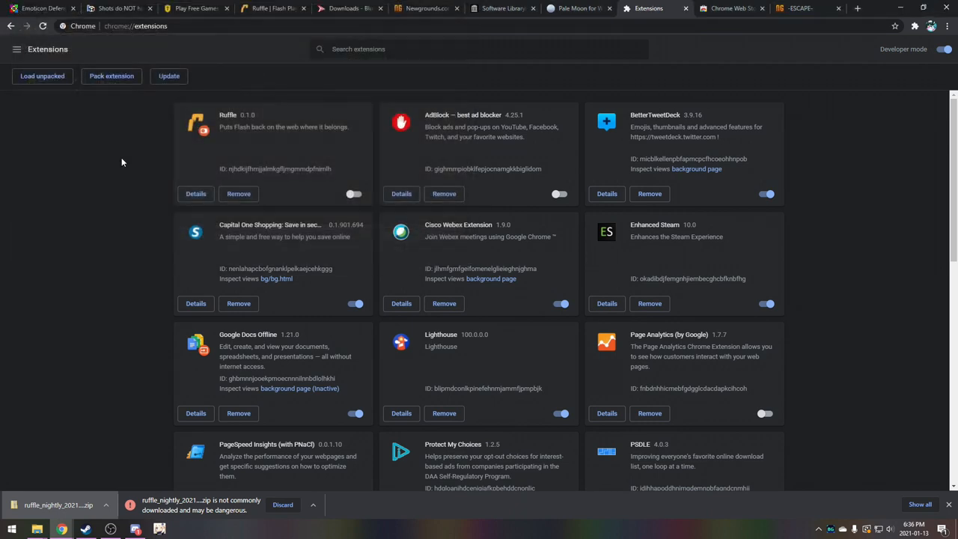
pyautogui.click(353, 194)
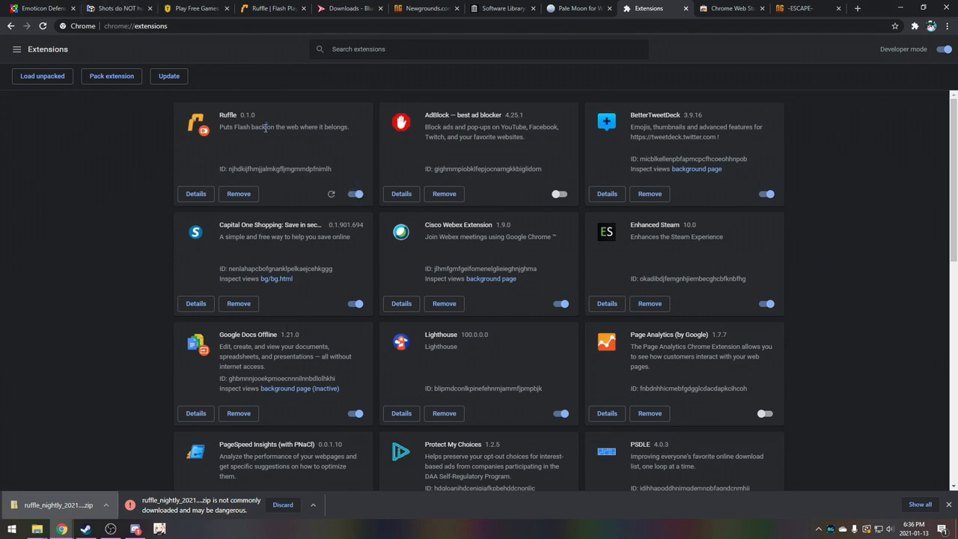
# - Highlight the installed Ruffle extension's description, then return to the Emoticon Defense page
pyautogui.tripleClick(284, 125)
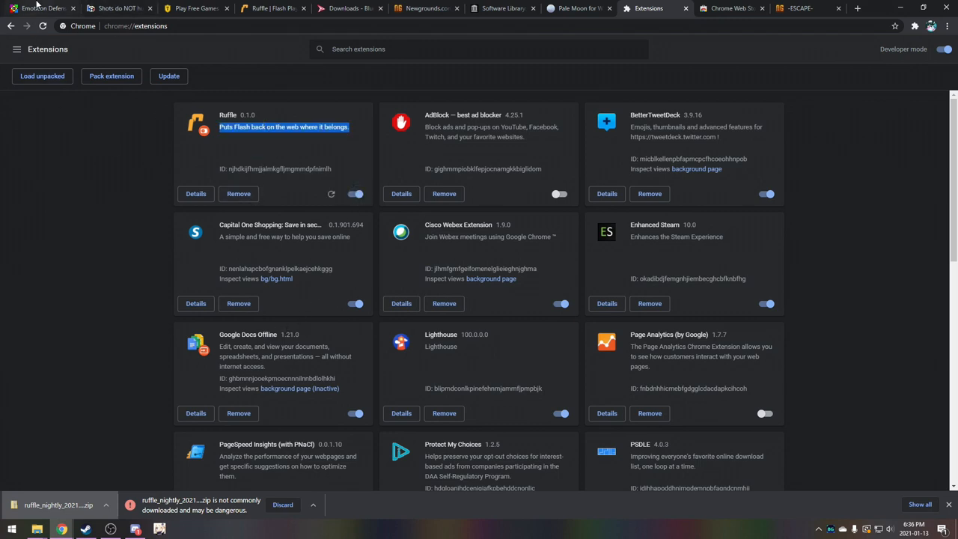
pyautogui.click(41, 9)
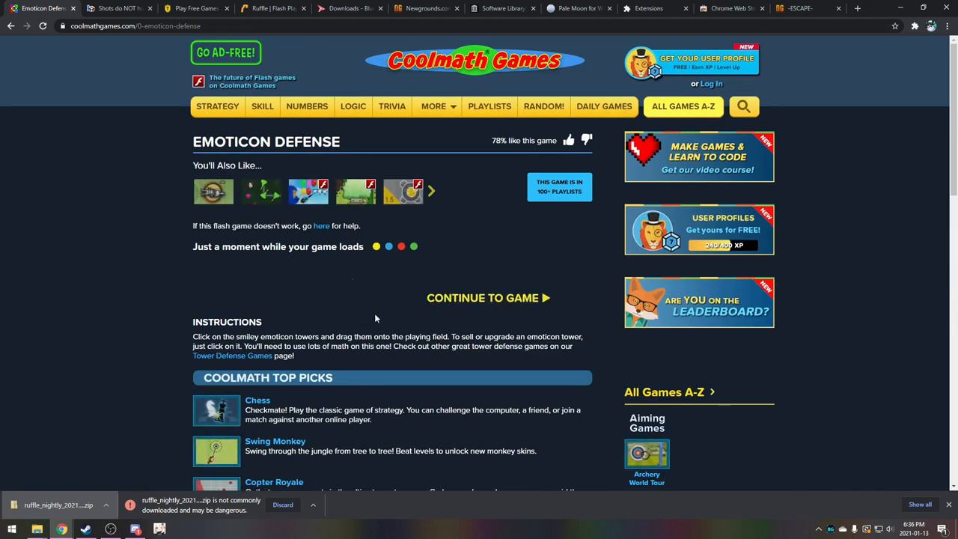
# - Start Emoticon Defense through Ruffle and place an emoticon tower beside the track
pyautogui.scroll(-3)
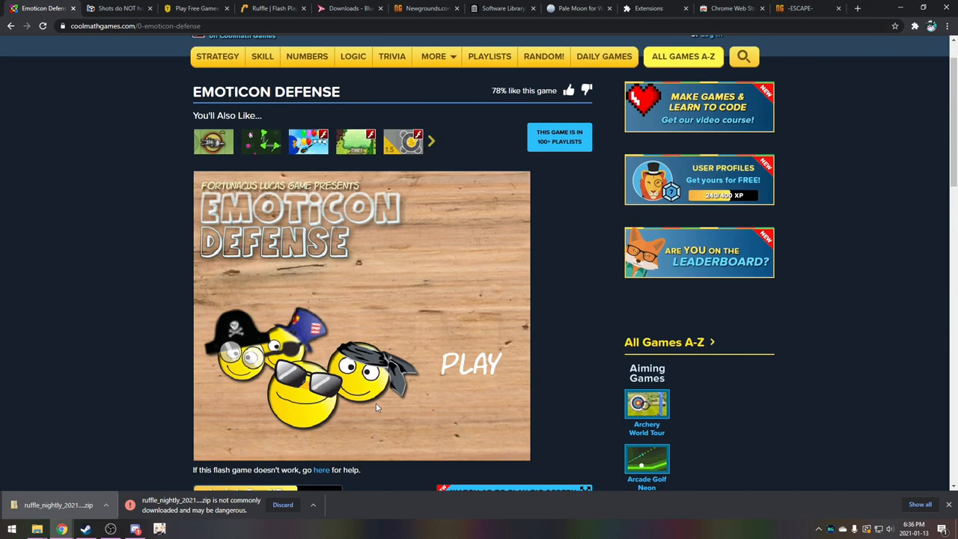
pyautogui.click(470, 363)
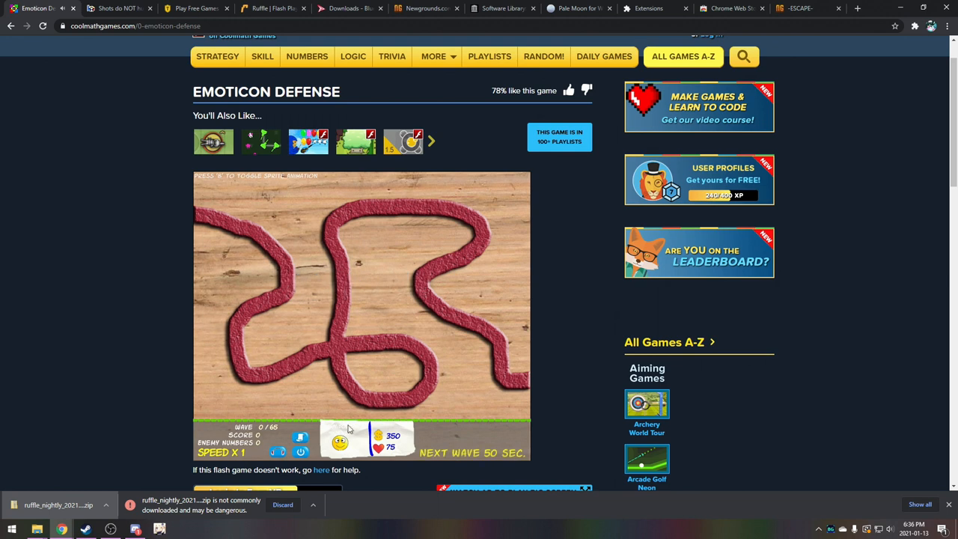
pyautogui.click(339, 440)
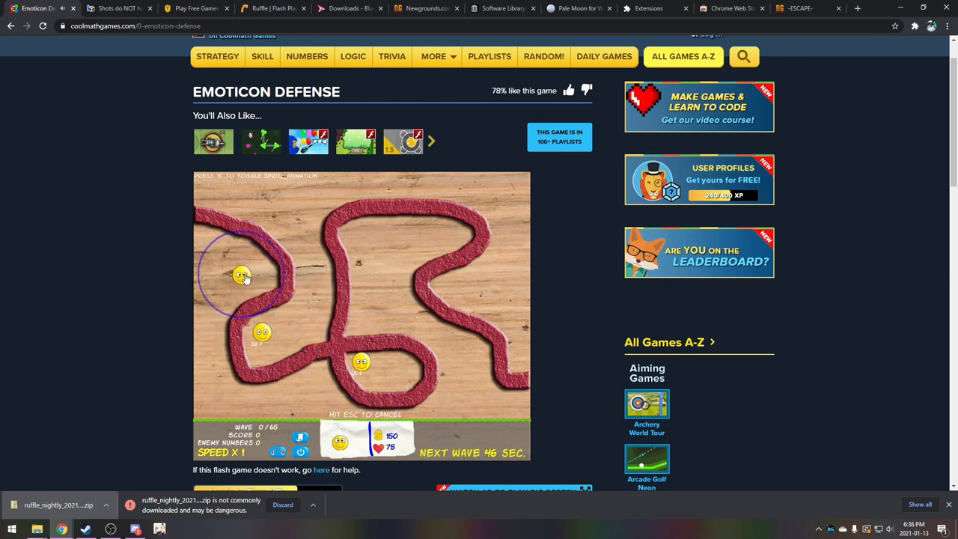
pyautogui.click(254, 260)
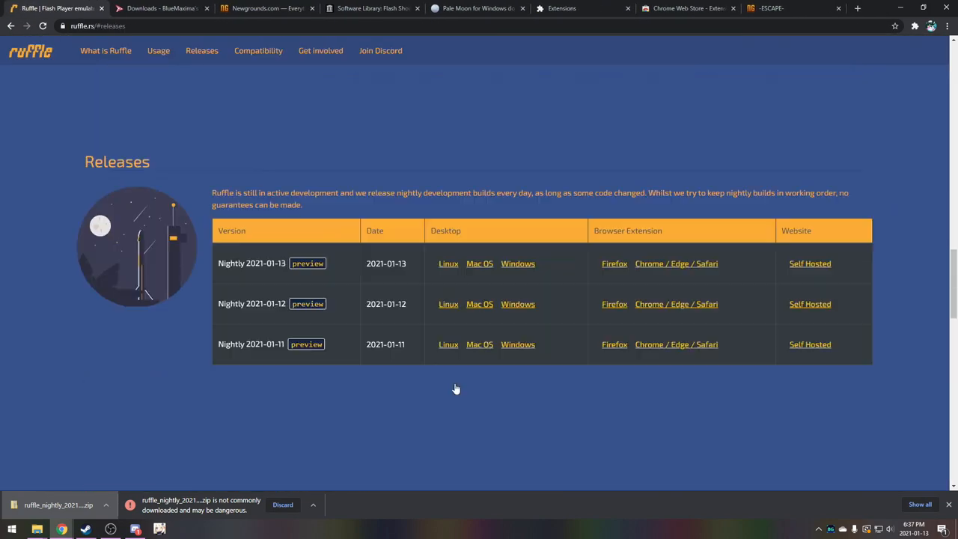
# - Scroll ruffle.rs down to the AVM 1 / AVM 2 ActionScript progress bars
pyautogui.scroll(-3)
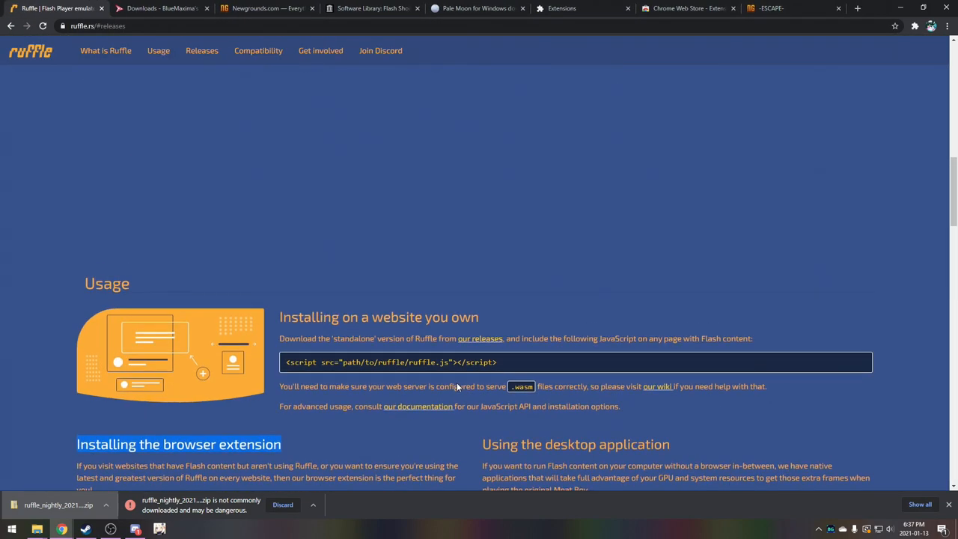
pyautogui.scroll(-3)
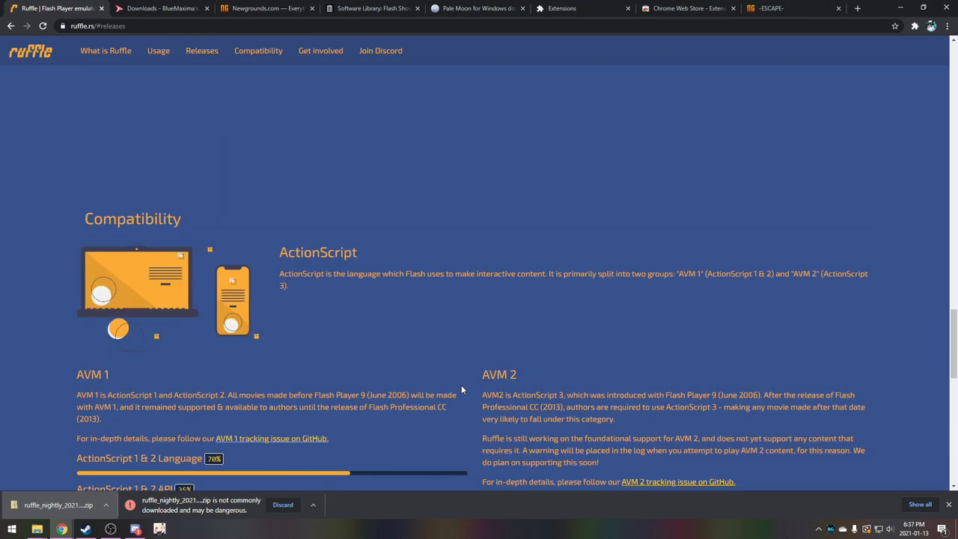
pyautogui.scroll(-3)
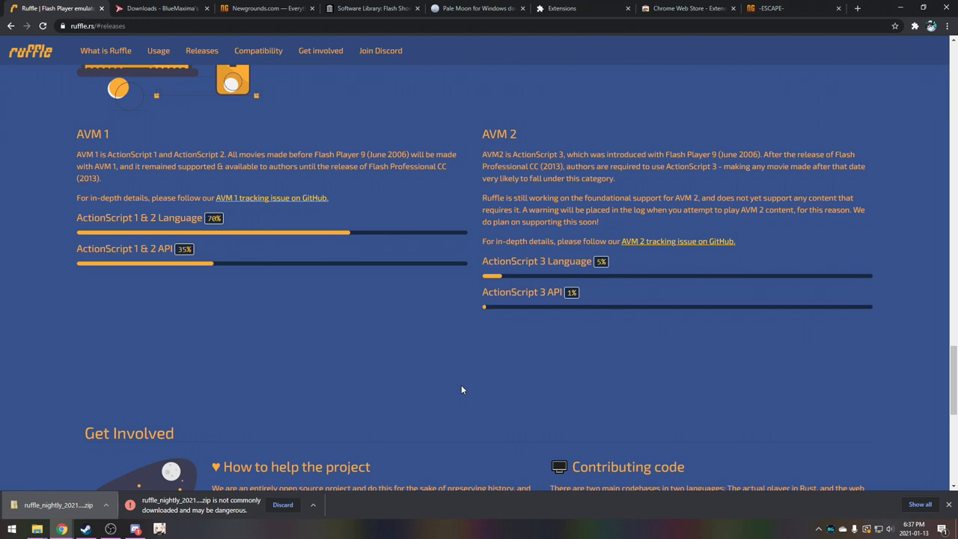
pyautogui.moveTo(460, 397)
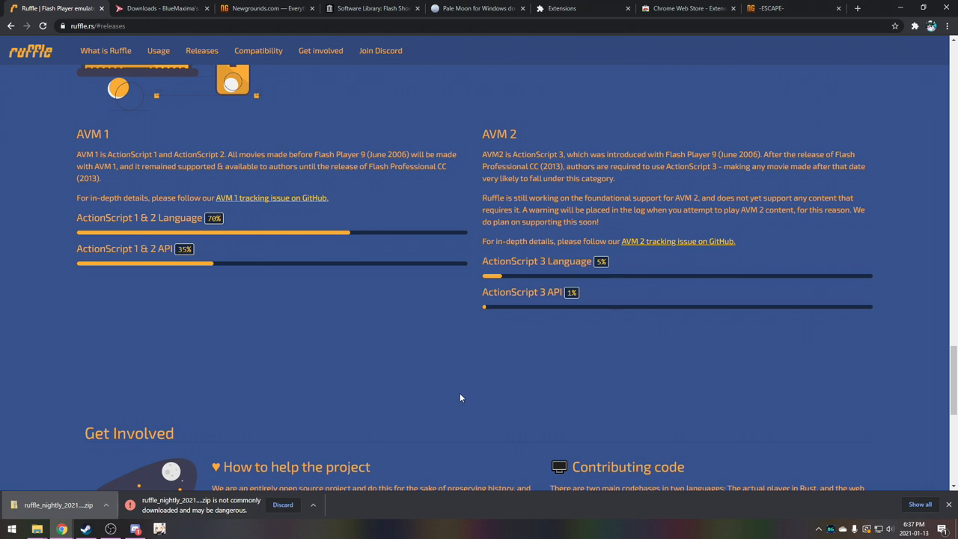
pyautogui.moveTo(515, 389)
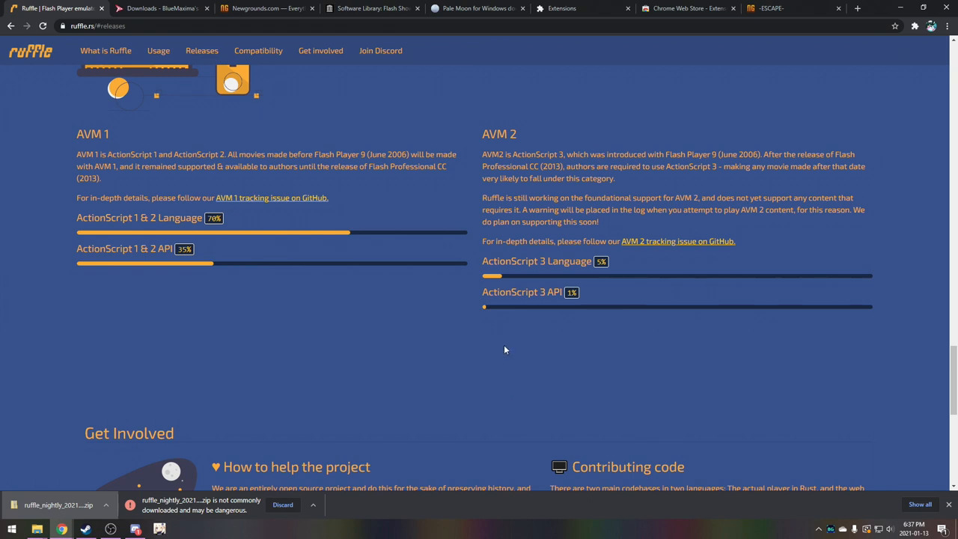
pyautogui.moveTo(502, 342)
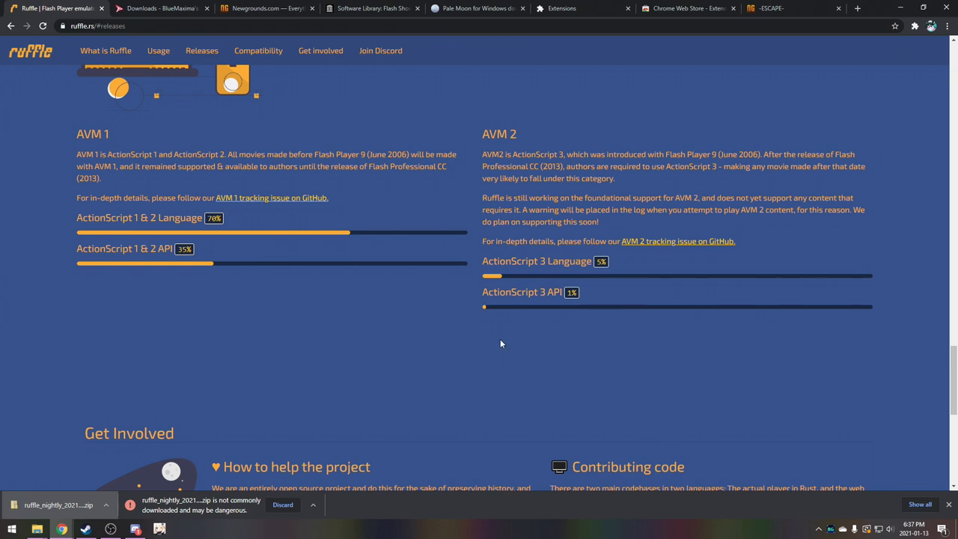
pyautogui.moveTo(583, 249)
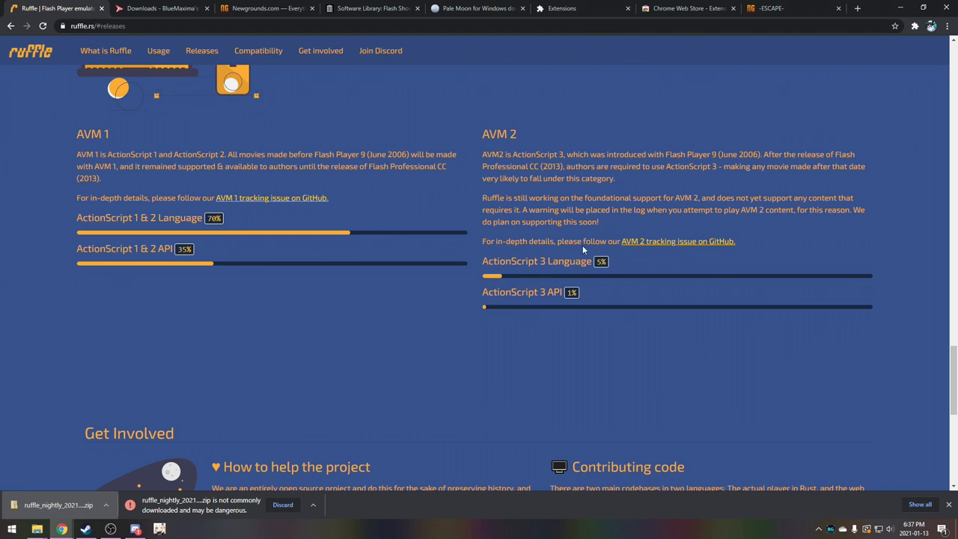
pyautogui.moveTo(200, 196)
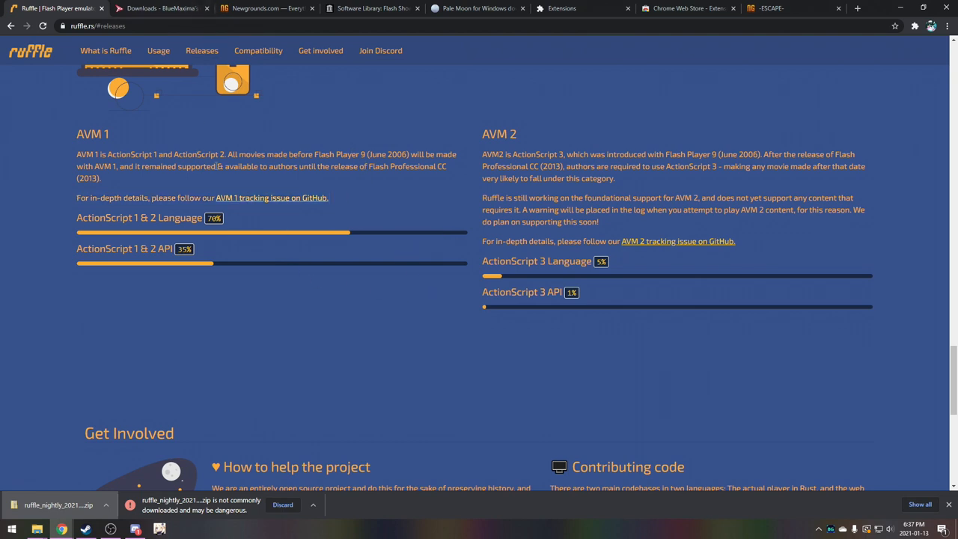
# - Show the Flashpoint downloads page listing Ultimate 9.0 and Infinity 9.0, glancing at Pale Moon
pyautogui.click(162, 9)
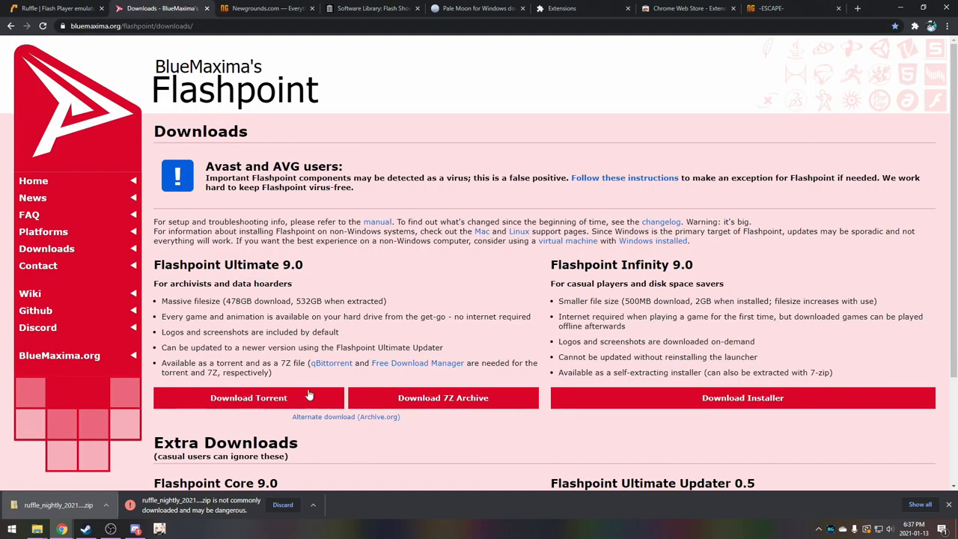
pyautogui.click(312, 505)
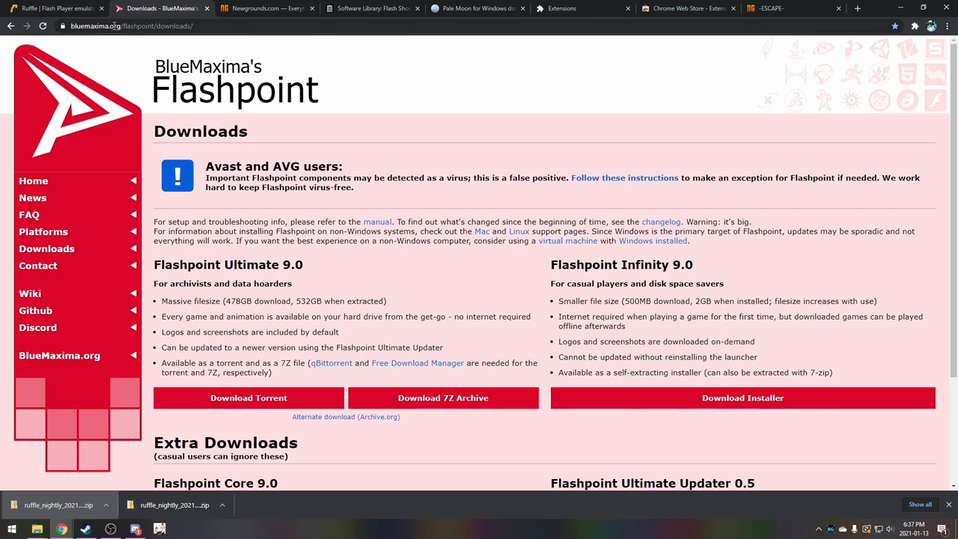
pyautogui.click(374, 9)
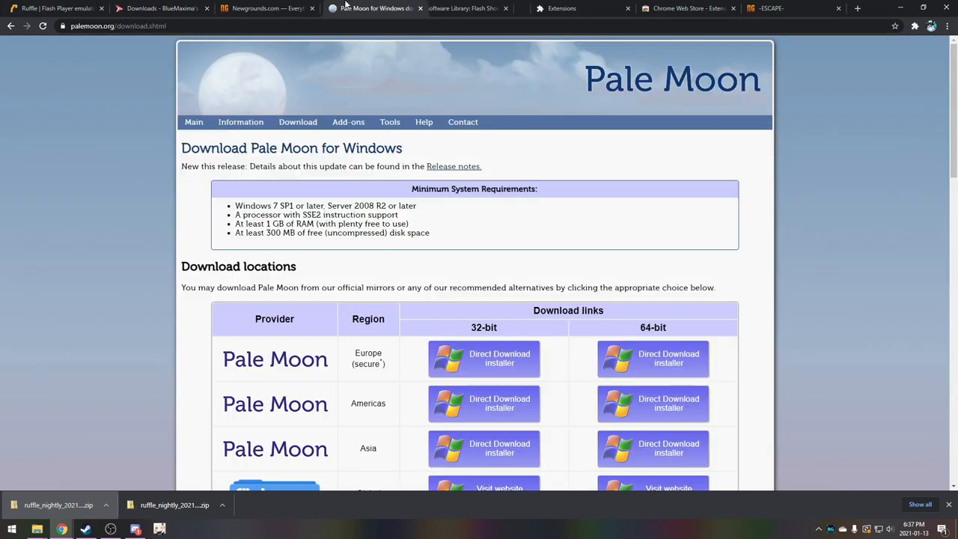
pyautogui.click(161, 8)
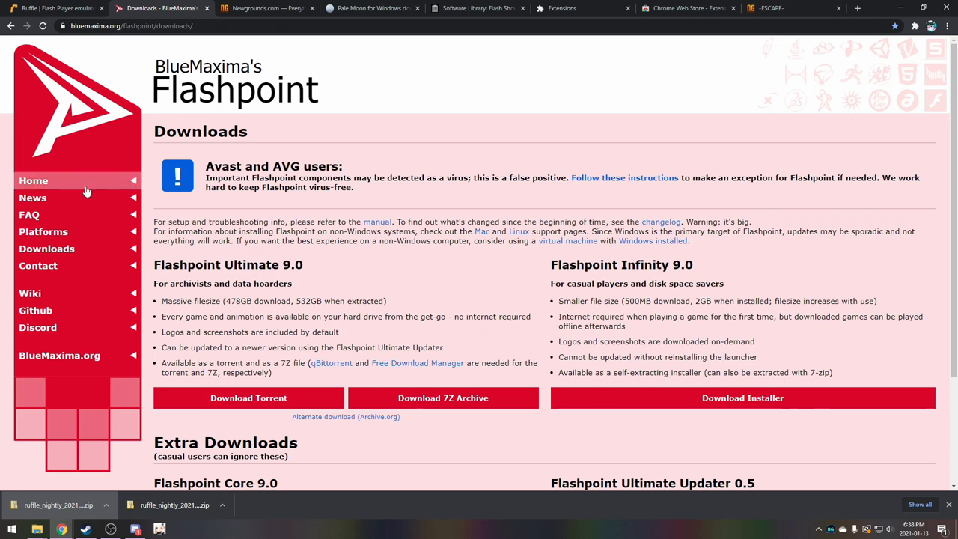
pyautogui.click(33, 179)
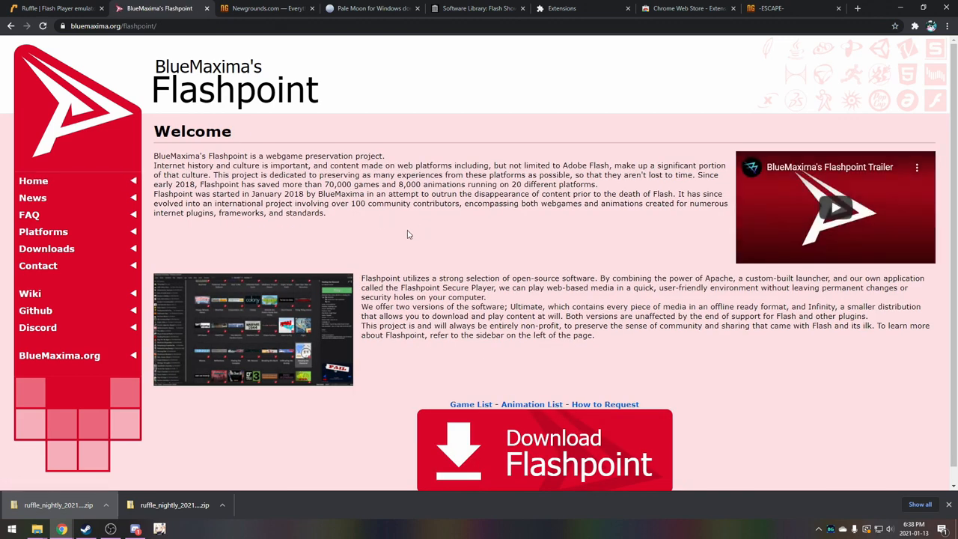
pyautogui.scroll(-3)
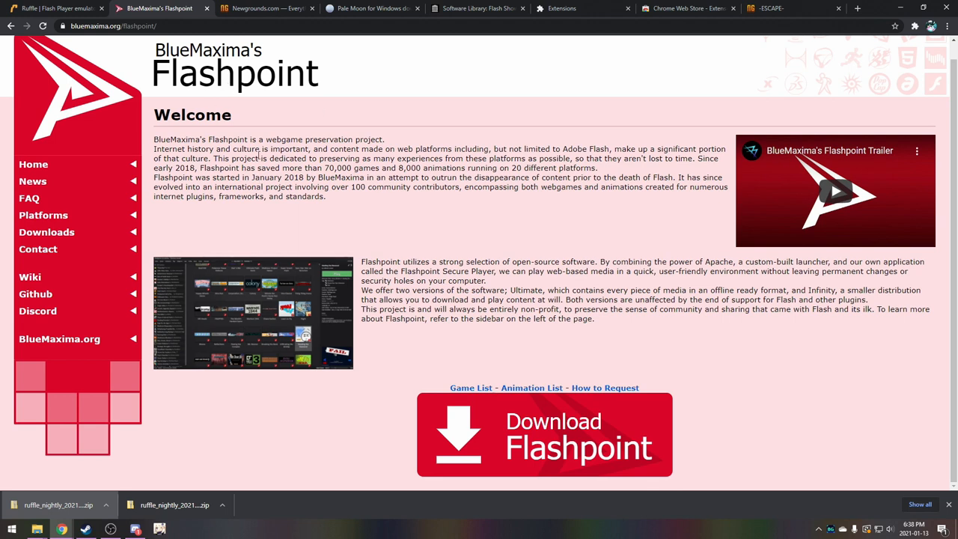
pyautogui.moveTo(409, 217)
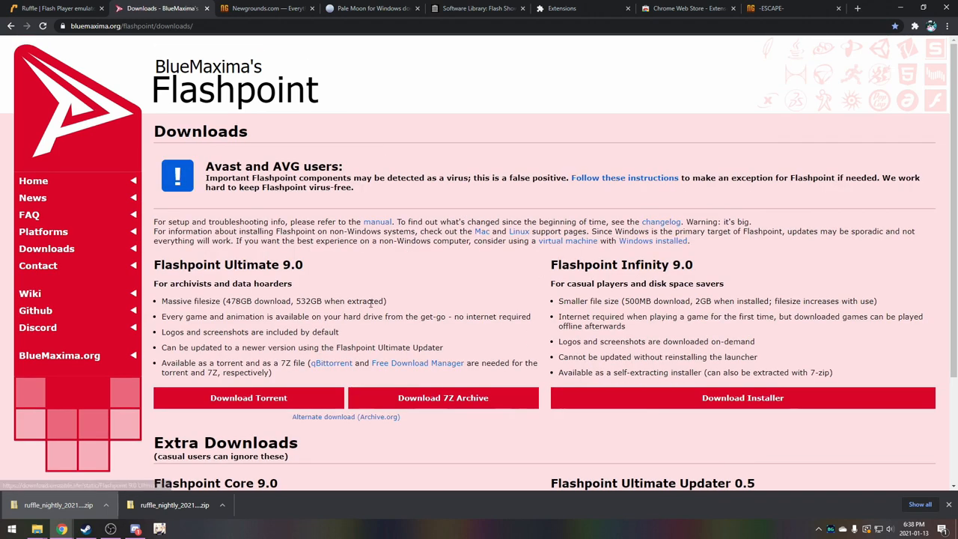
pyautogui.scroll(-3)
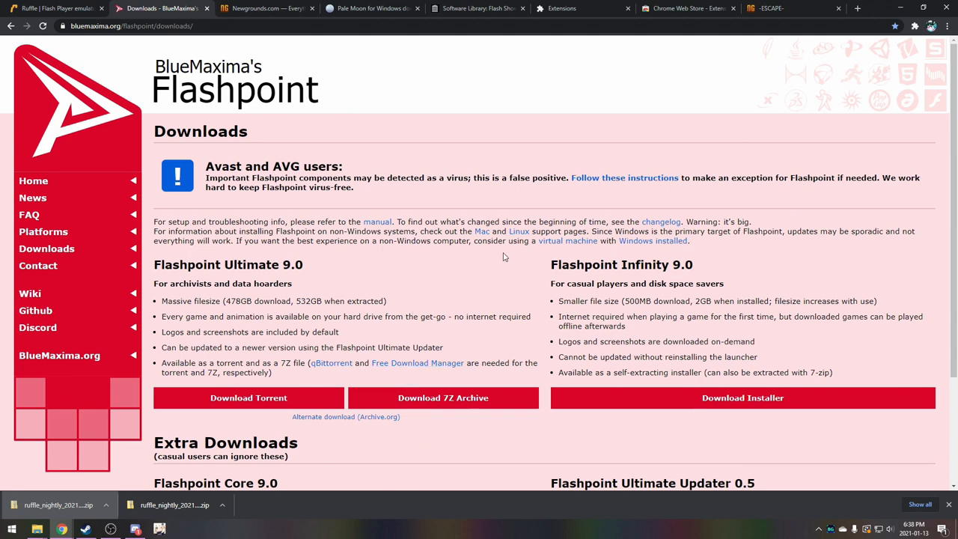
pyautogui.scroll(-3)
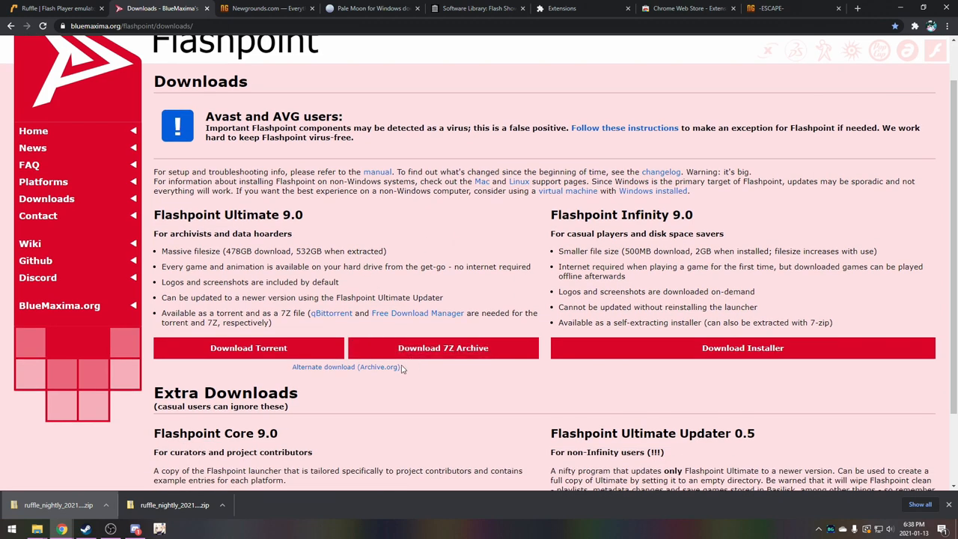
pyautogui.moveTo(449, 290)
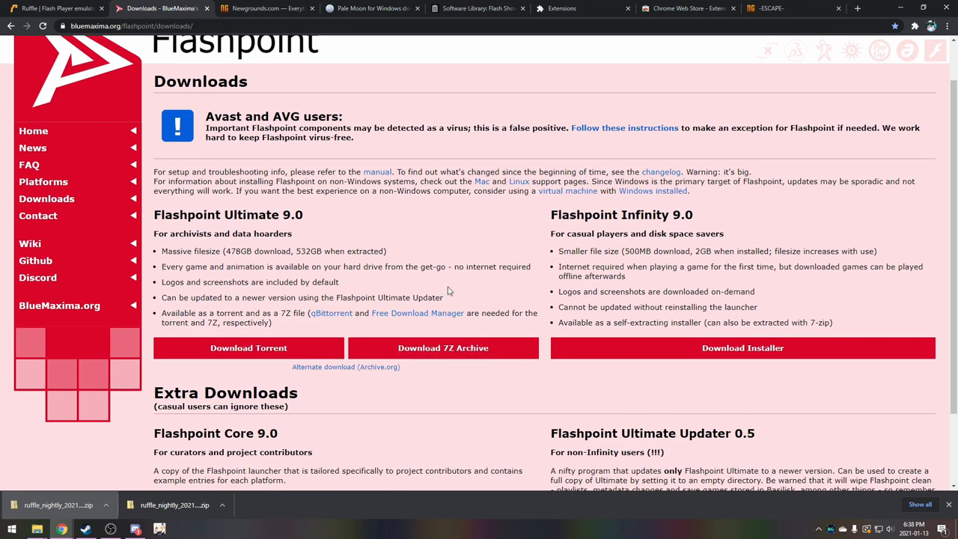
pyautogui.doubleClick(251, 215)
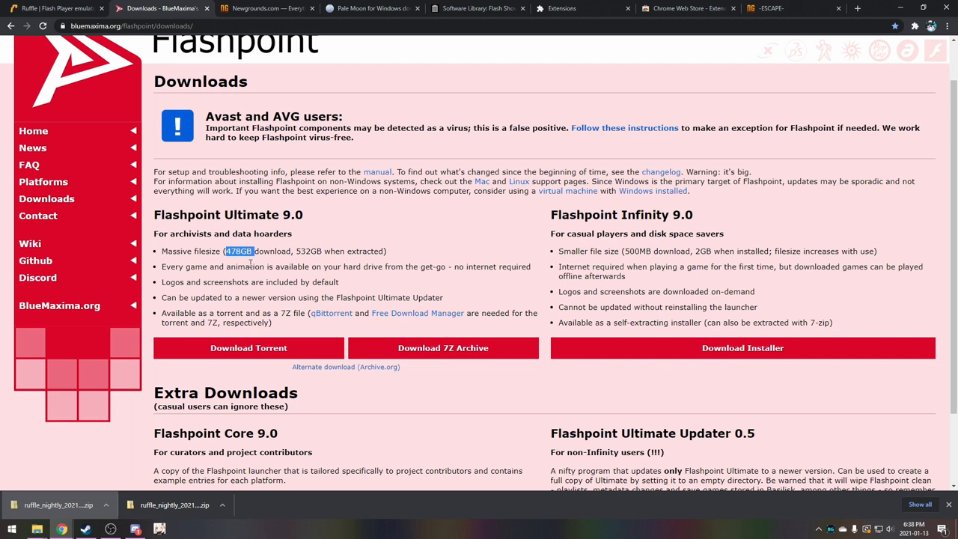
pyautogui.moveTo(302, 293)
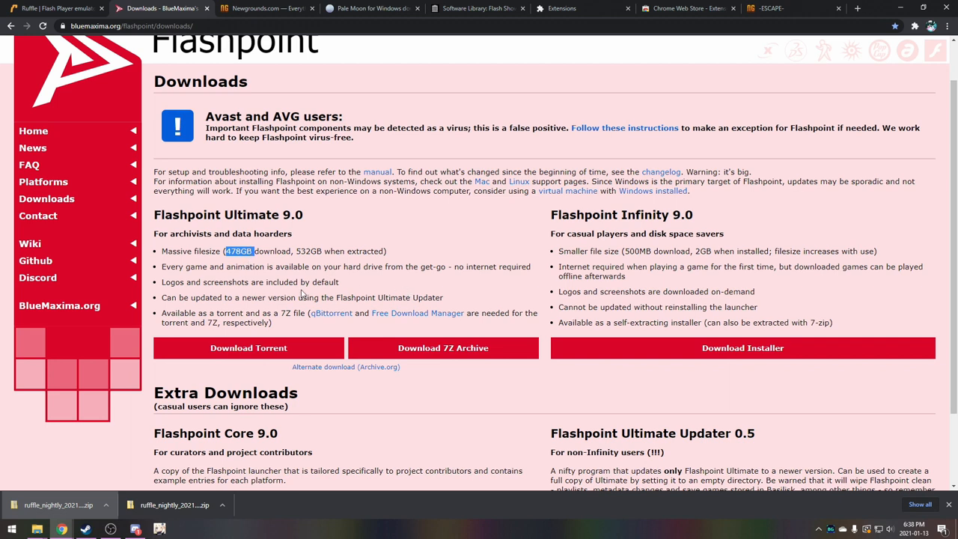
pyautogui.moveTo(365, 245)
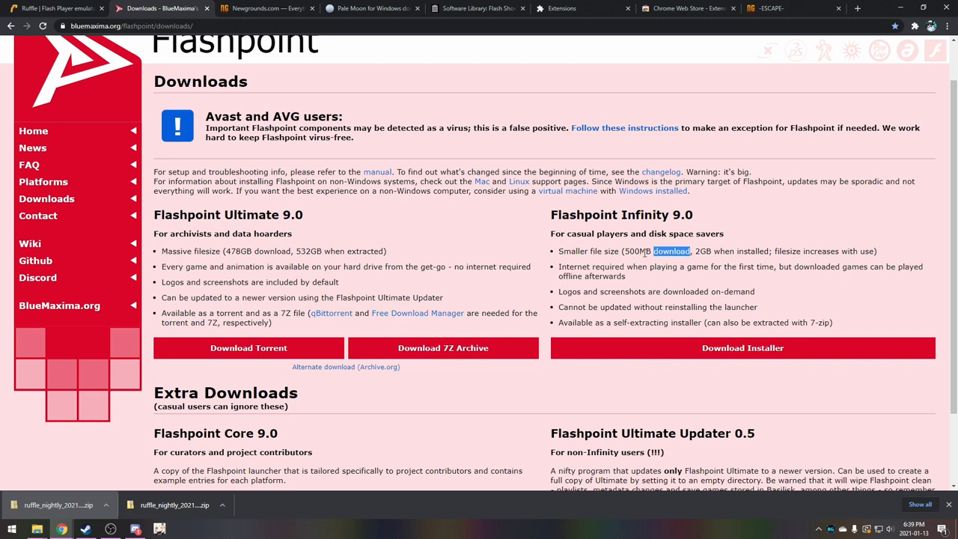
pyautogui.moveTo(658, 269)
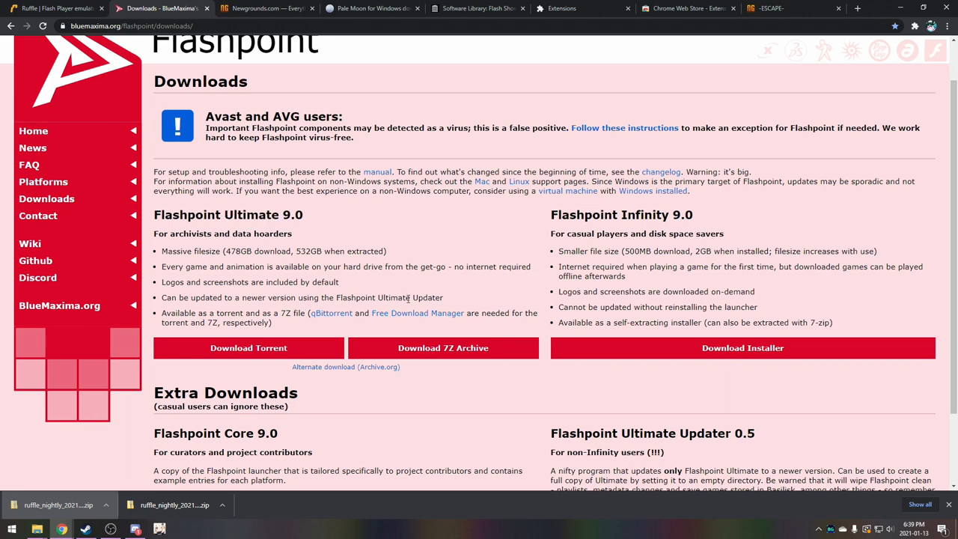
pyautogui.scroll(-3)
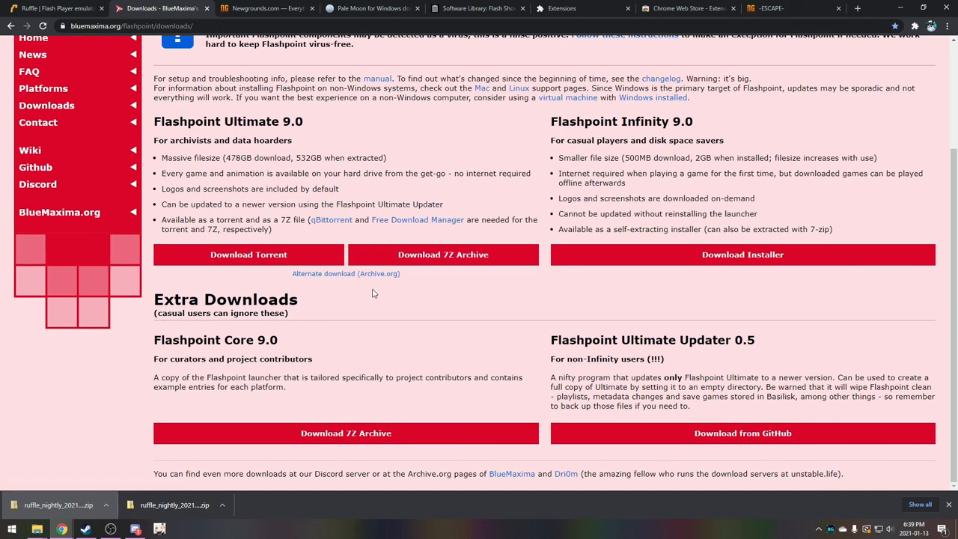
pyautogui.moveTo(224, 335)
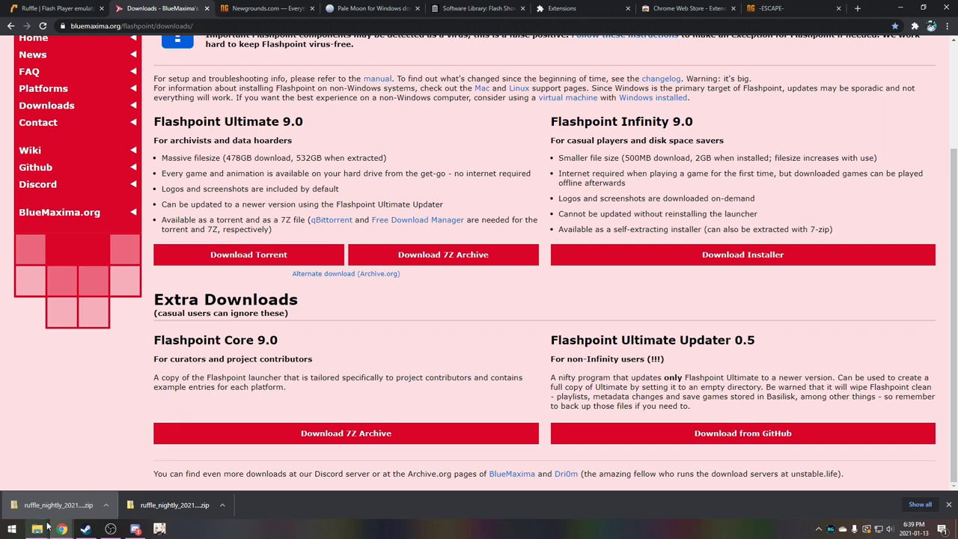
# - Launch Start Flashpoint from the Flashpoint 9.0 Infinity folder
pyautogui.click(36, 530)
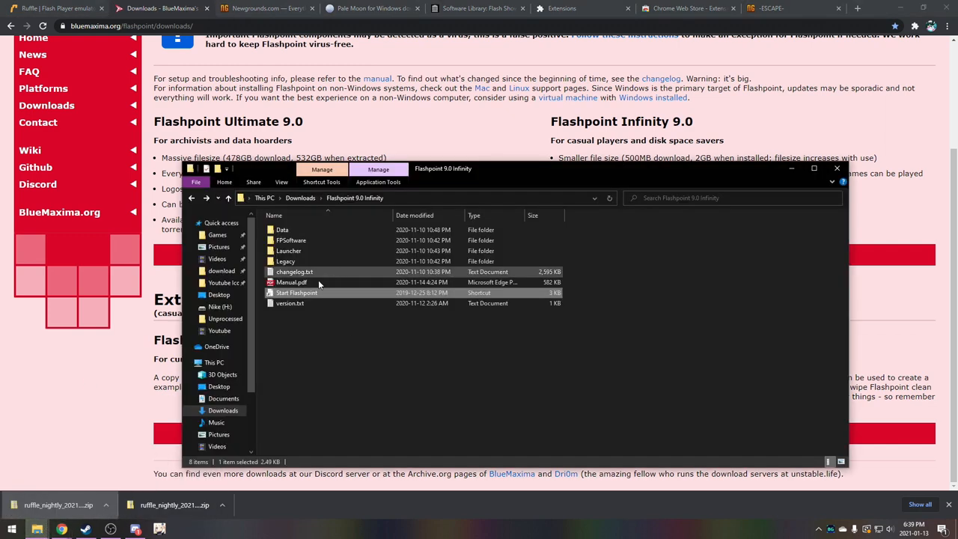
pyautogui.click(296, 291)
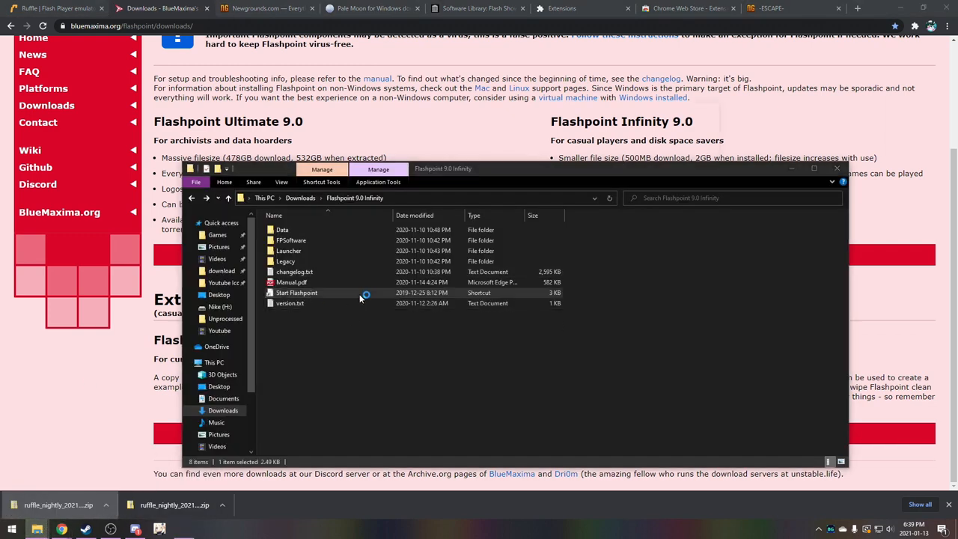
pyautogui.doubleClick(297, 292)
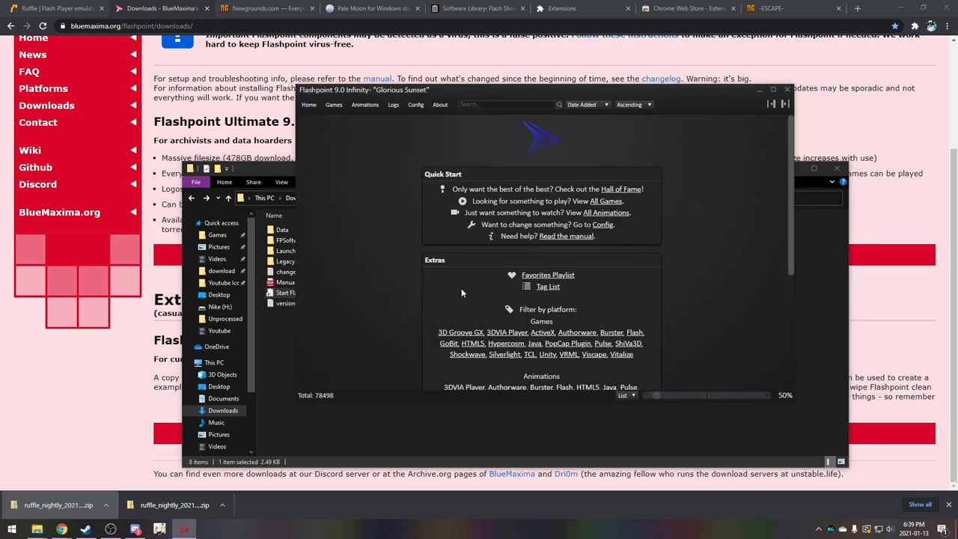
pyautogui.moveTo(500, 282)
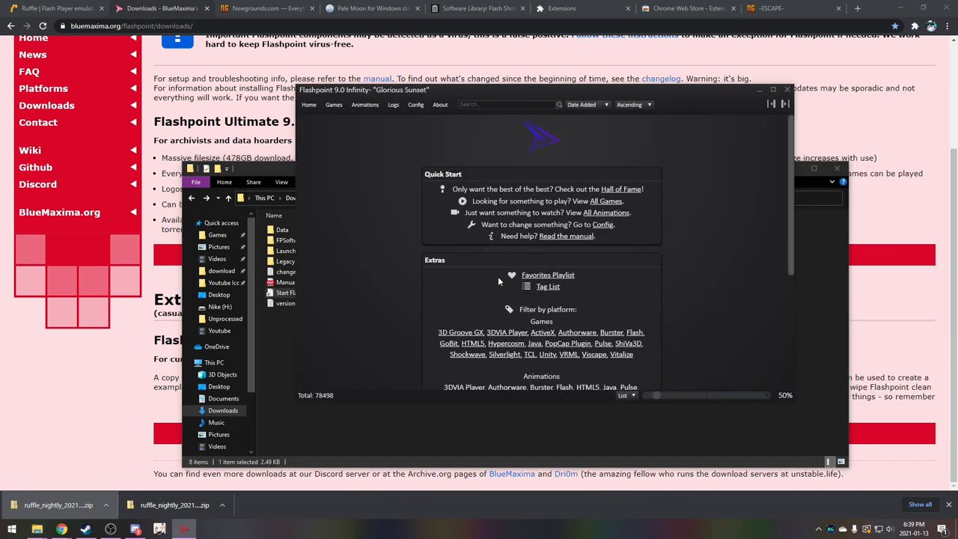
pyautogui.moveTo(620, 190)
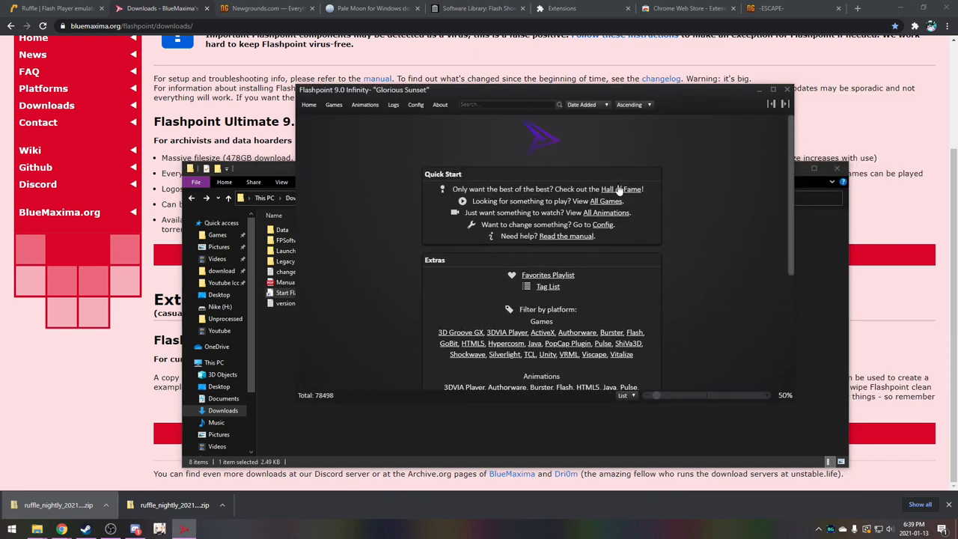
# - Search the Games library for 'bloons td' to narrow it to Bloons TD titles
pyautogui.click(605, 200)
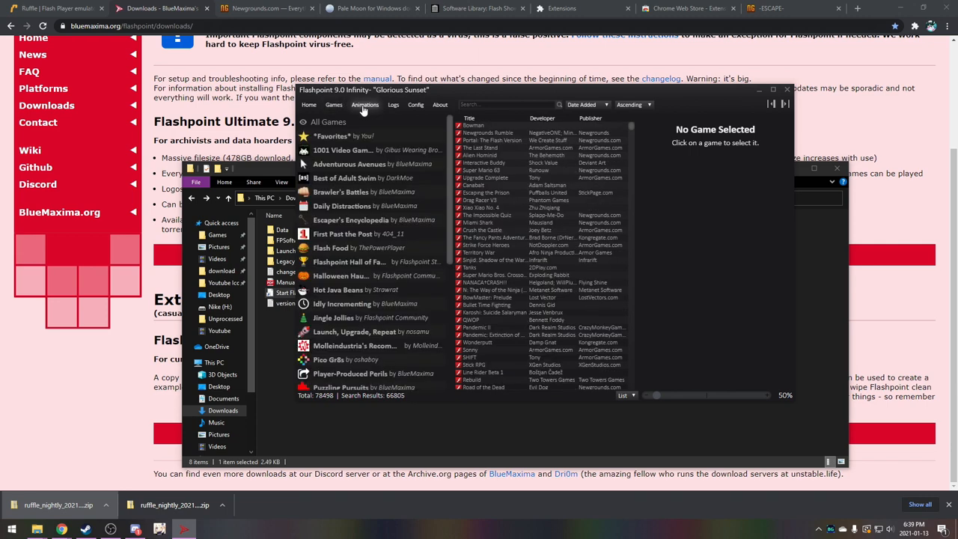
pyautogui.click(470, 266)
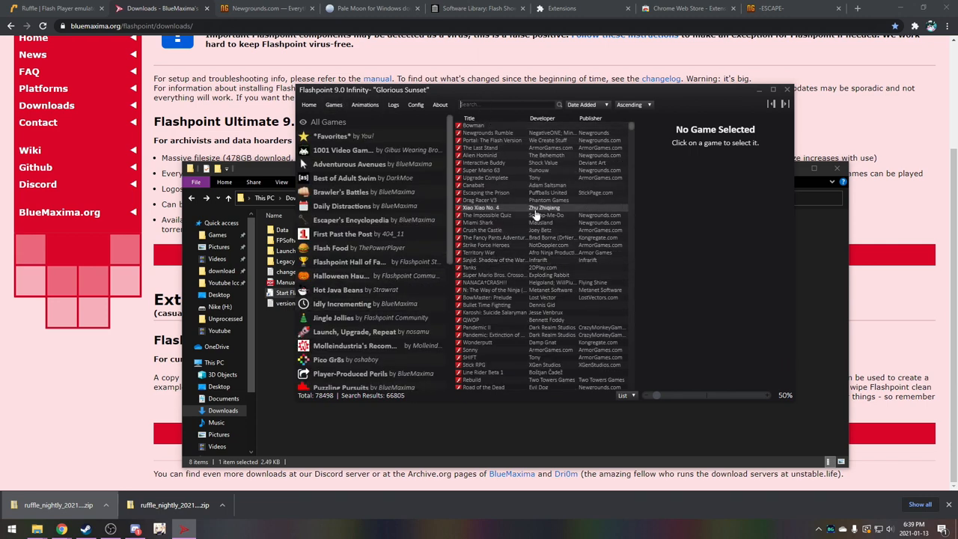
pyautogui.moveTo(531, 215)
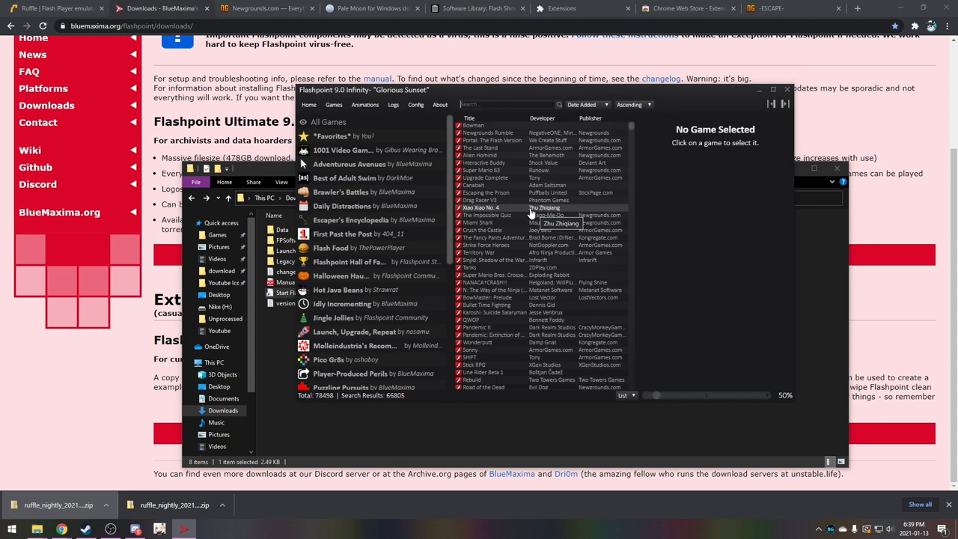
pyautogui.write('bloons td')
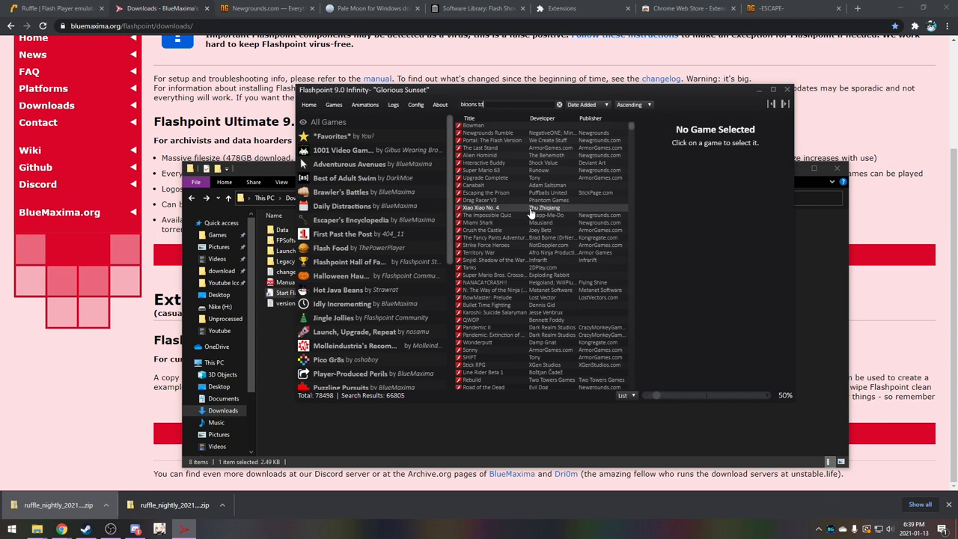
pyautogui.write('bloons td')
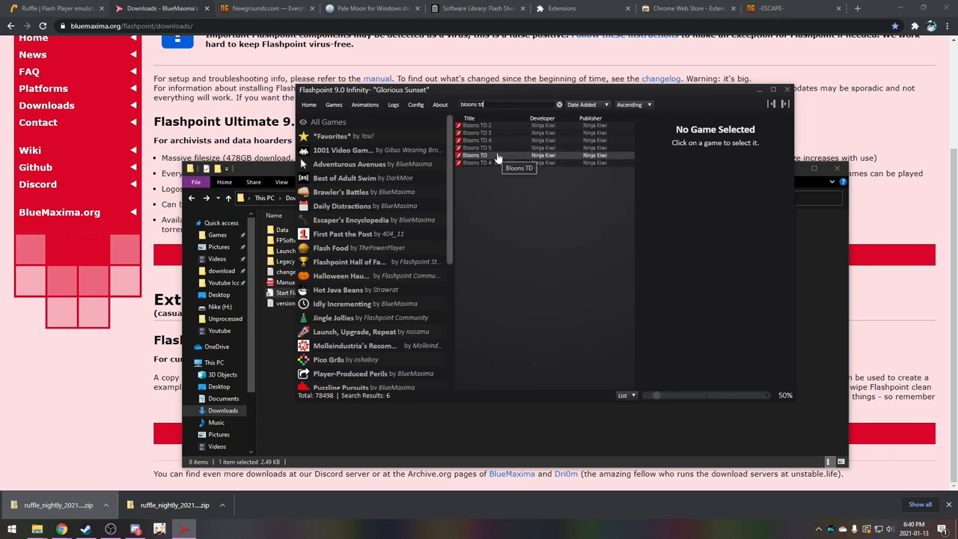
# - Launch Bloons TD 5 as a guest, start a map with towers, then close the game window
pyautogui.click(476, 148)
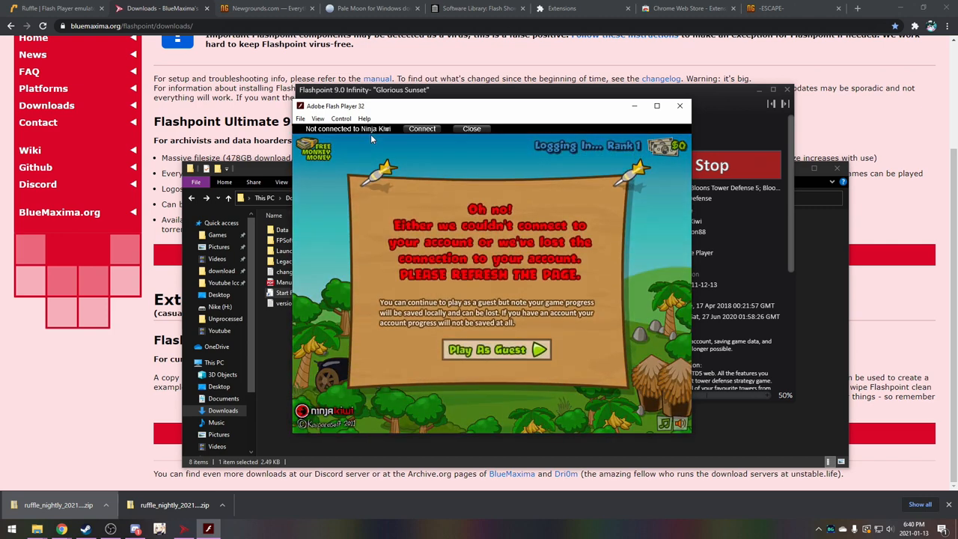
pyautogui.moveTo(522, 238)
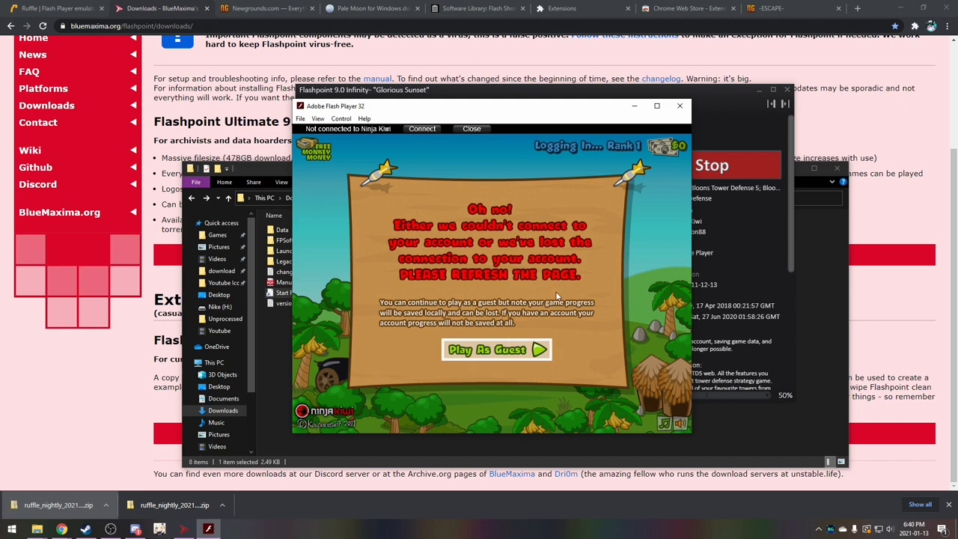
pyautogui.moveTo(487, 364)
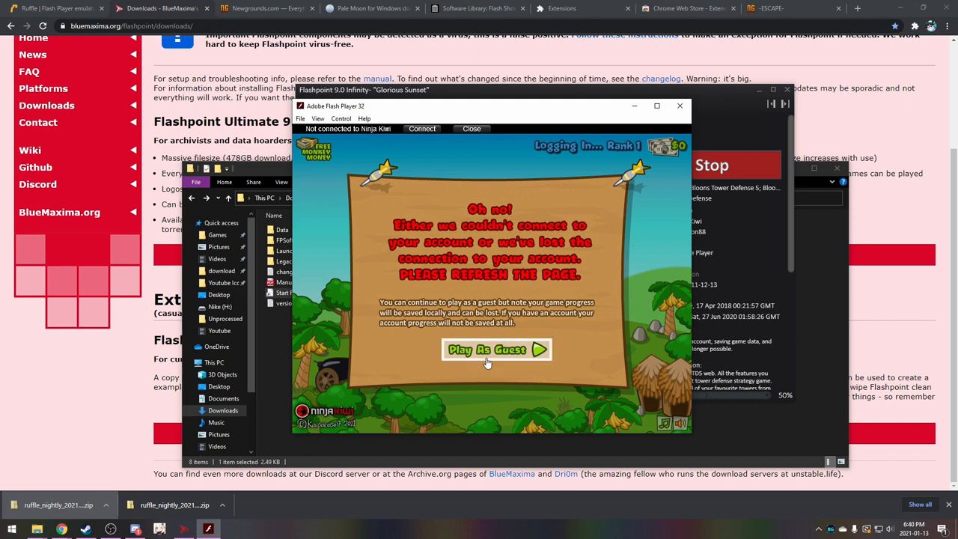
pyautogui.click(497, 350)
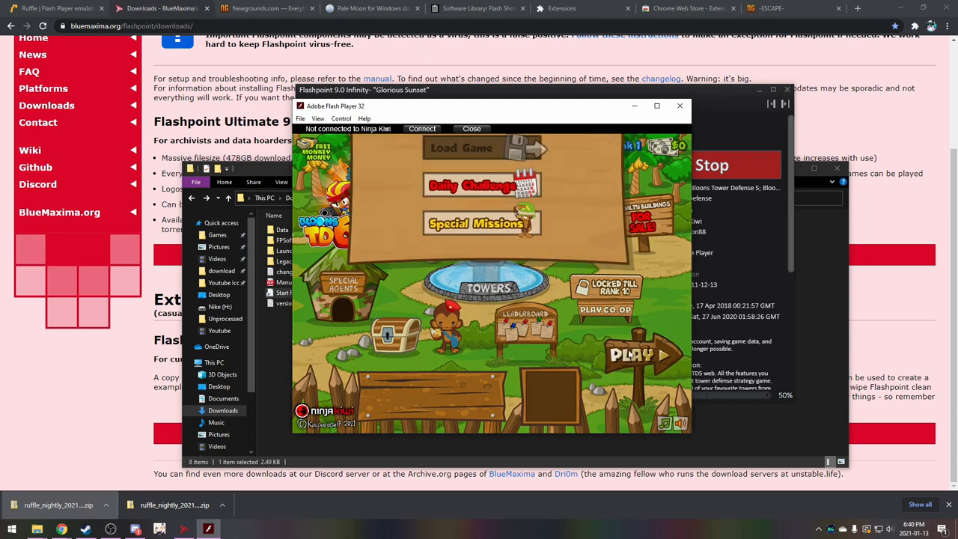
pyautogui.click(631, 354)
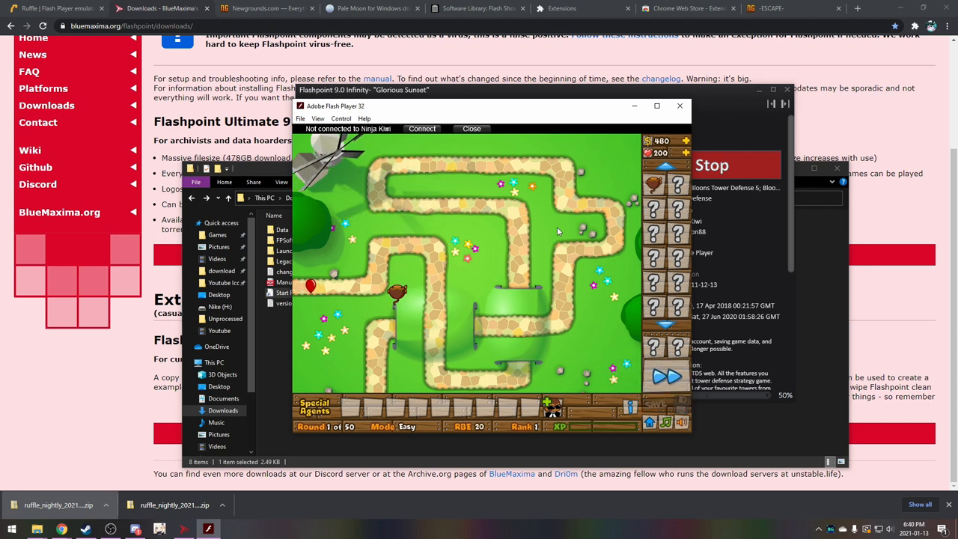
pyautogui.click(396, 292)
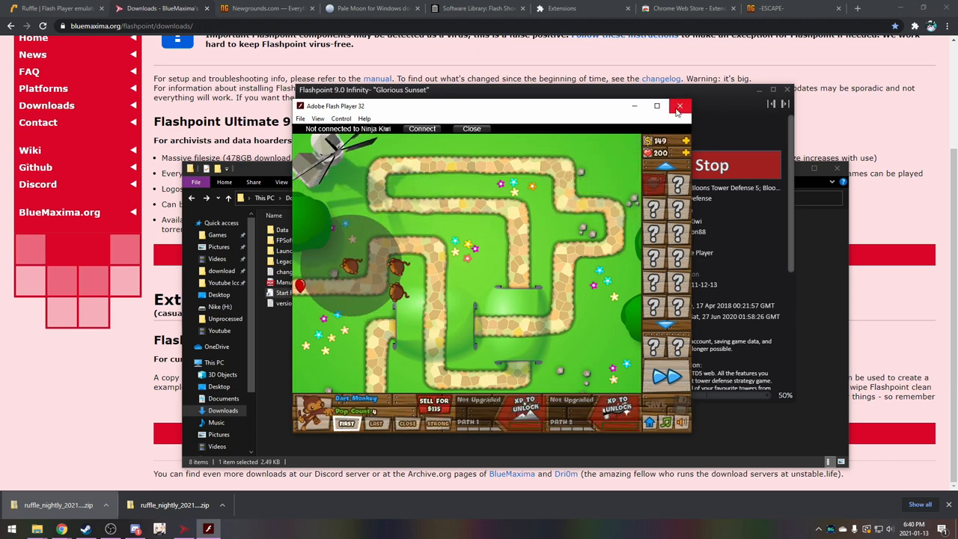
pyautogui.click(679, 104)
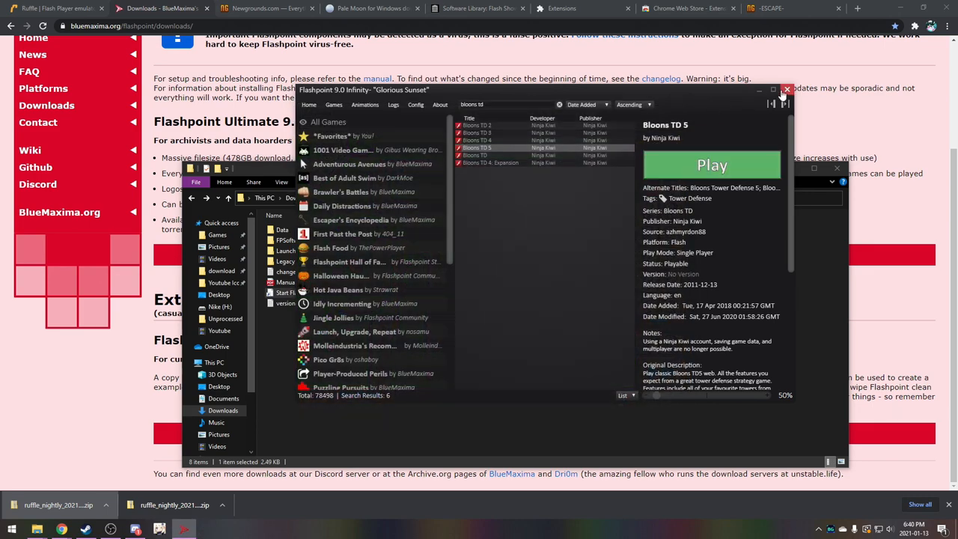
# - Bring Chrome forward and switch from Flashpoint downloads back to the Ruffle site
pyautogui.click(787, 90)
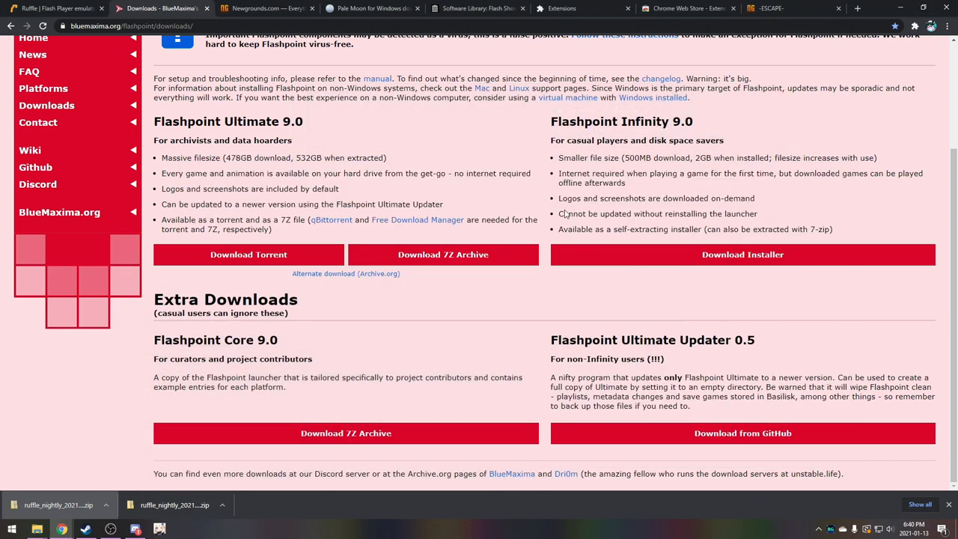
pyautogui.scroll(3)
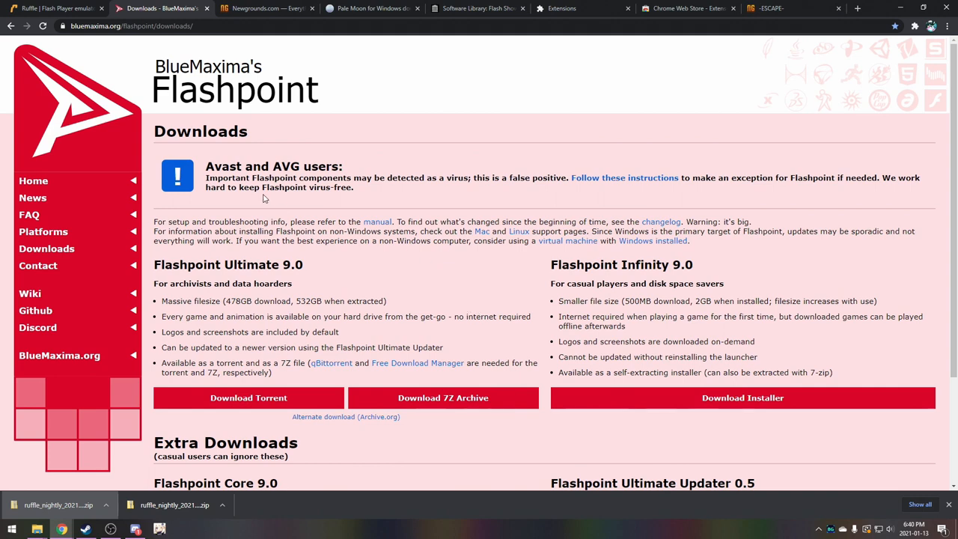
pyautogui.click(53, 9)
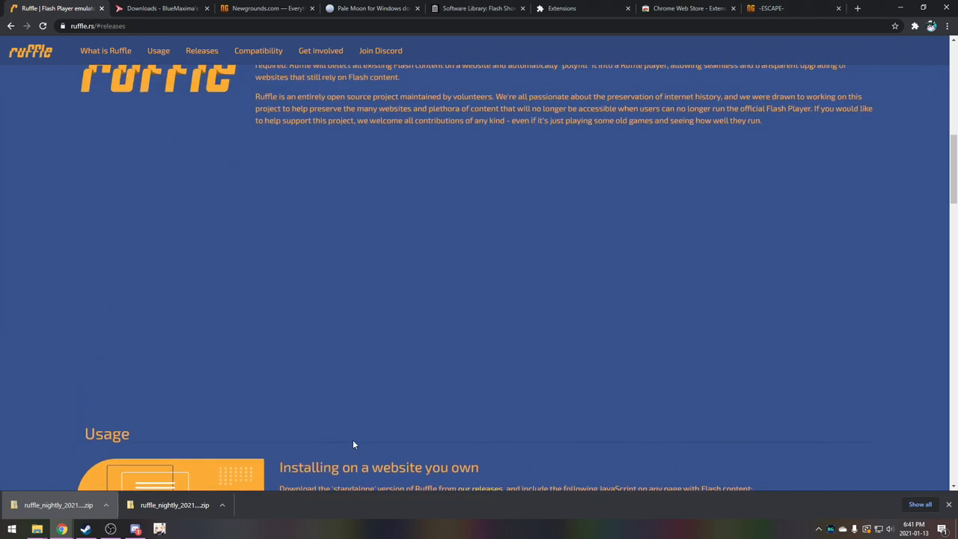
# - Scroll the page toward the Newgrounds Flash Player content
pyautogui.scroll(-3)
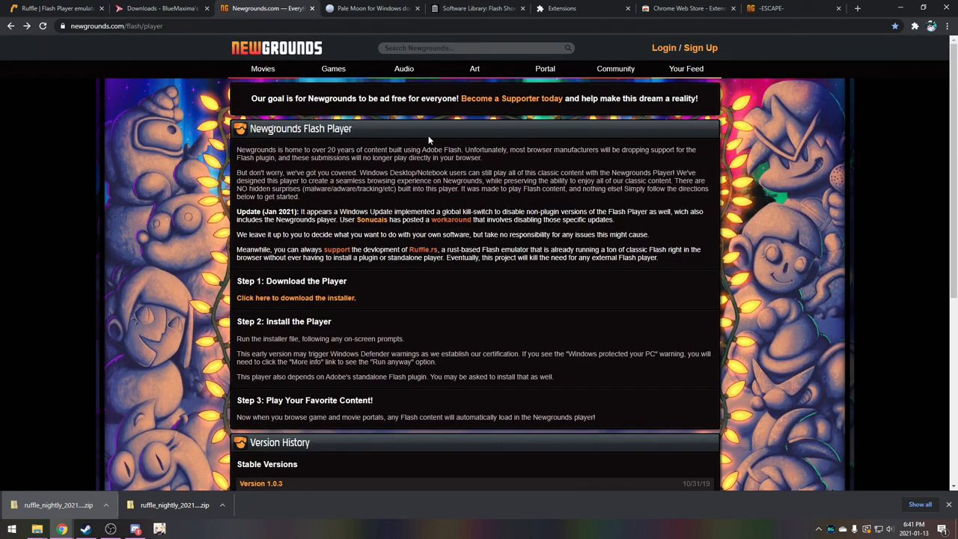
pyautogui.moveTo(439, 285)
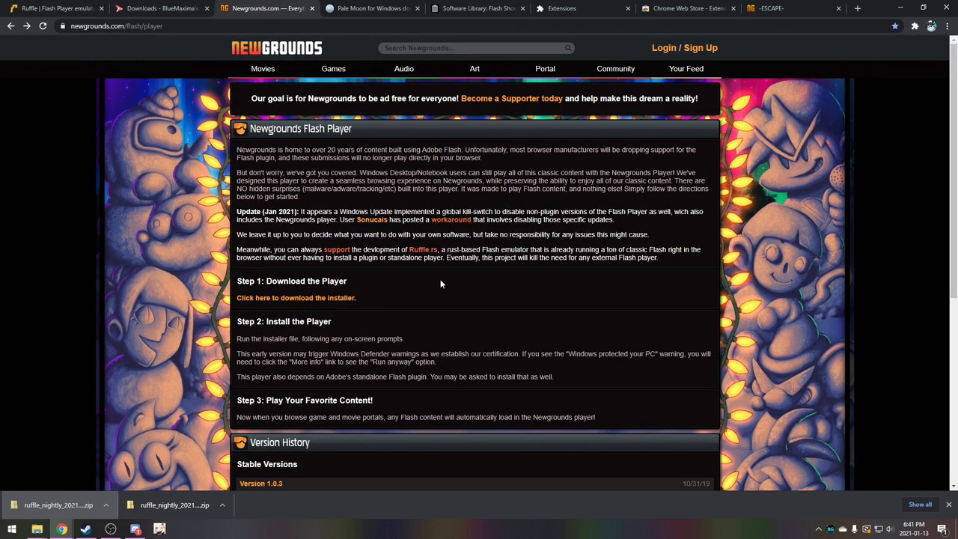
pyautogui.moveTo(420, 266)
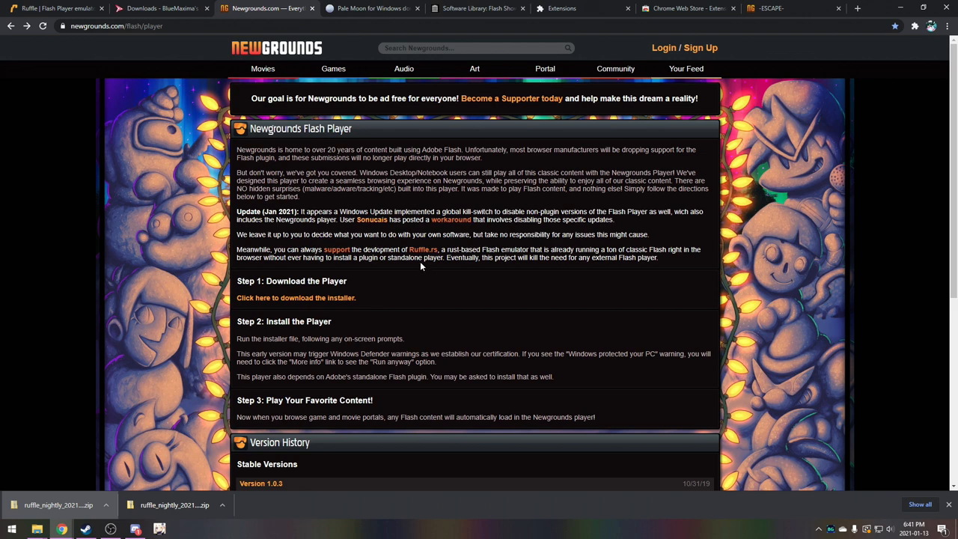
pyautogui.moveTo(452, 218)
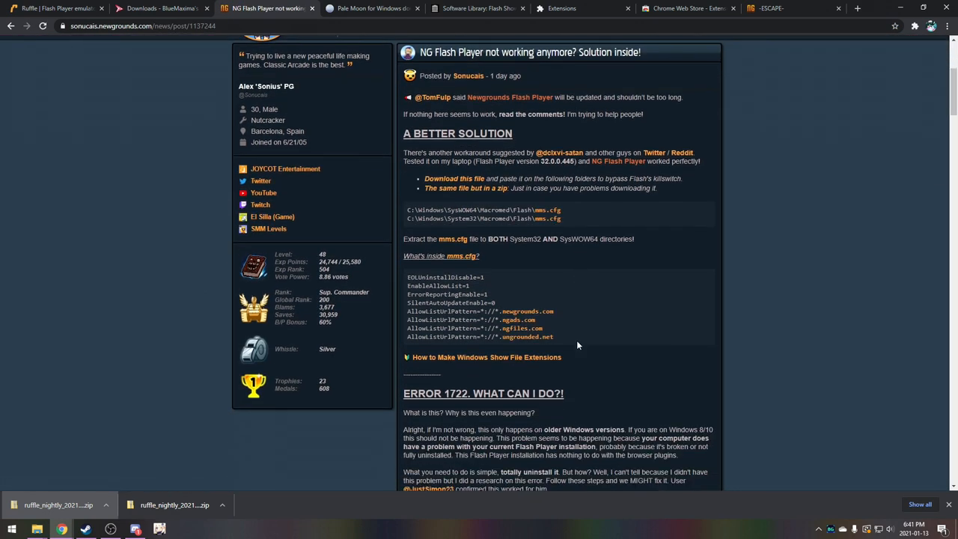
pyautogui.scroll(-3)
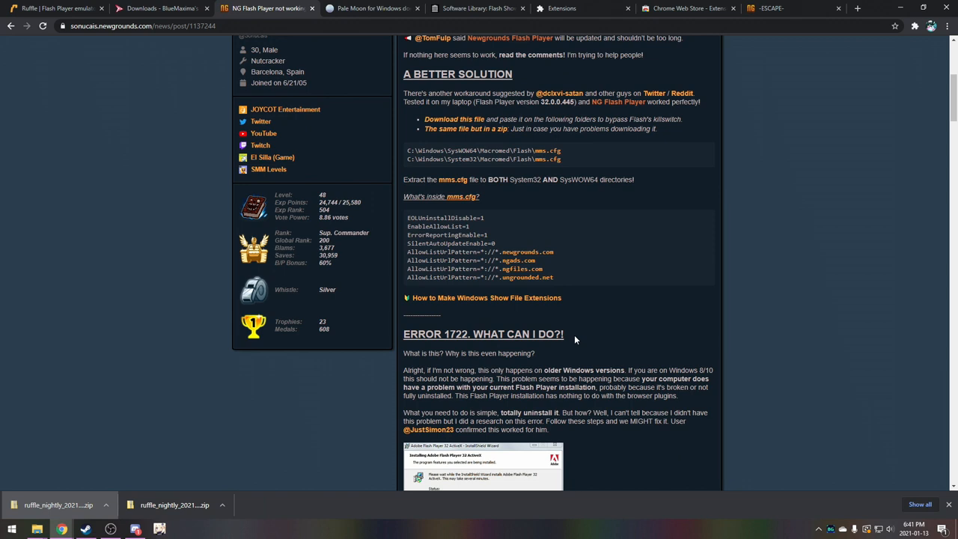
pyautogui.scroll(3)
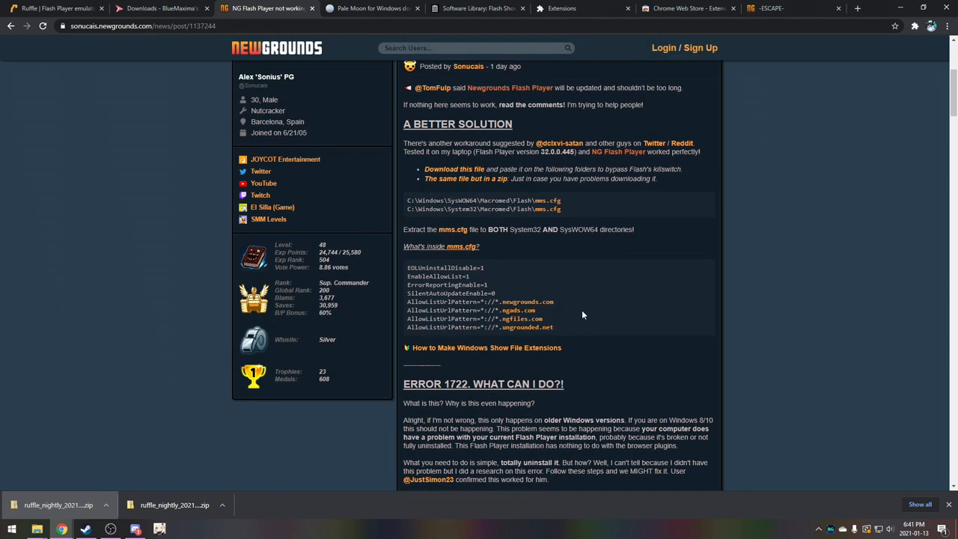
pyautogui.moveTo(583, 310)
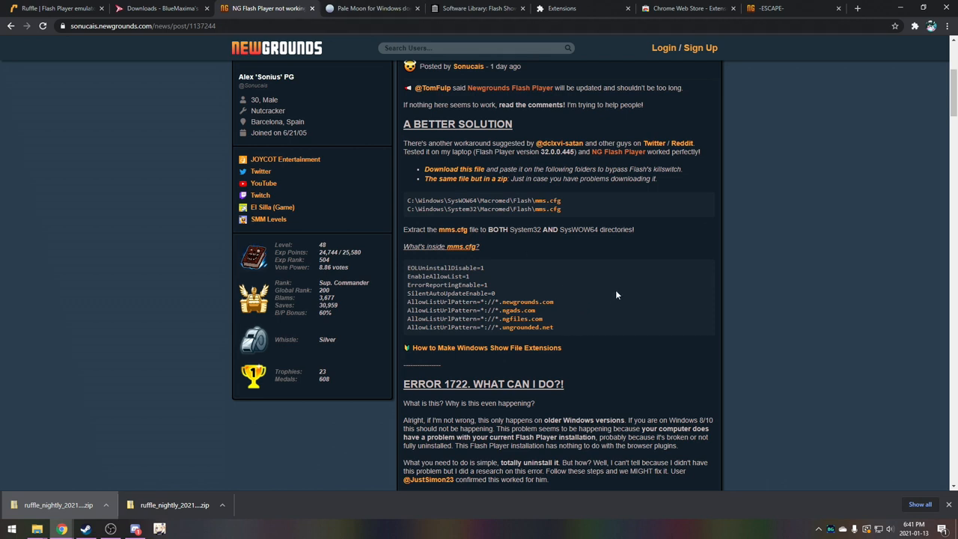
pyautogui.moveTo(582, 308)
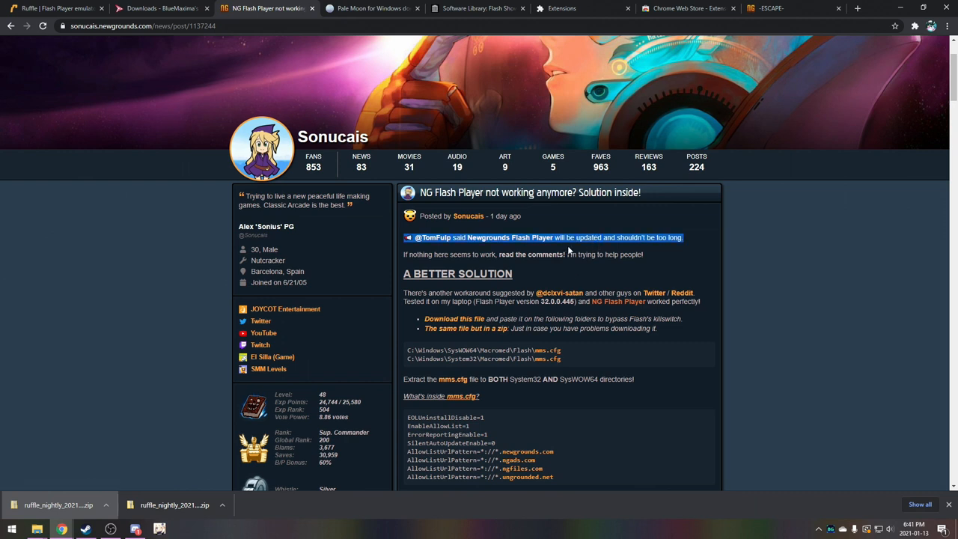
pyautogui.moveTo(575, 247)
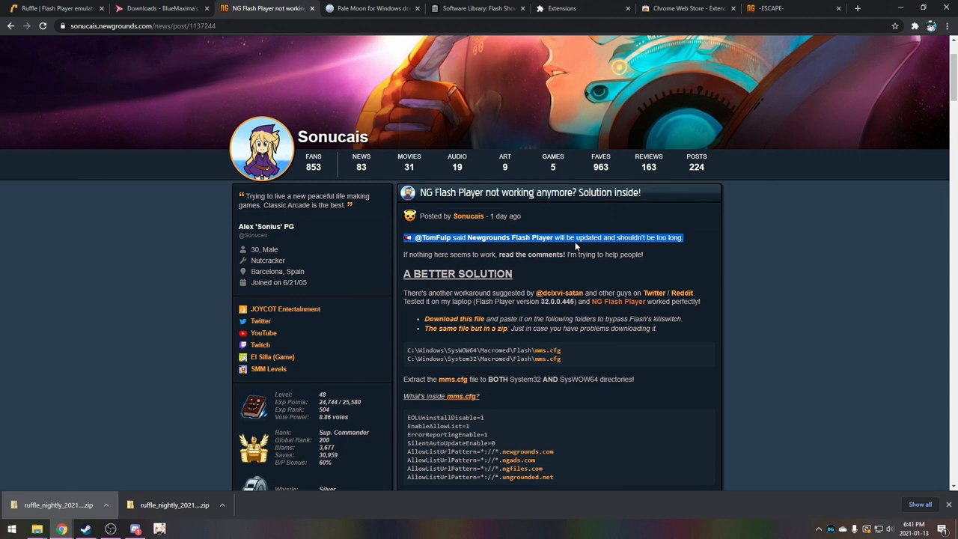
pyautogui.moveTo(605, 345)
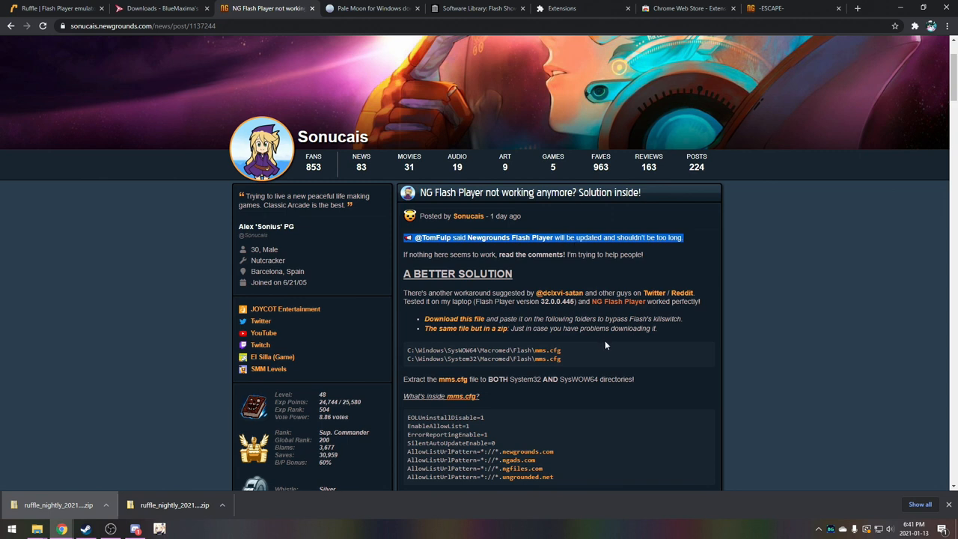
pyautogui.moveTo(610, 351)
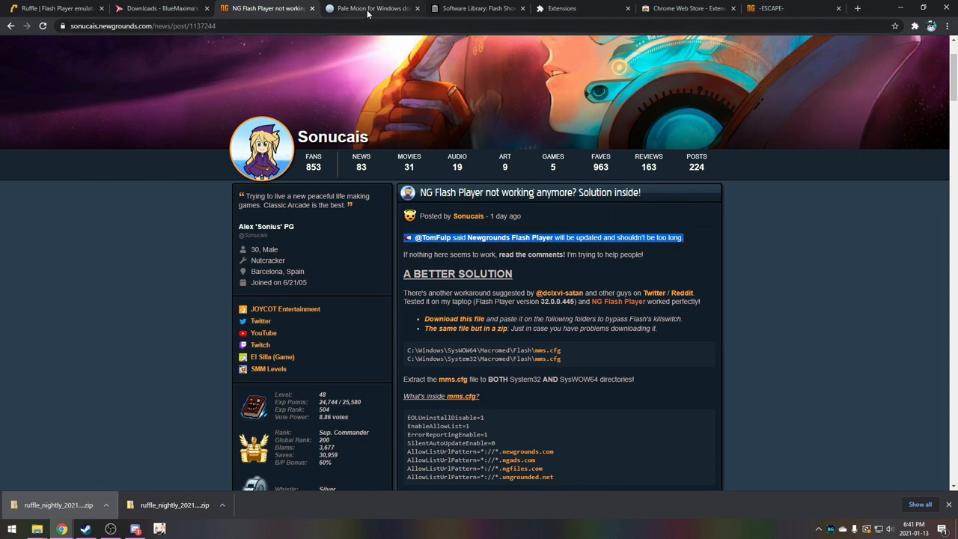
# - Show the Download Pale Moon for Windows page with 32-bit and 64-bit installers
pyautogui.click(371, 9)
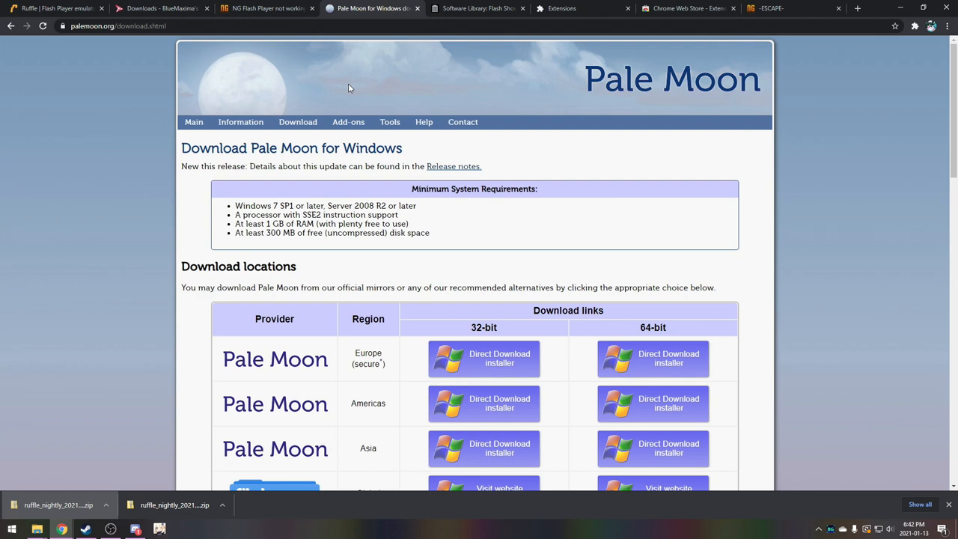
pyautogui.moveTo(269, 12)
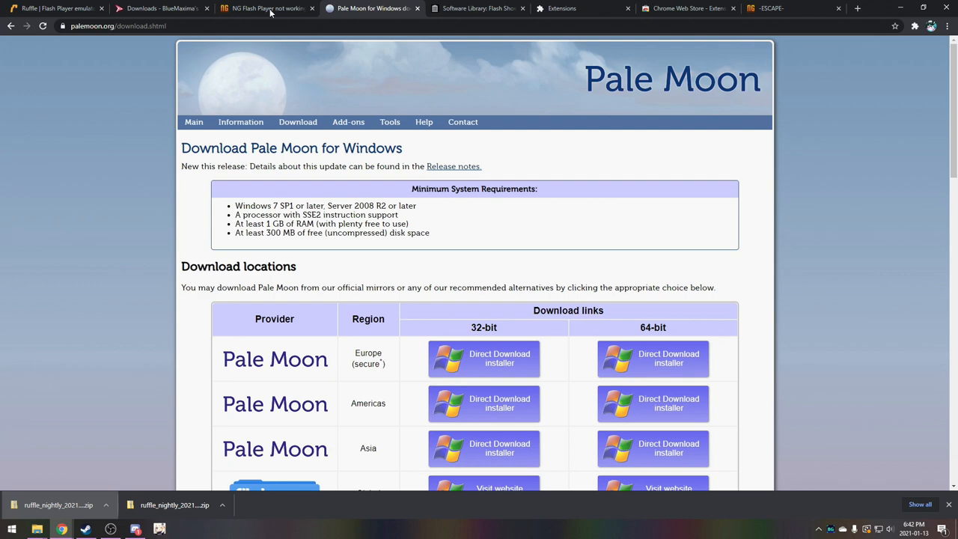
pyautogui.click(57, 9)
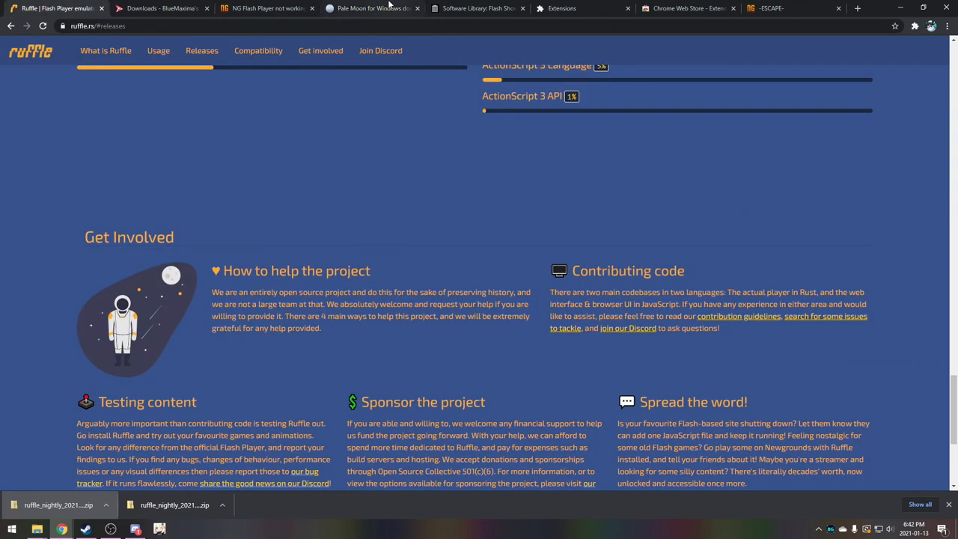
pyautogui.click(371, 9)
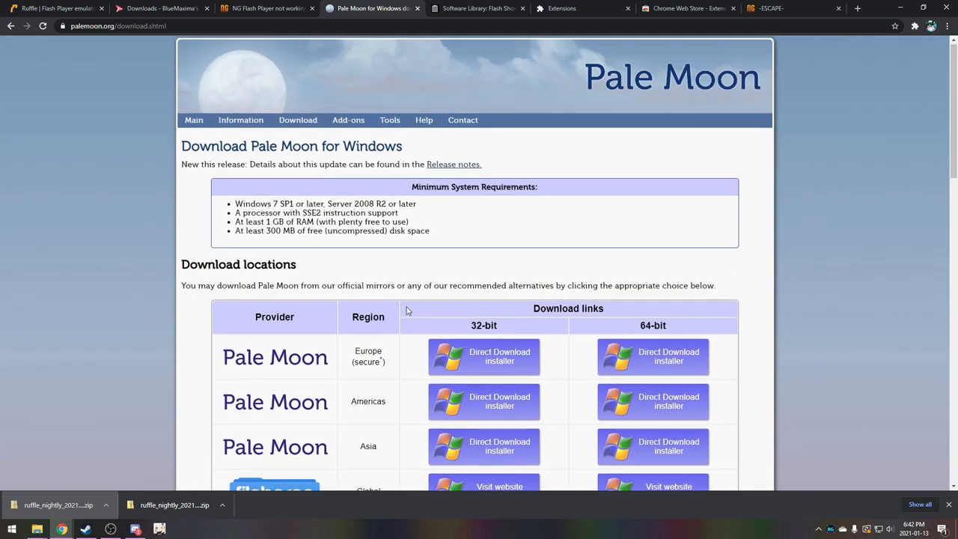
pyautogui.scroll(-3)
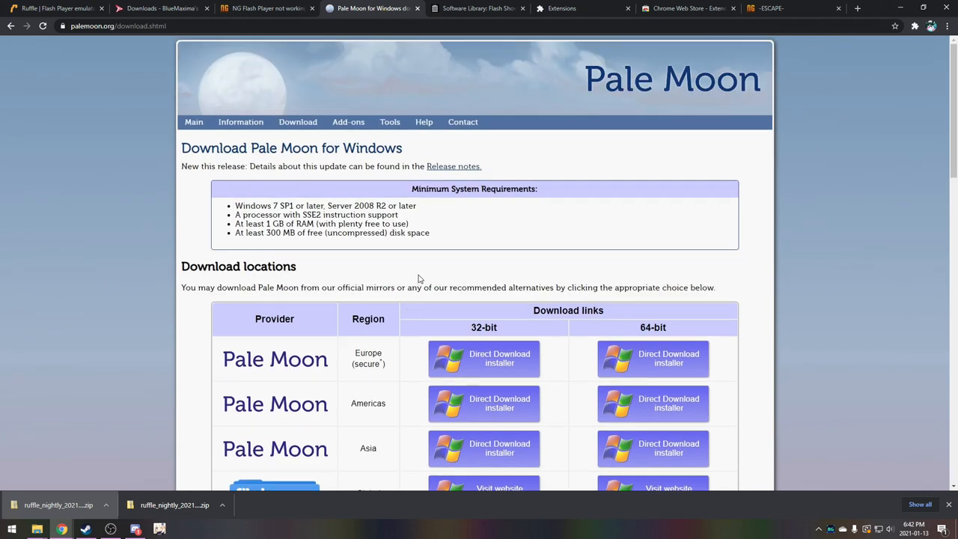
pyautogui.moveTo(472, 283)
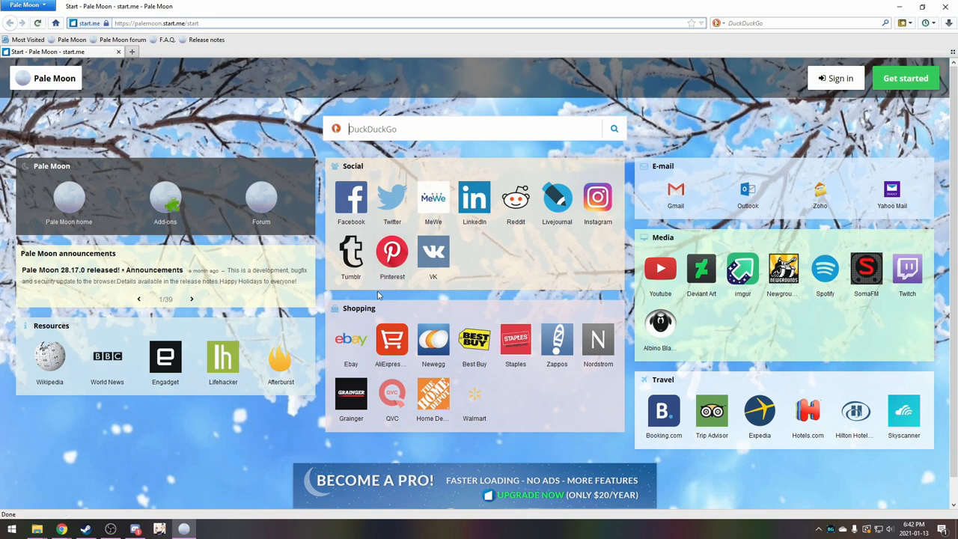
pyautogui.moveTo(494, 269)
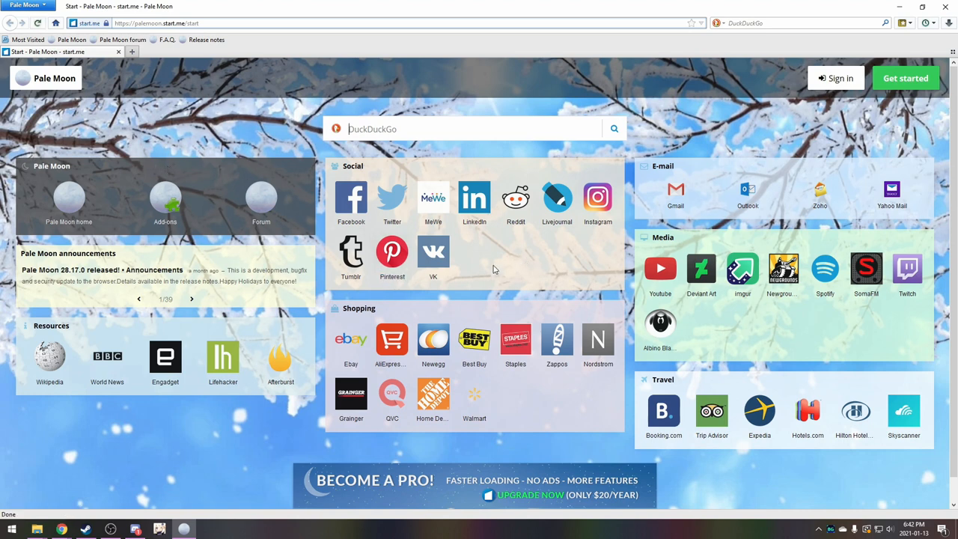
pyautogui.moveTo(104, 104)
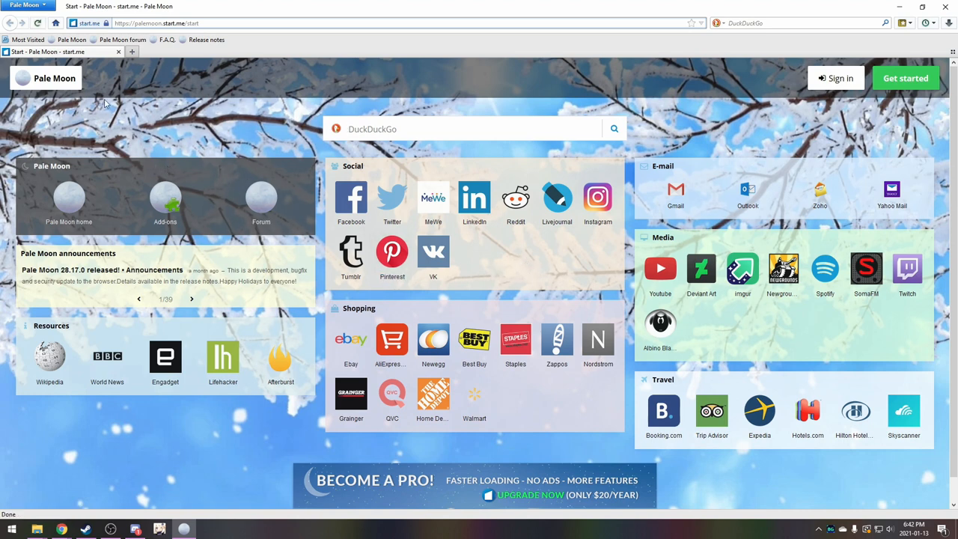
pyautogui.moveTo(503, 264)
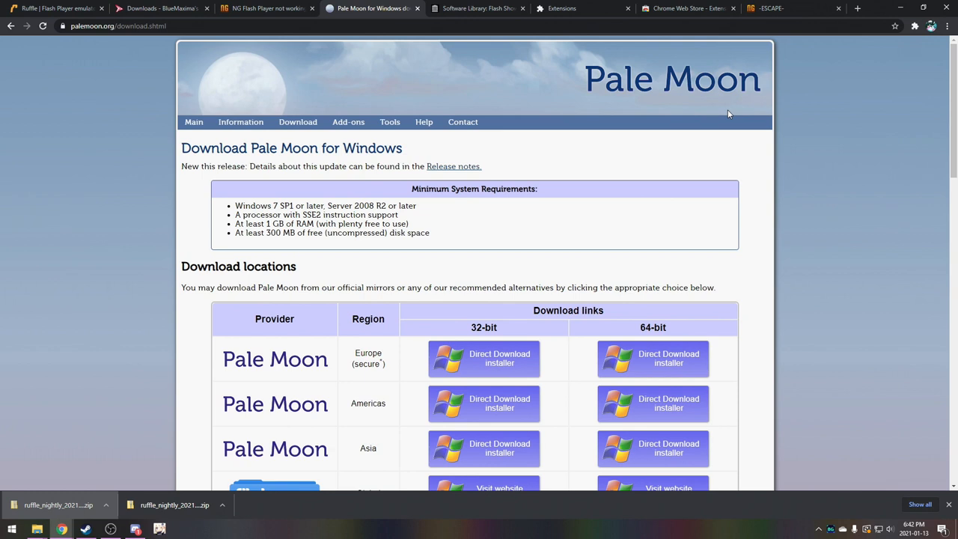
# - Switch to the Newgrounds Flash Player page
pyautogui.click(262, 9)
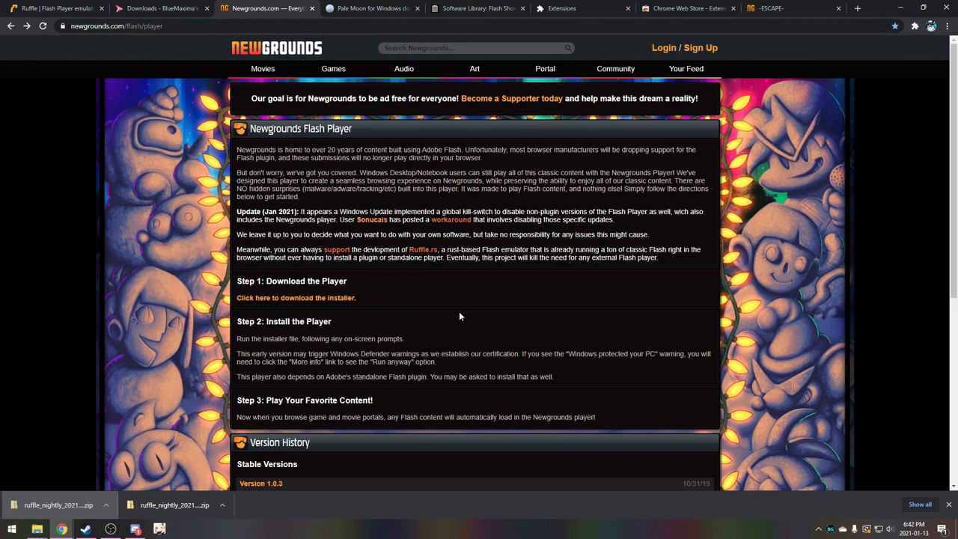
pyautogui.moveTo(117, 135)
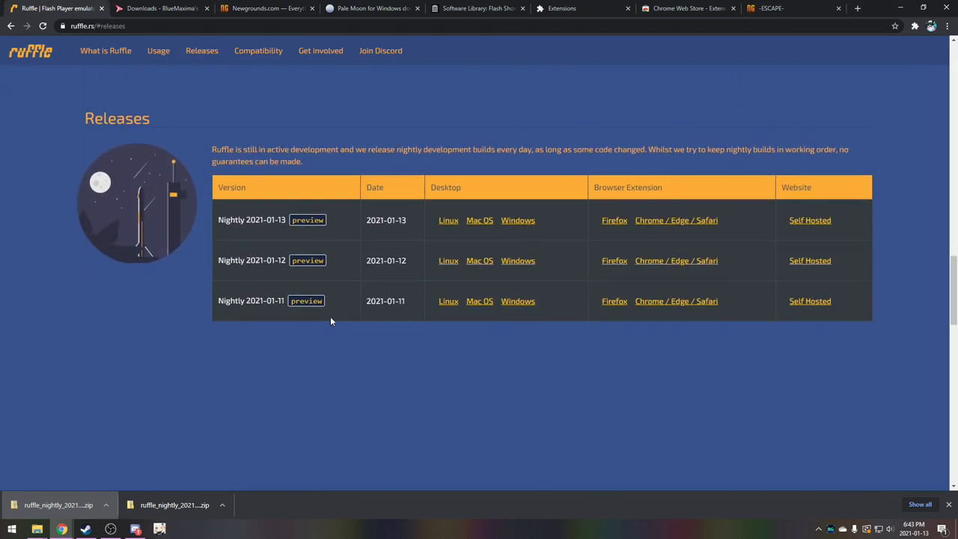
# - Move via the Pale Moon tab to the 'Flash Animations Live Forever' Internet Archive blog post
pyautogui.scroll(-3)
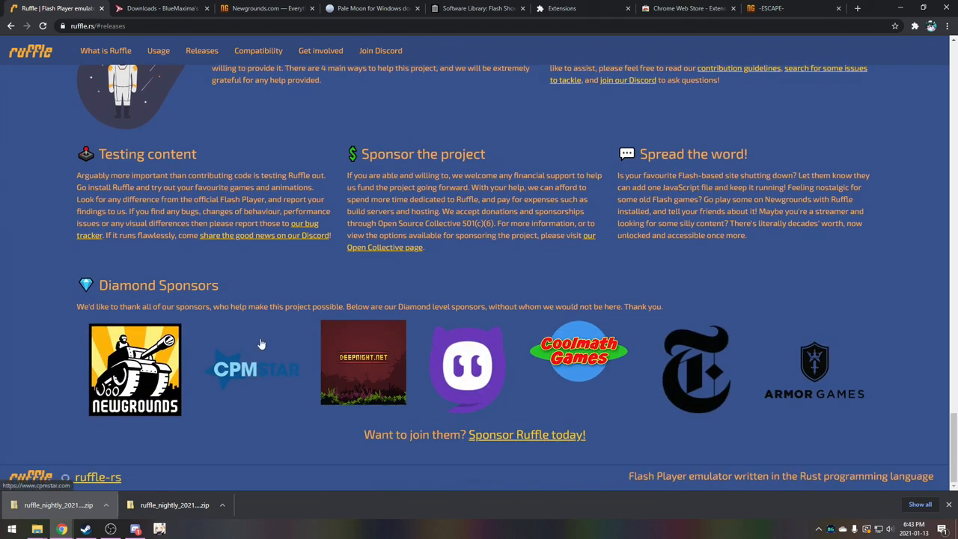
pyautogui.scroll(3)
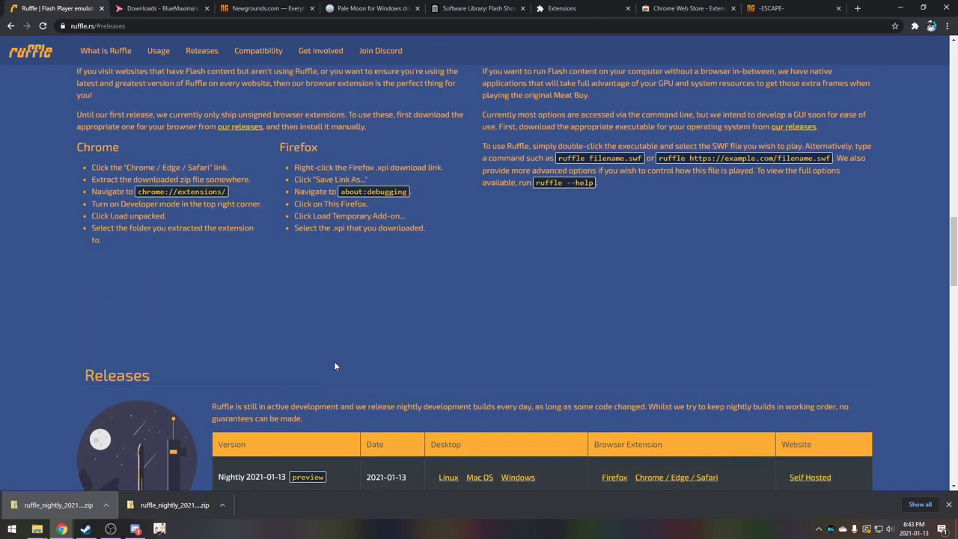
pyautogui.scroll(3)
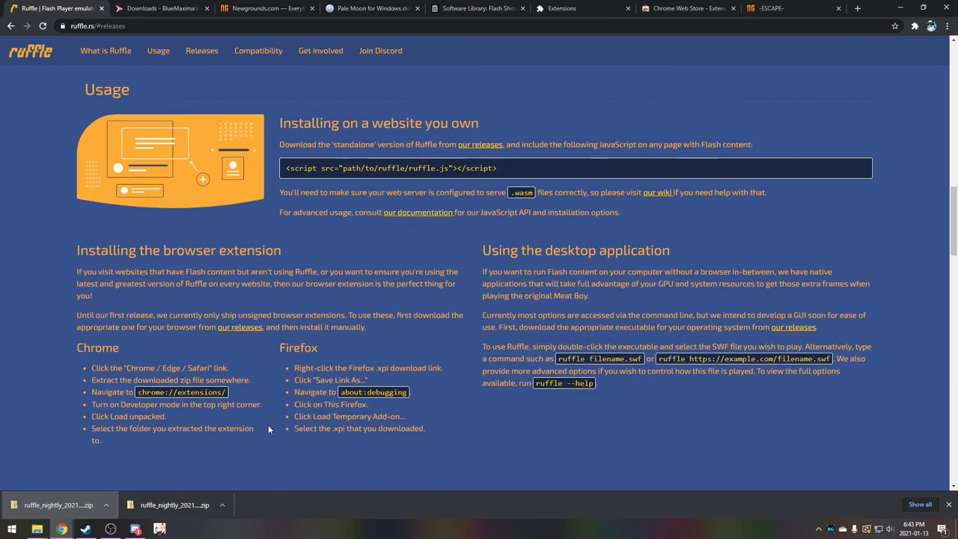
pyautogui.moveTo(259, 419)
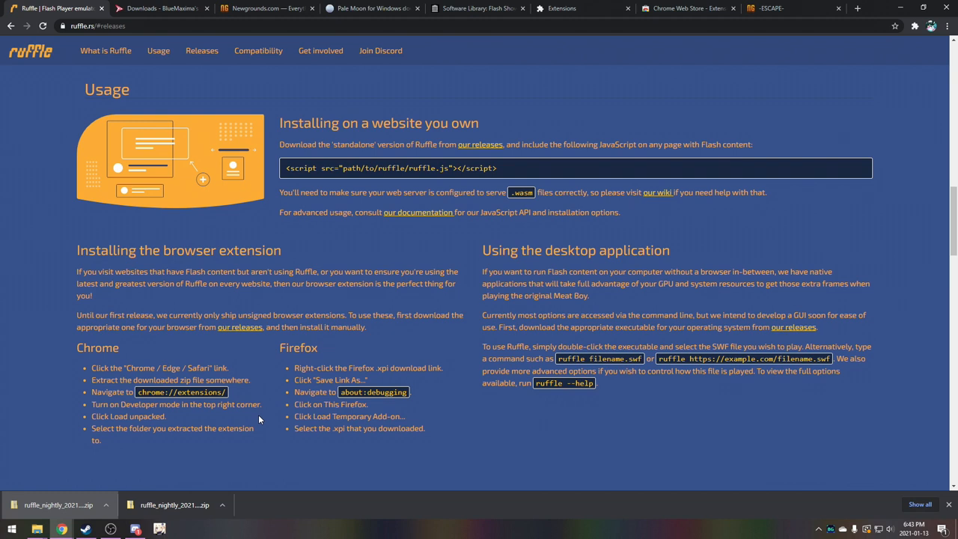
pyautogui.moveTo(213, 339)
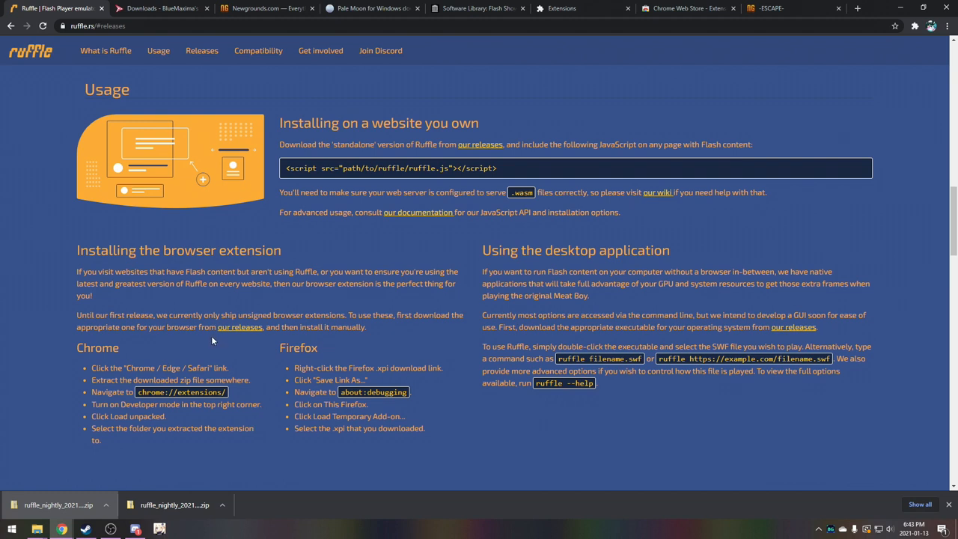
pyautogui.moveTo(353, 251)
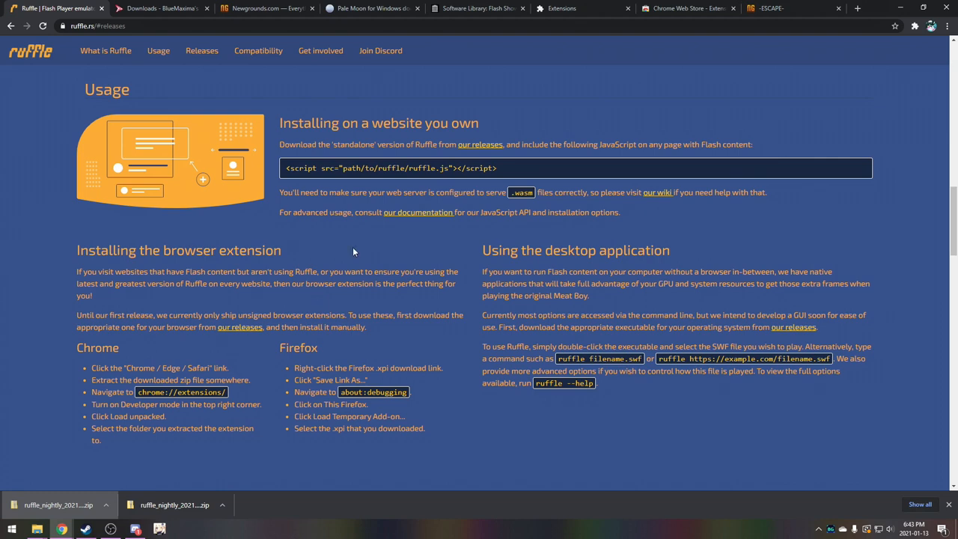
pyautogui.click(371, 9)
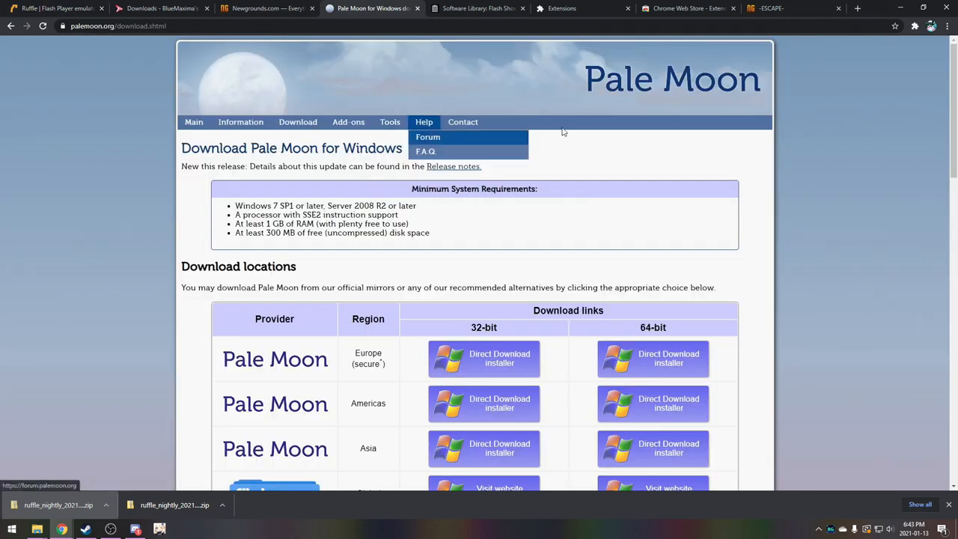
pyautogui.click(476, 9)
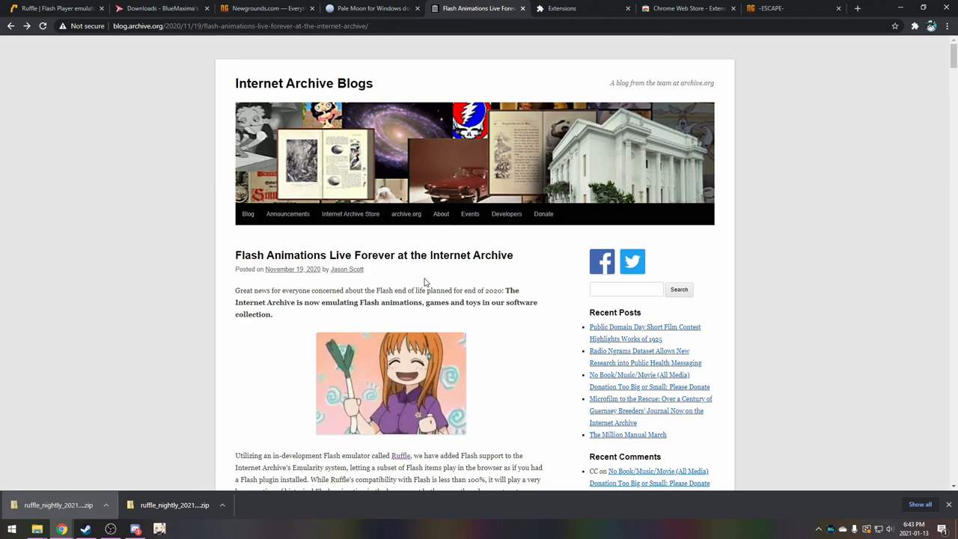
# - Follow the blog's showcase link to the Software Library: Flash Showcase collection
pyautogui.scroll(-3)
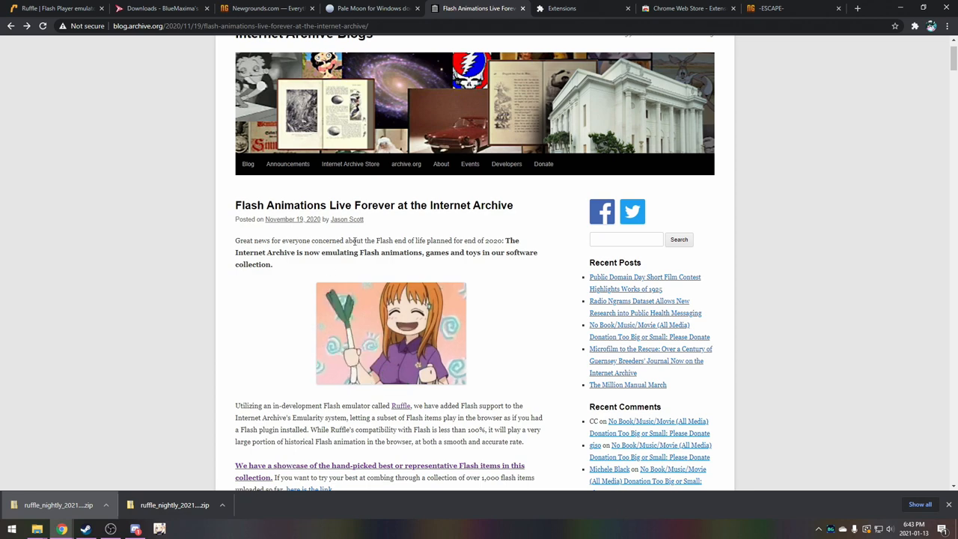
pyautogui.scroll(-3)
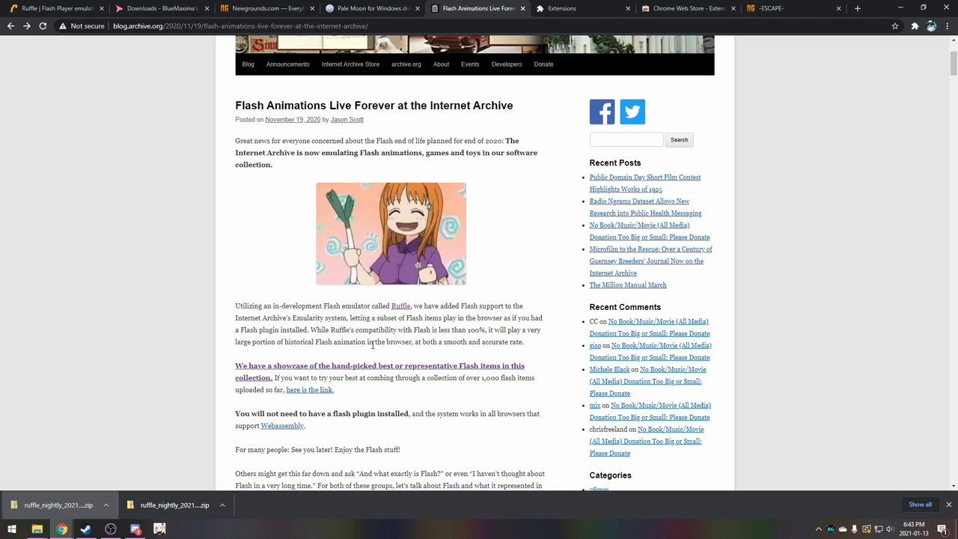
pyautogui.click(380, 365)
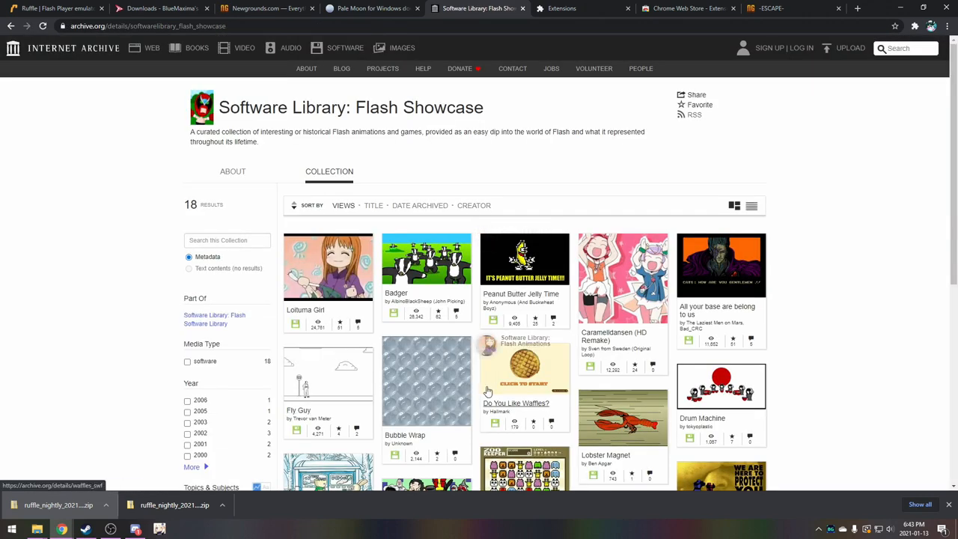
pyautogui.click(425, 260)
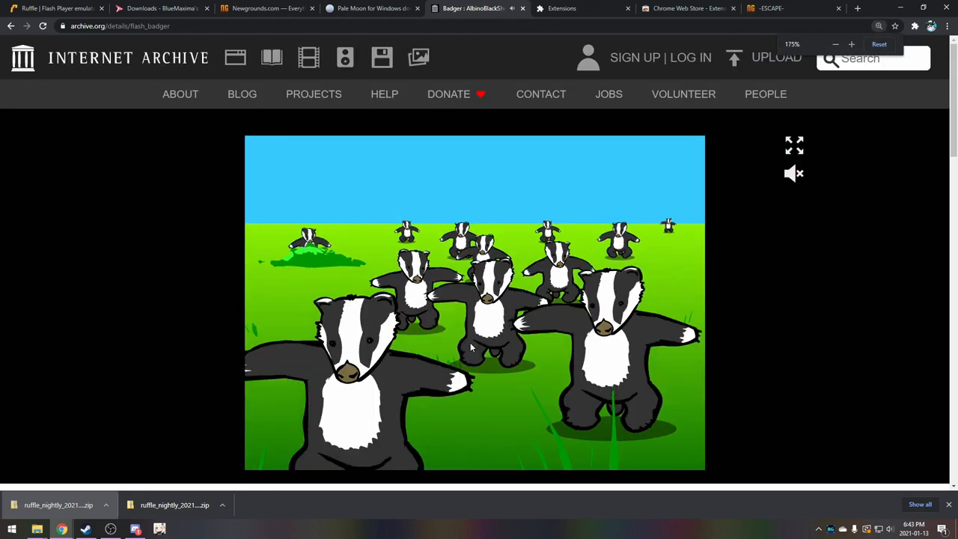
pyautogui.scroll(-3)
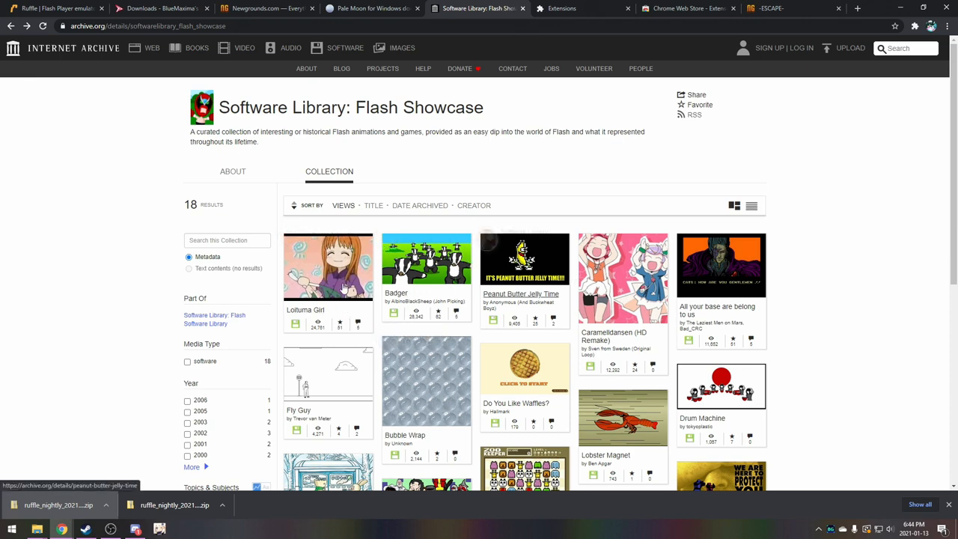
pyautogui.moveTo(442, 371)
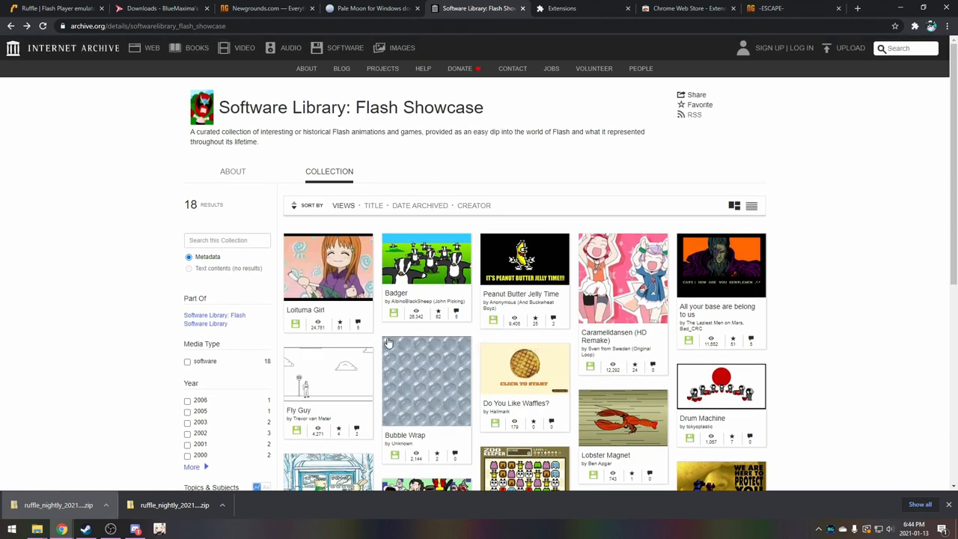
# - Browse further down the Flash Showcase collection's thumbnails
pyautogui.scroll(-3)
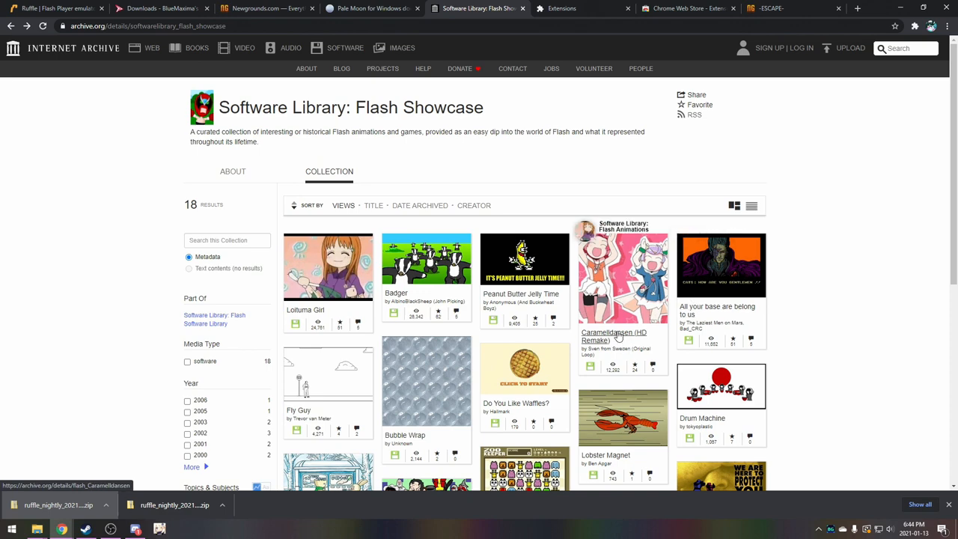
pyautogui.moveTo(422, 254)
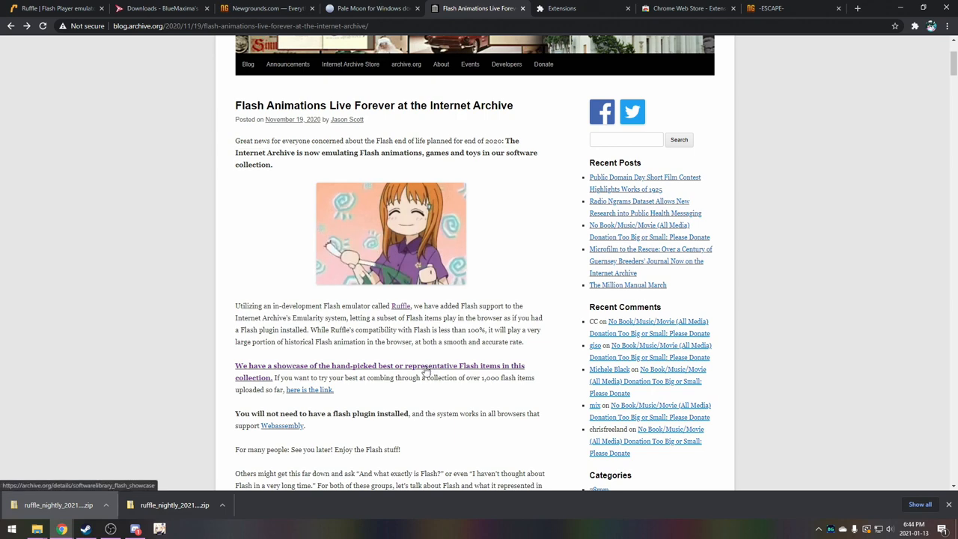
pyautogui.moveTo(511, 218)
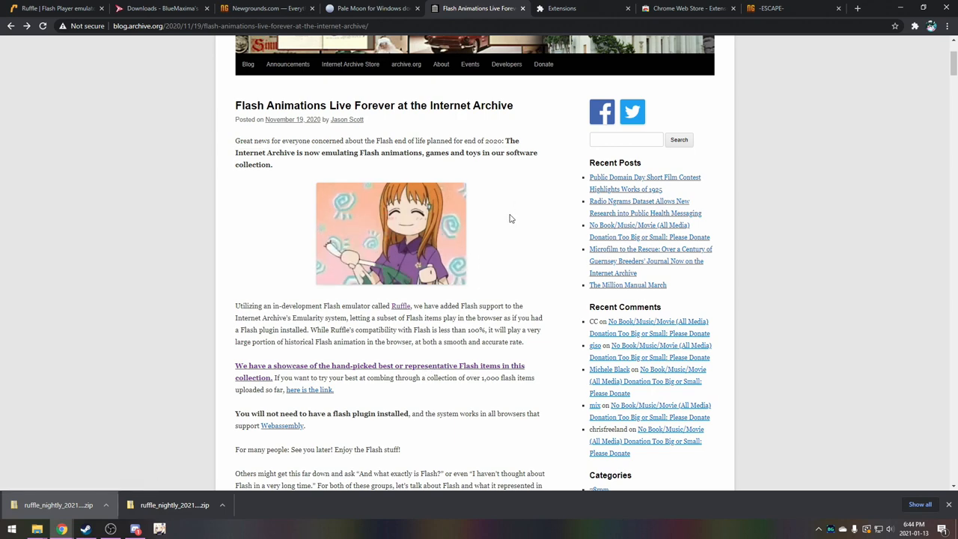
# - Revisit the Flashpoint, Ruffle, Newgrounds Flash Player and Pale Moon pages in turn
pyautogui.click(157, 9)
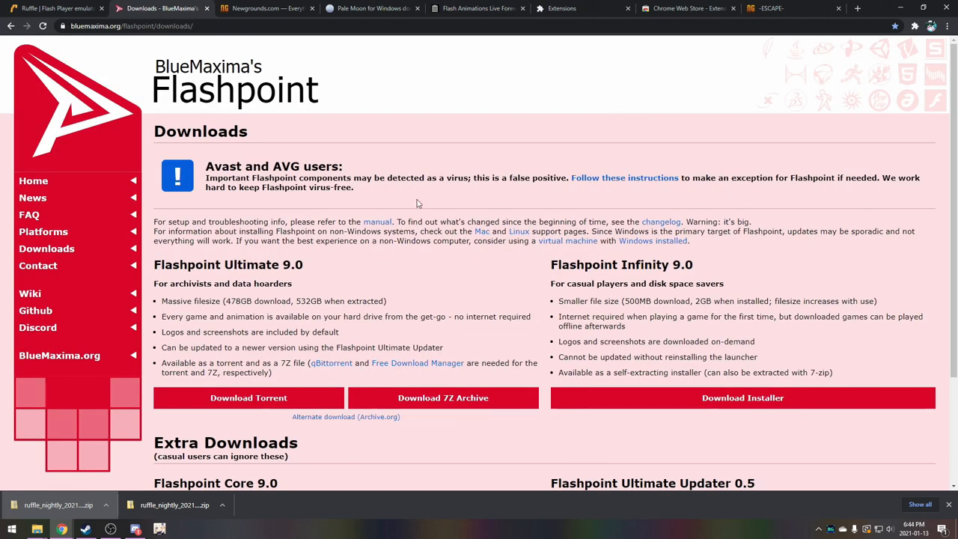
pyautogui.click(52, 9)
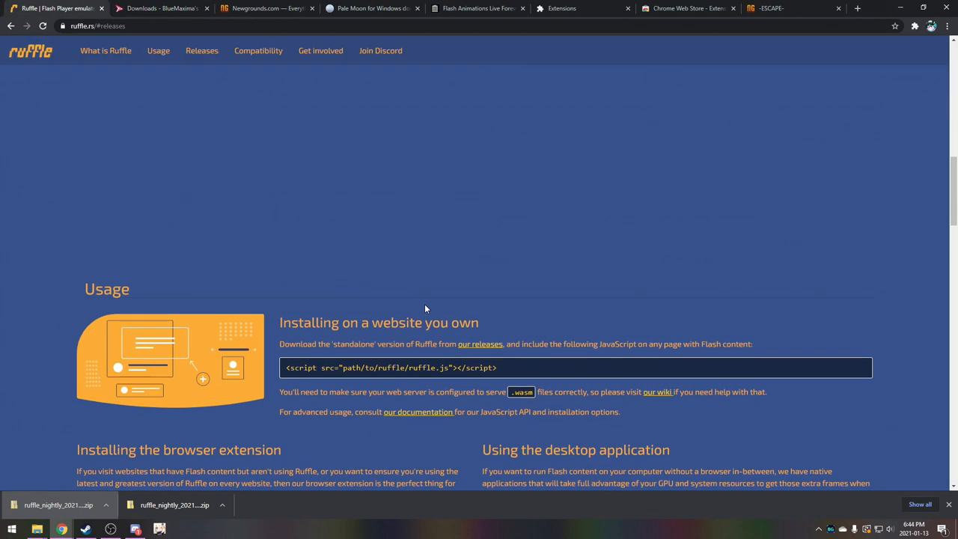
pyautogui.click(267, 9)
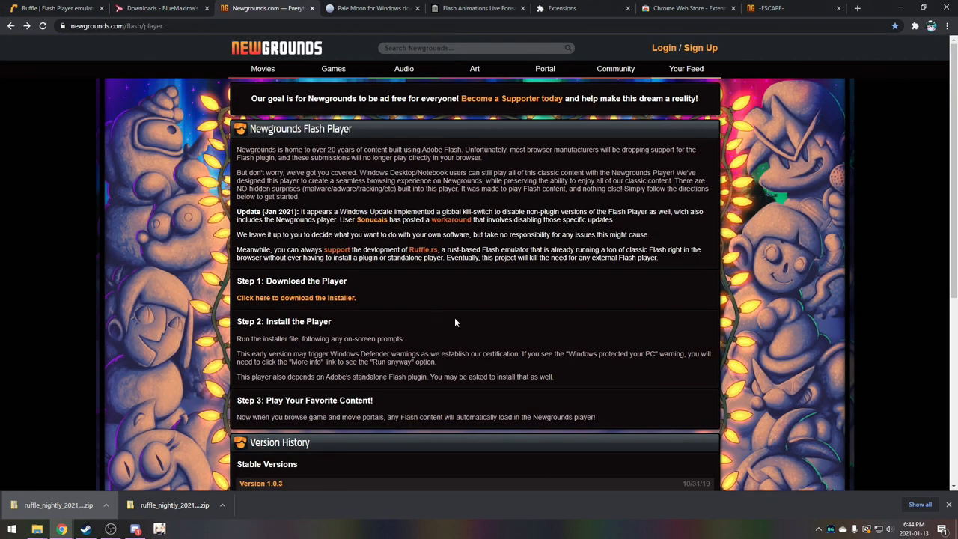
pyautogui.moveTo(461, 326)
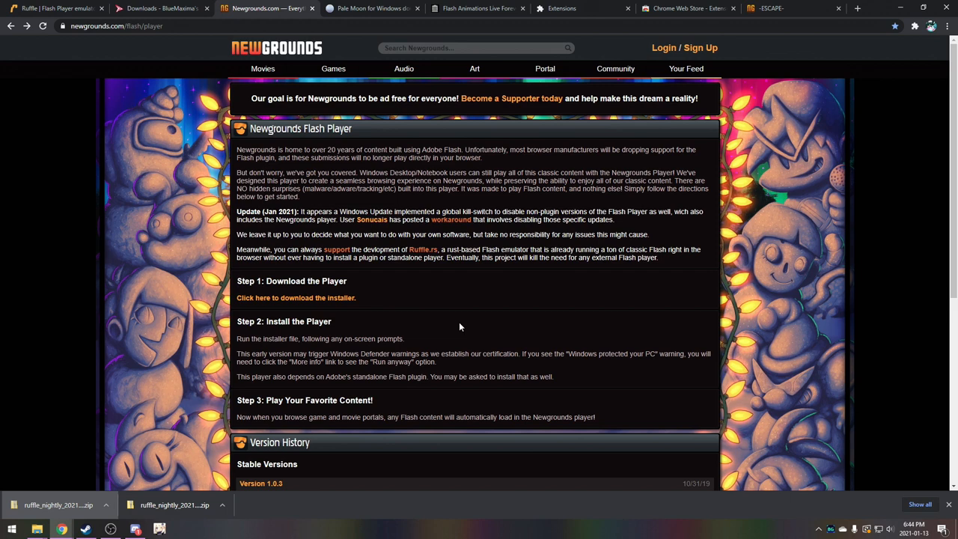
pyautogui.click(371, 9)
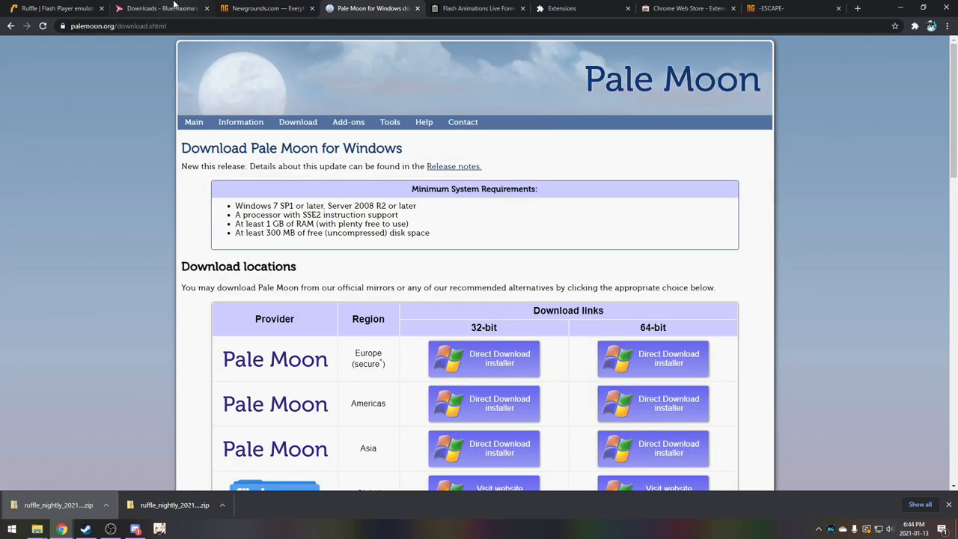
pyautogui.click(162, 9)
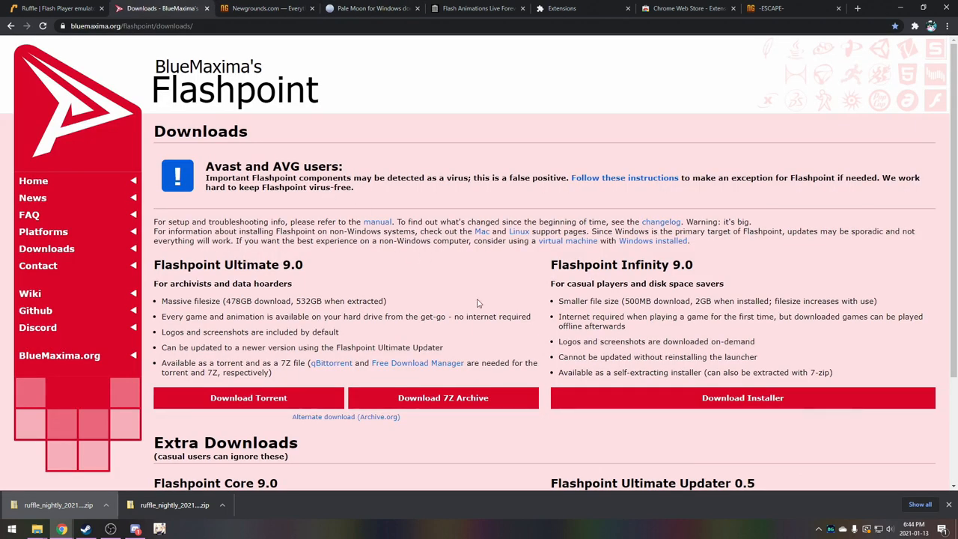
pyautogui.moveTo(472, 280)
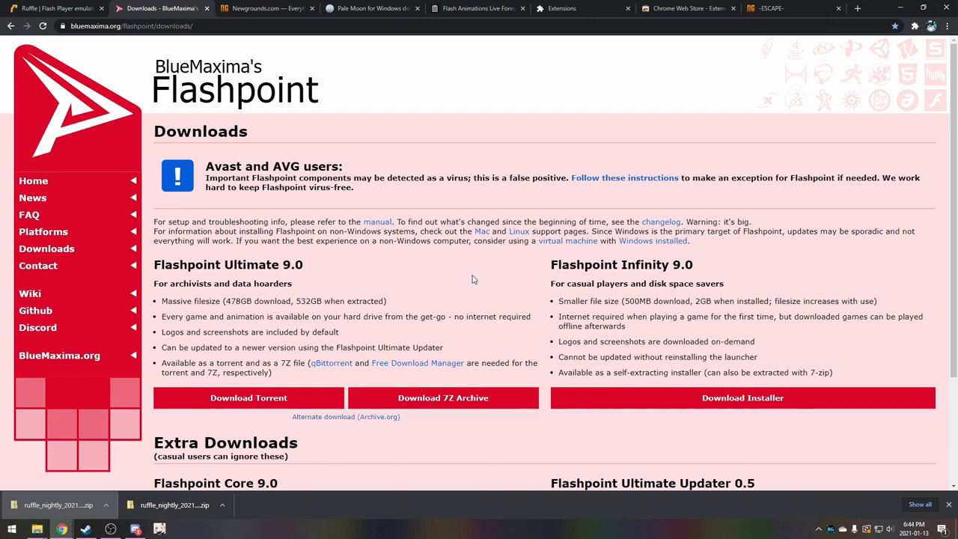
# - Review Ruffle's usage and releases sections, check Pale Moon's download page, and finish on Flashpoint downloads
pyautogui.click(53, 9)
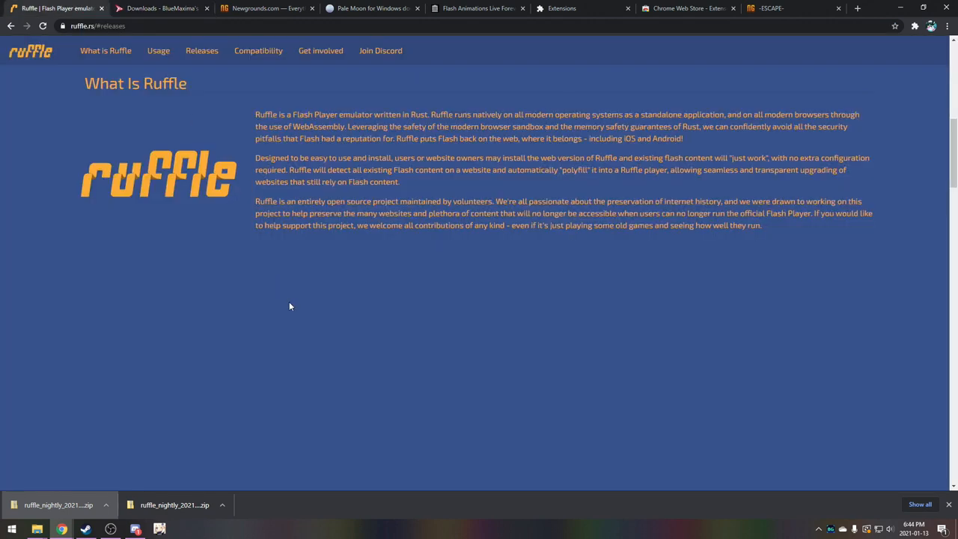
pyautogui.scroll(-3)
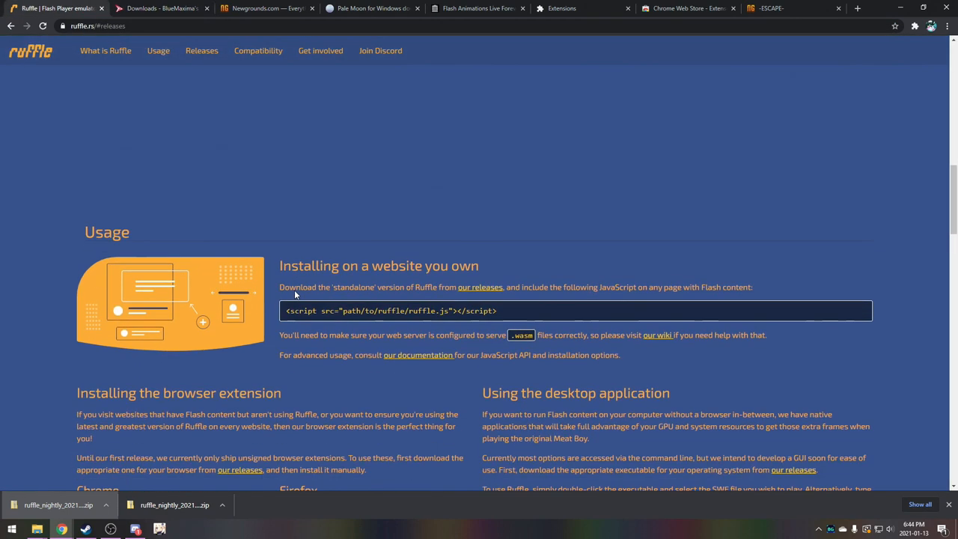
pyautogui.scroll(-3)
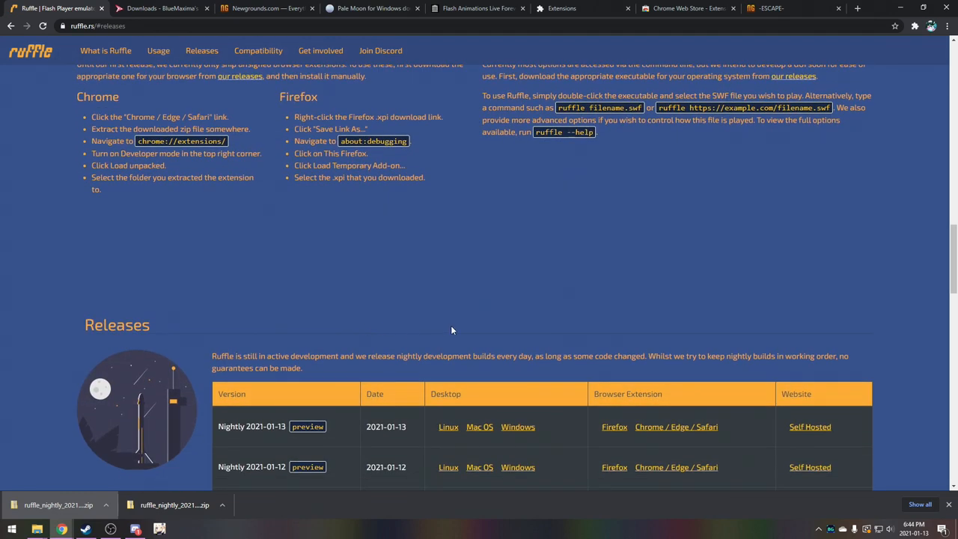
pyautogui.scroll(-3)
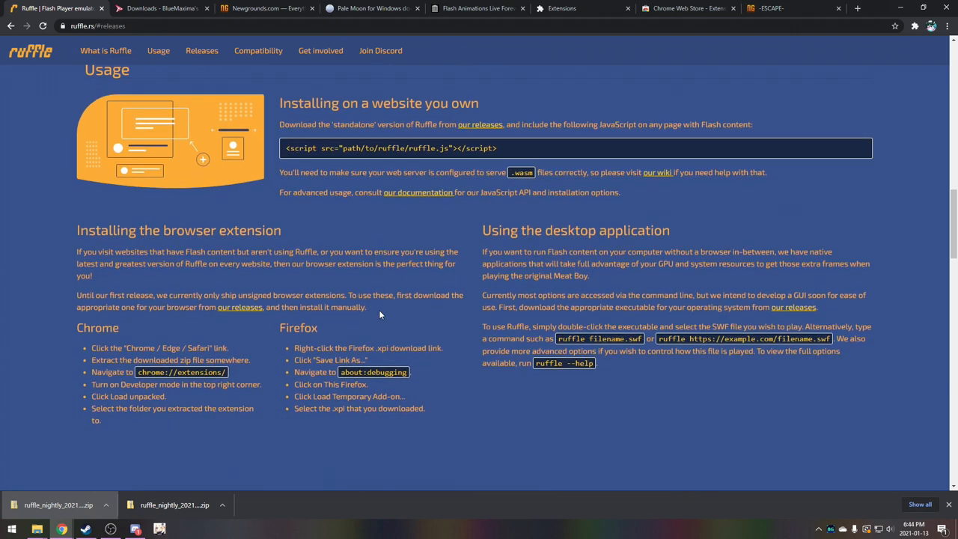
pyautogui.scroll(-3)
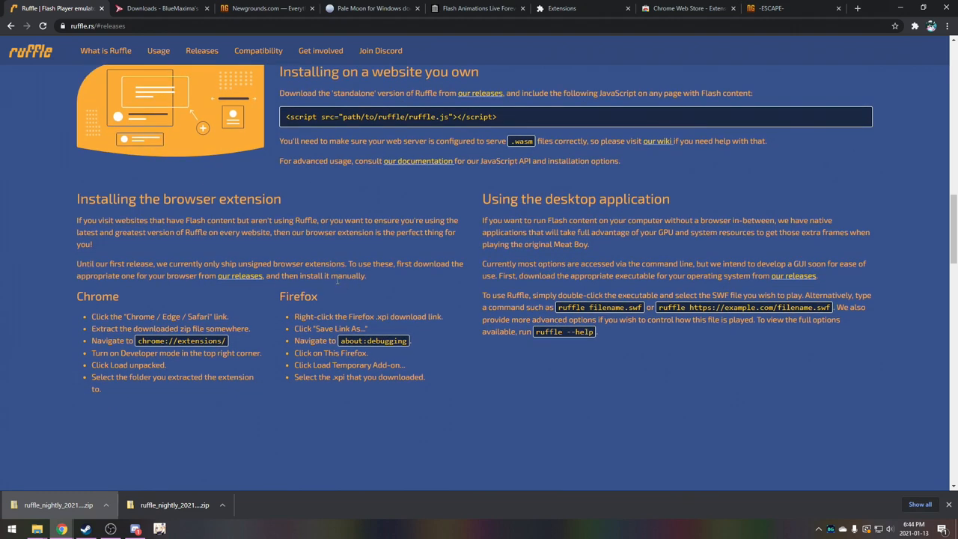
pyautogui.click(371, 9)
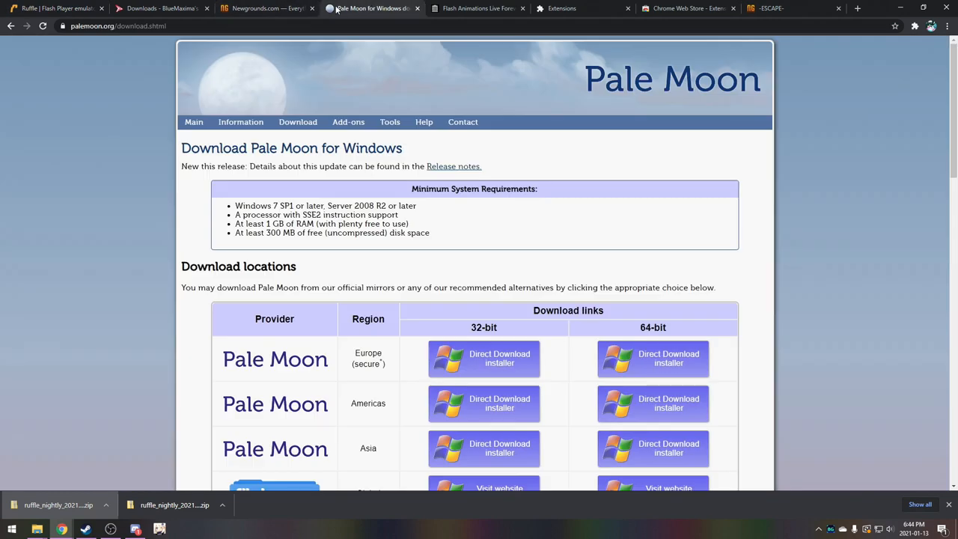
pyautogui.click(159, 9)
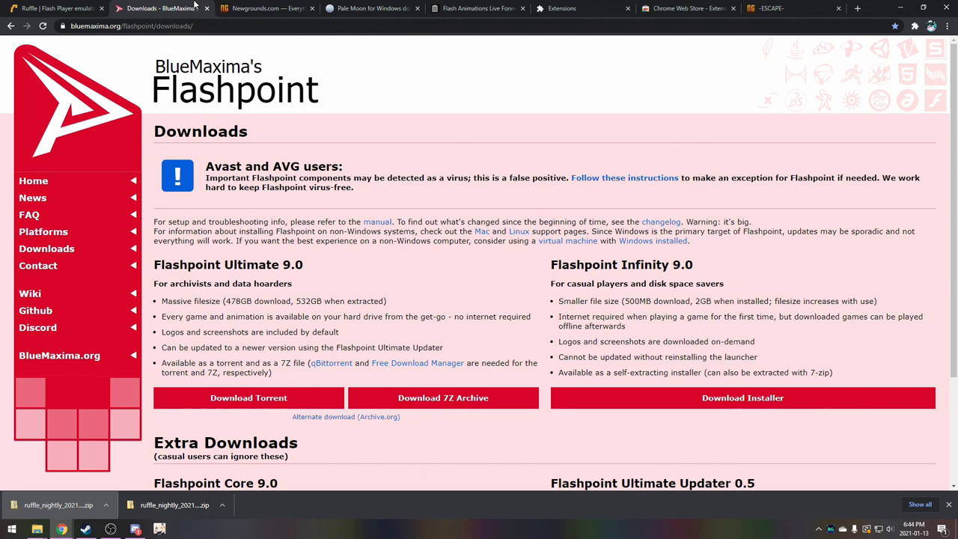
pyautogui.moveTo(518, 329)
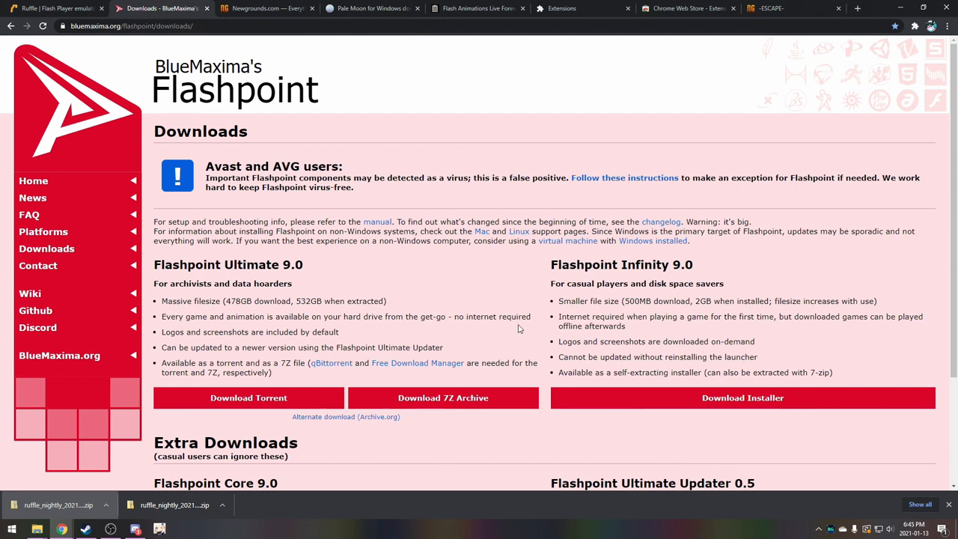
pyautogui.moveTo(524, 334)
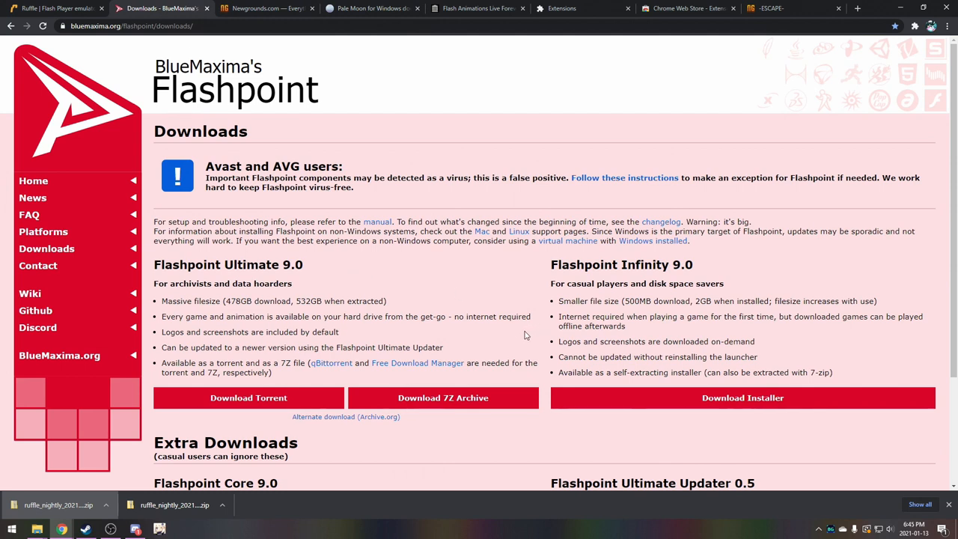